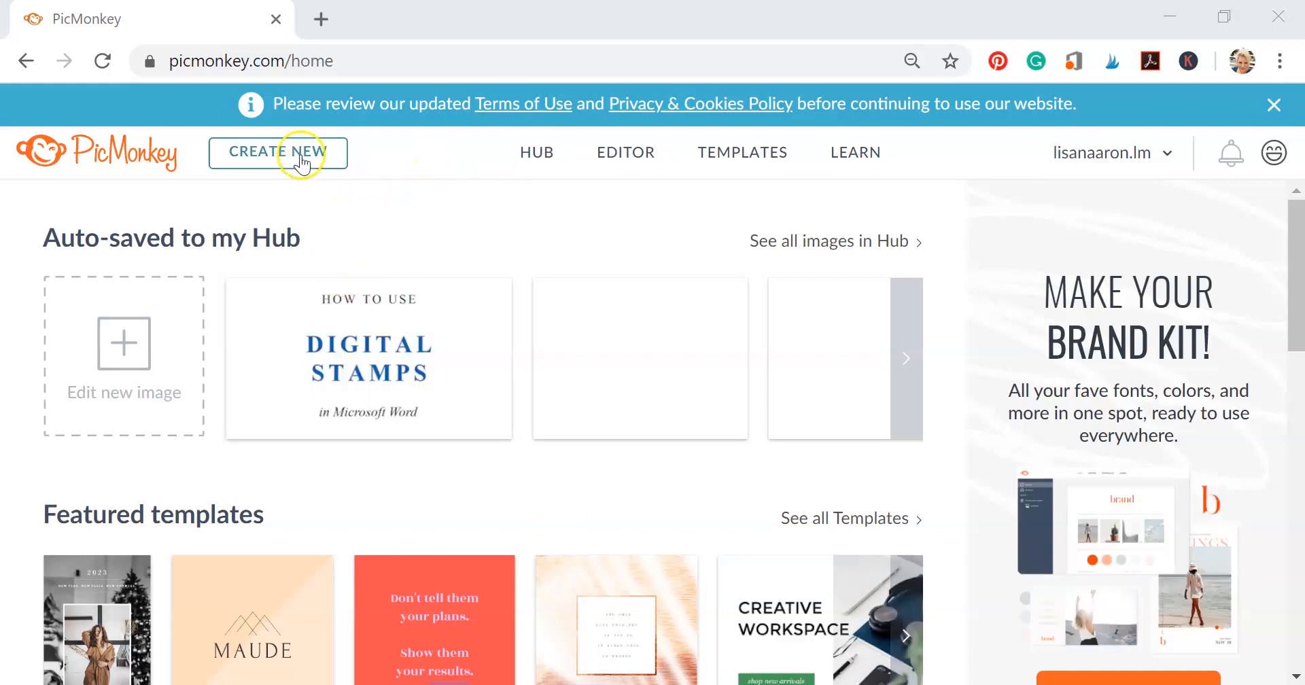
Create a new blank 2000 × 2000 canvas and name it DudleyTwins.
left_click(277, 153)
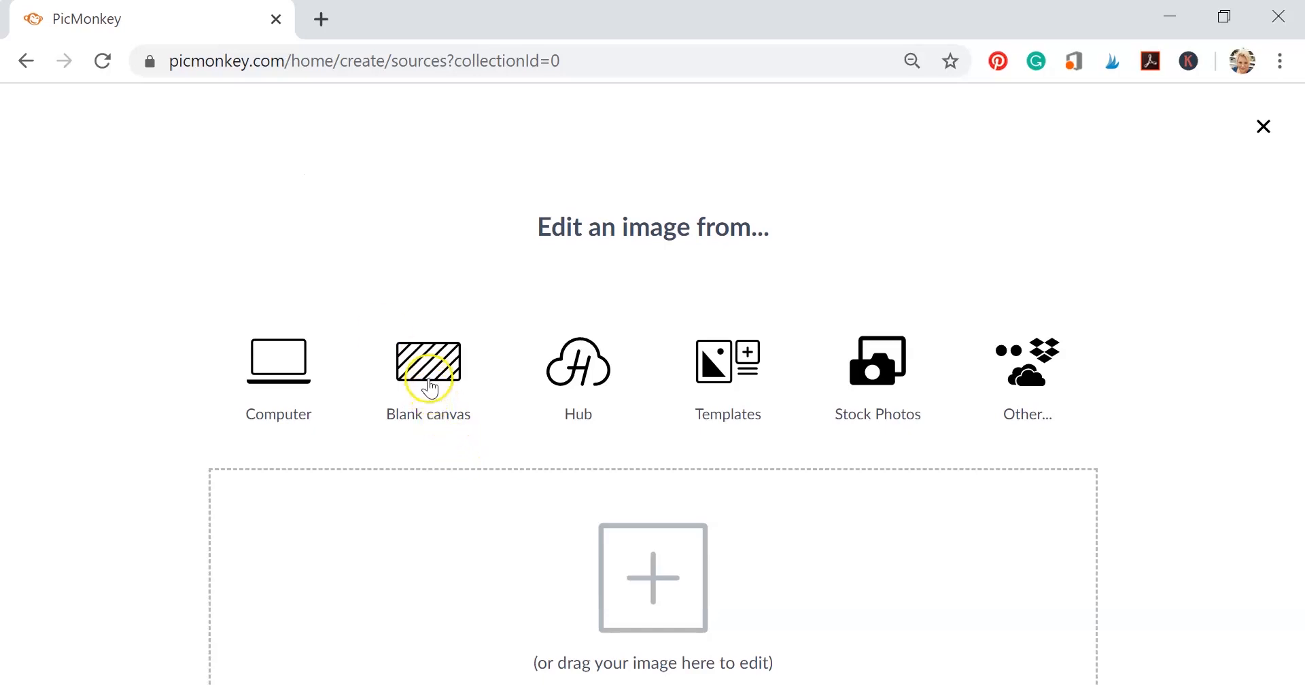
left_click(428, 365)
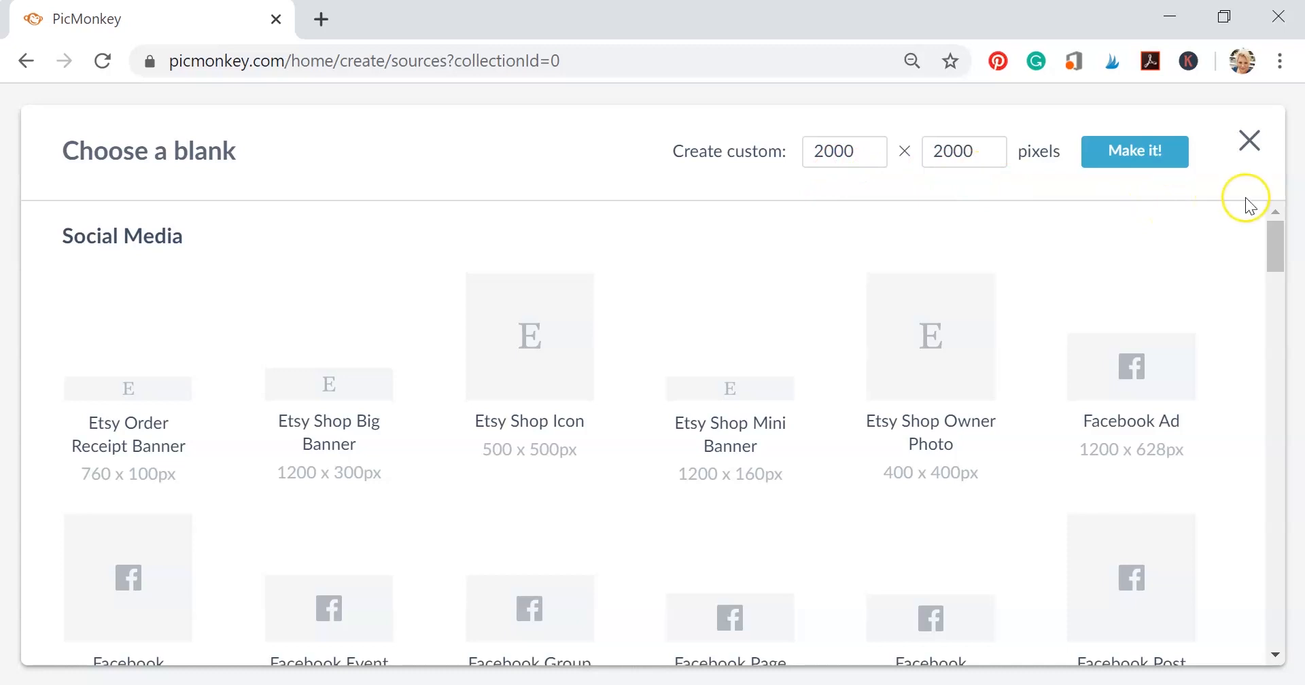
left_click(1134, 151)
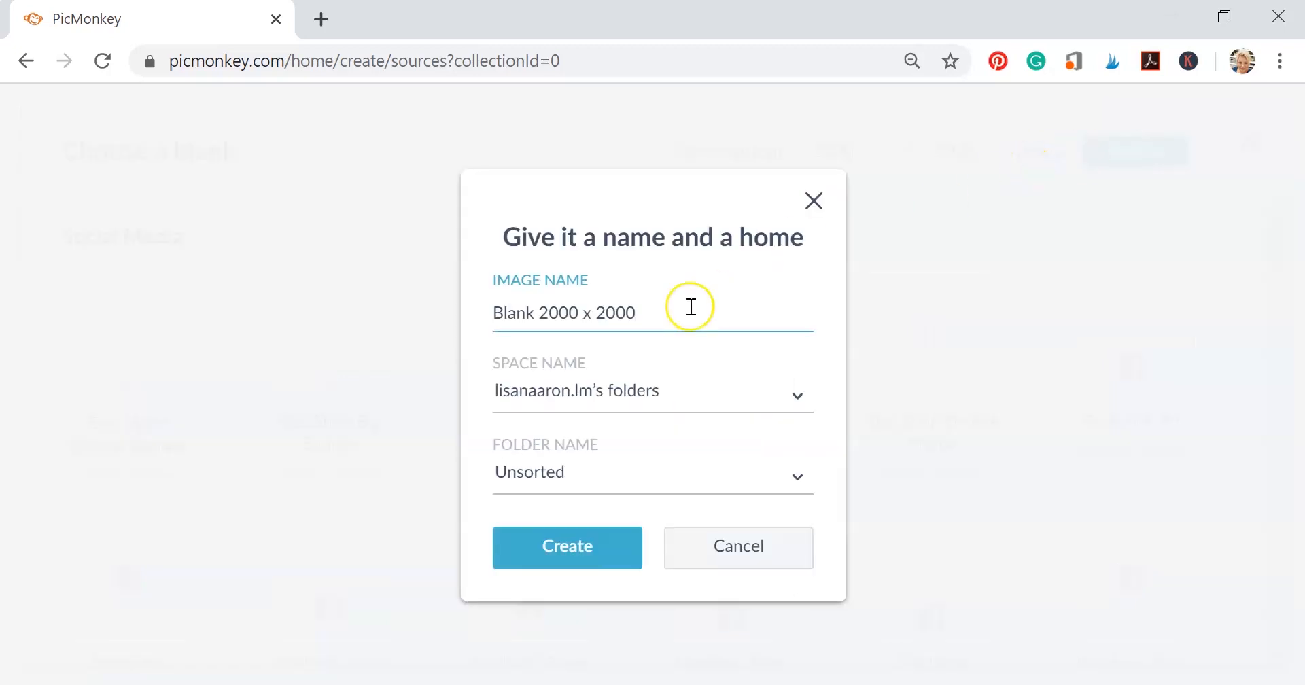
type("DudleyTwins")
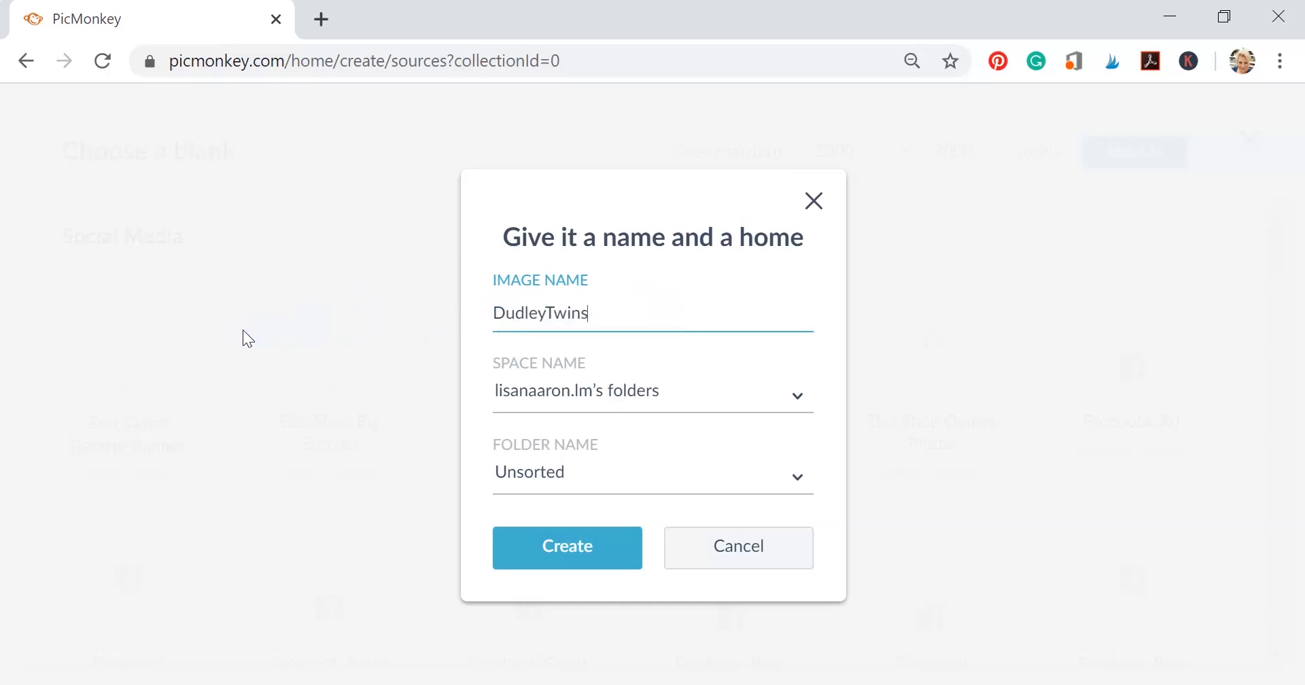
left_click(567, 547)
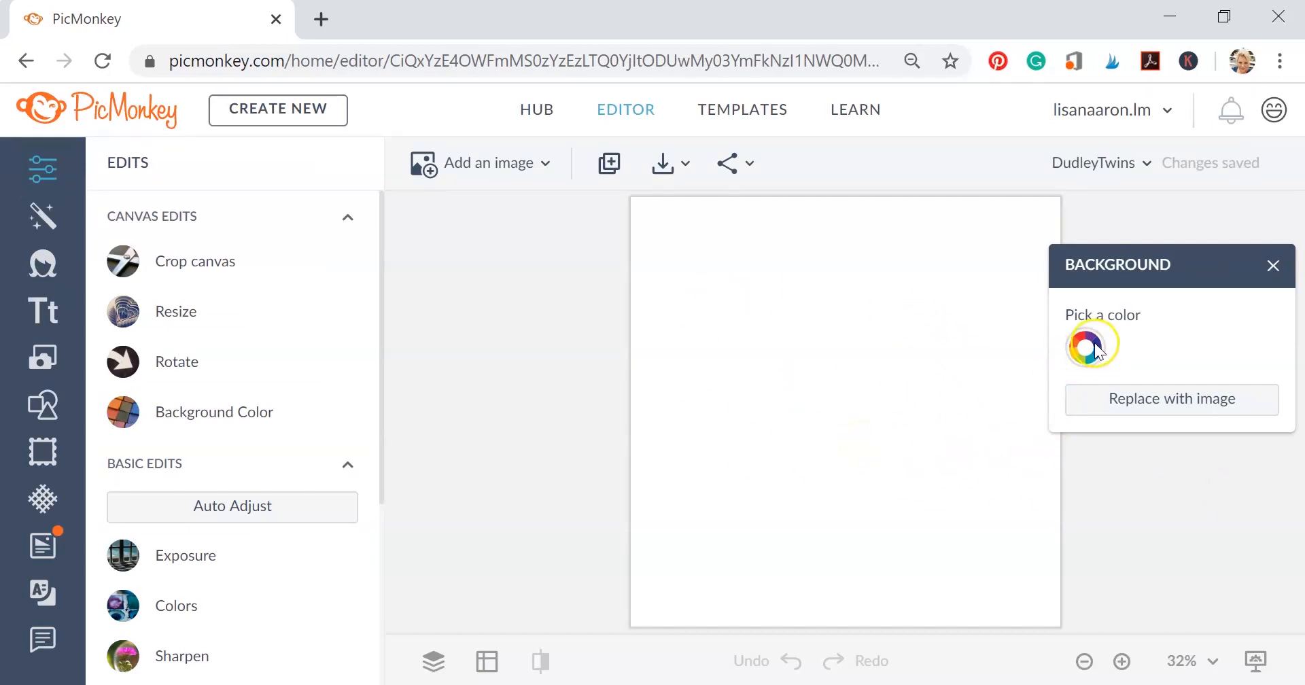
Set the canvas background colour to Transparent in the colour picker.
left_click(1091, 346)
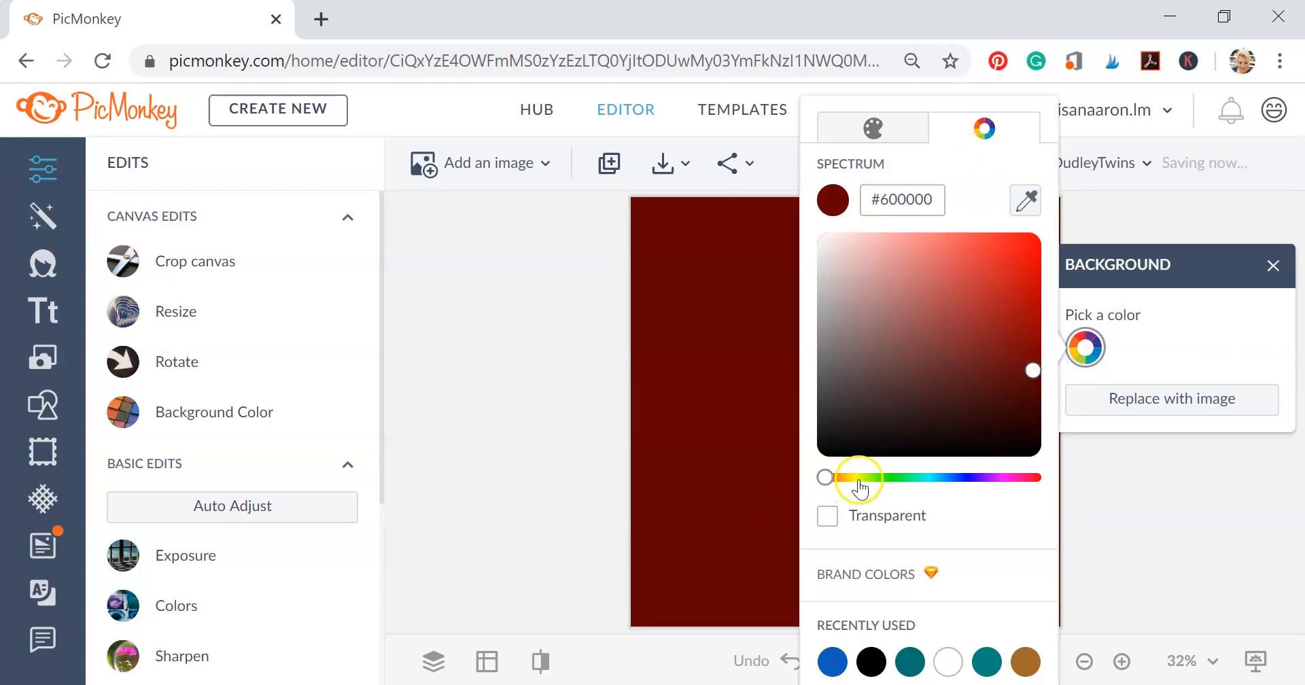
left_click_drag(858, 478, 869, 477)
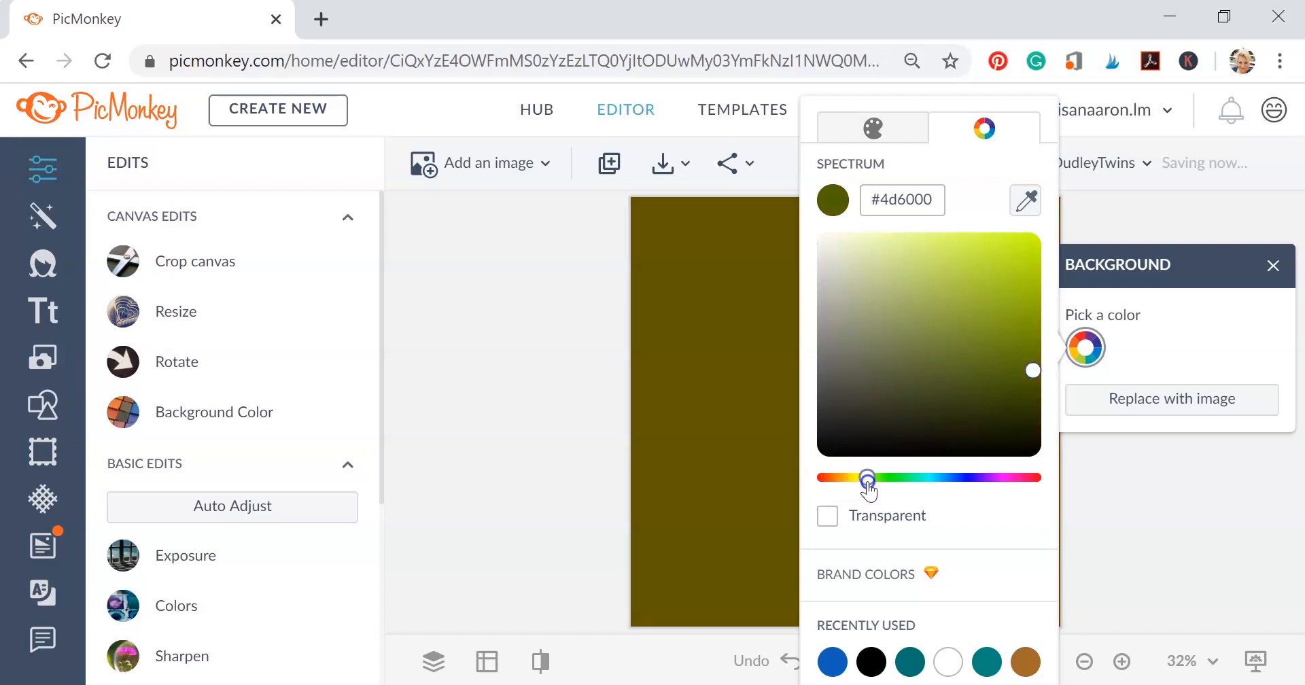
left_click_drag(869, 477, 1037, 477)
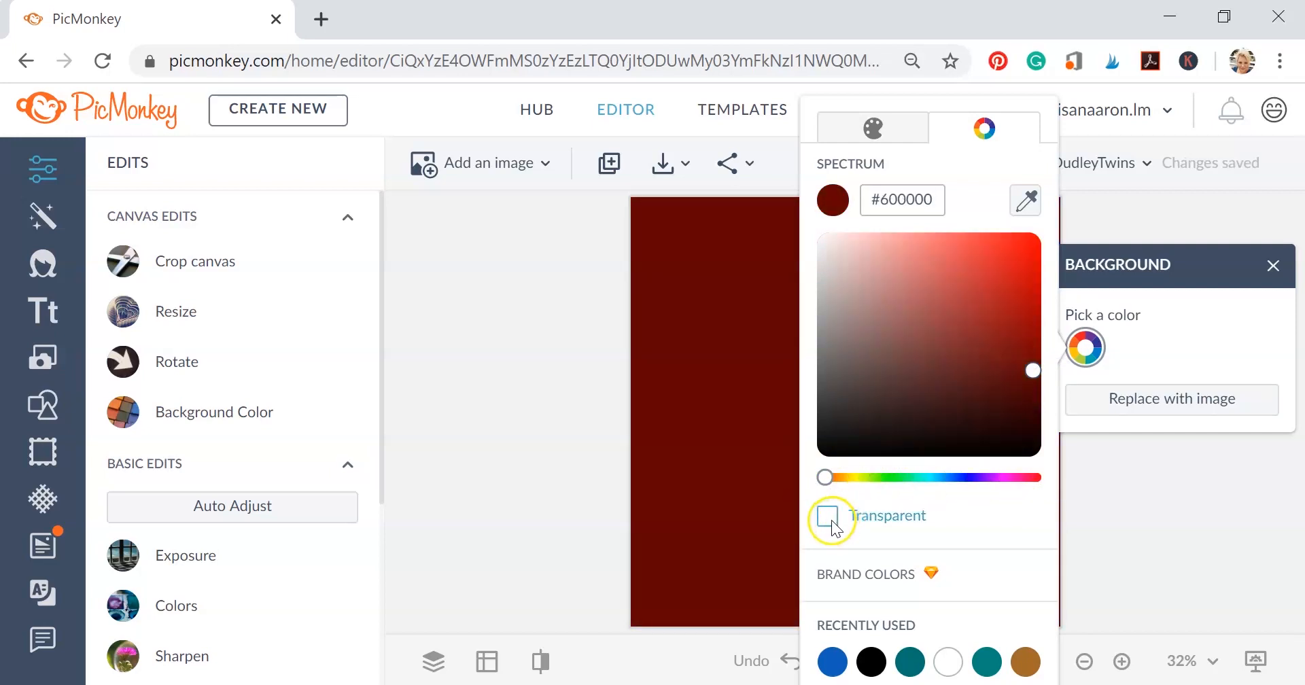
left_click(827, 517)
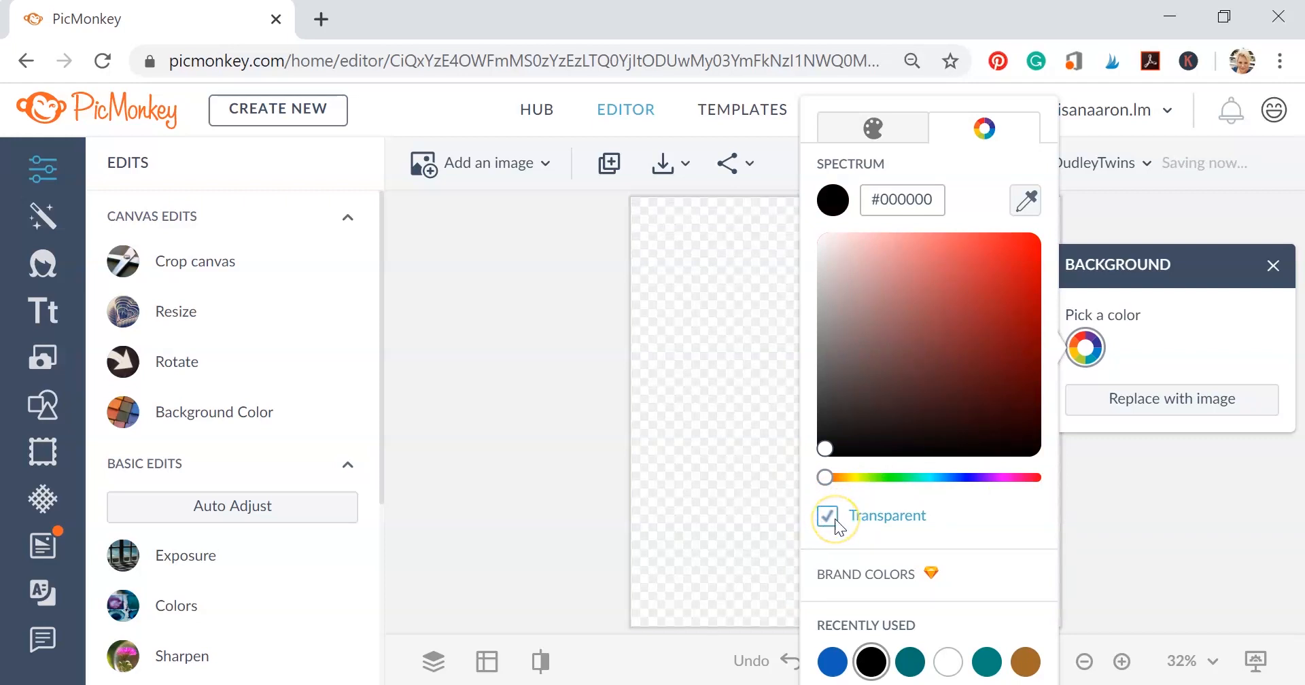
left_click(826, 517)
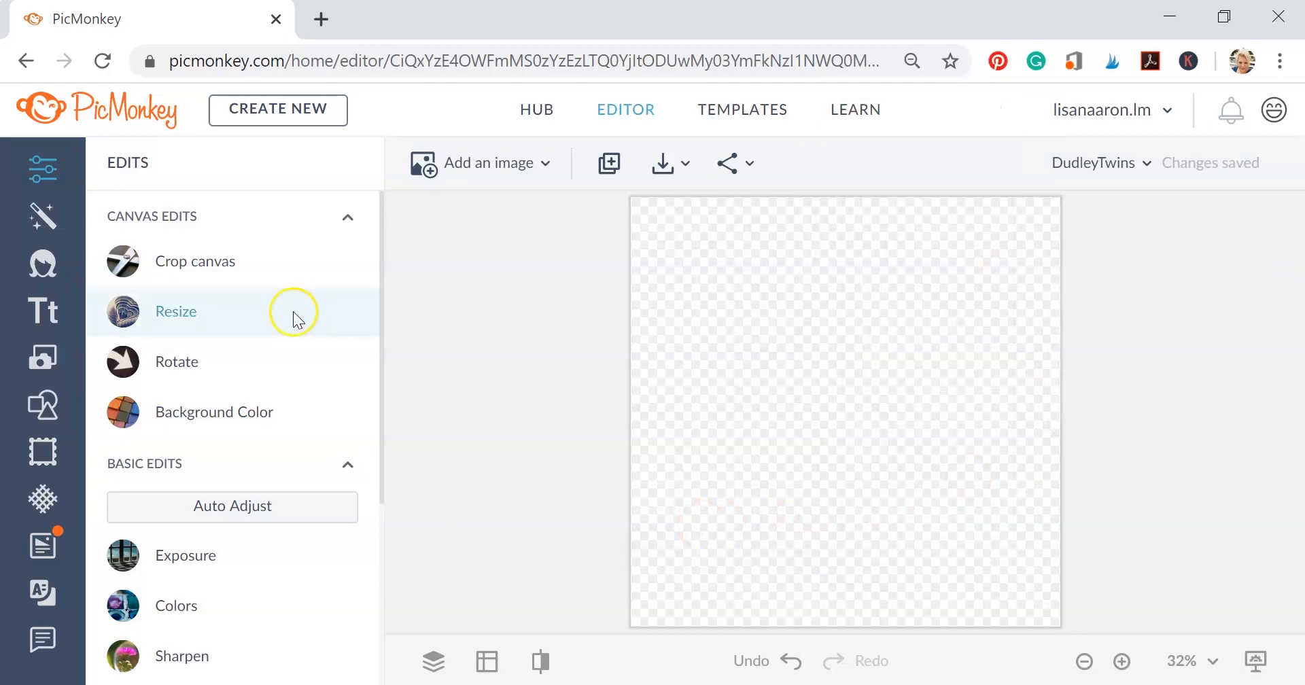
mouse_move(521, 149)
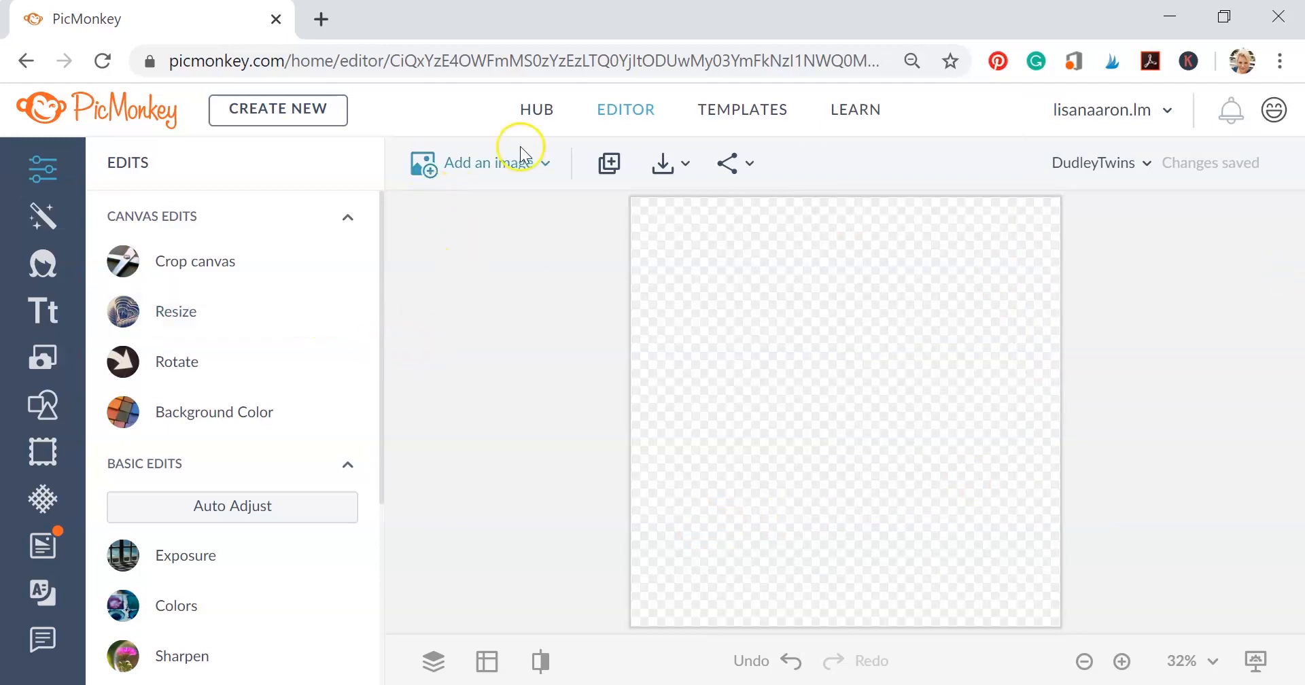
Add the TPDudley image from the Desktop's TP Dudley folder onto the canvas.
left_click(483, 163)
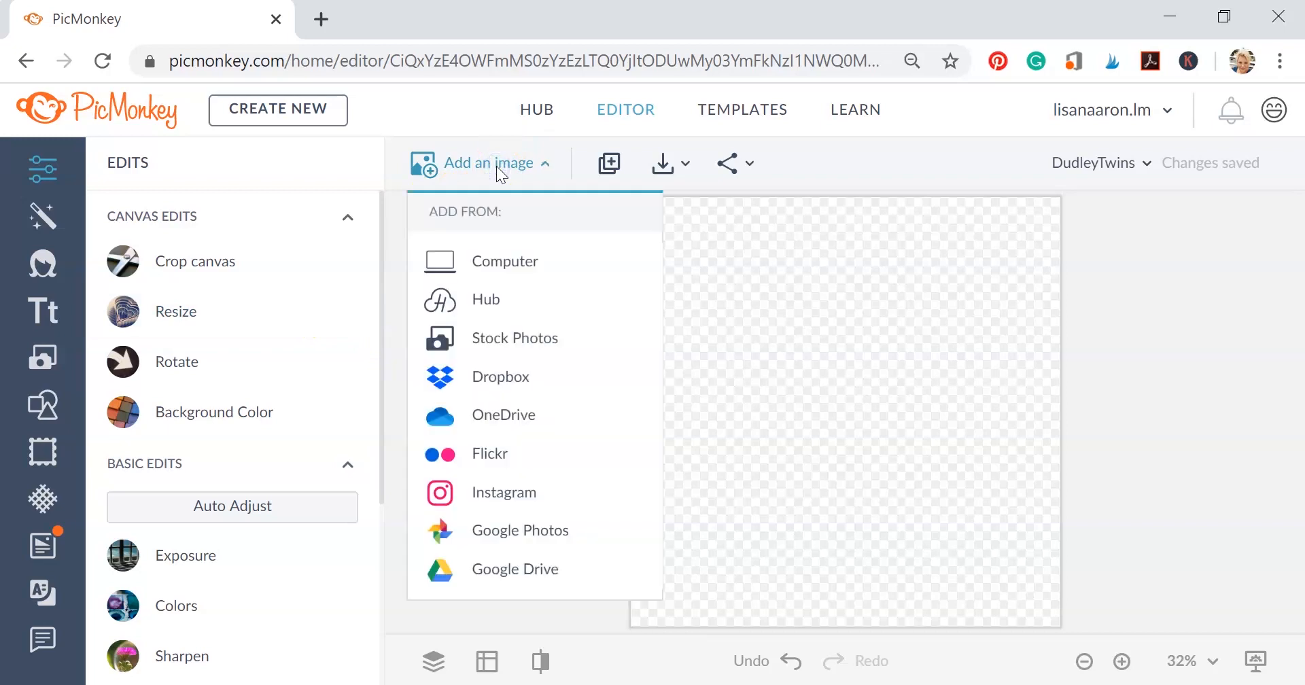
left_click(503, 261)
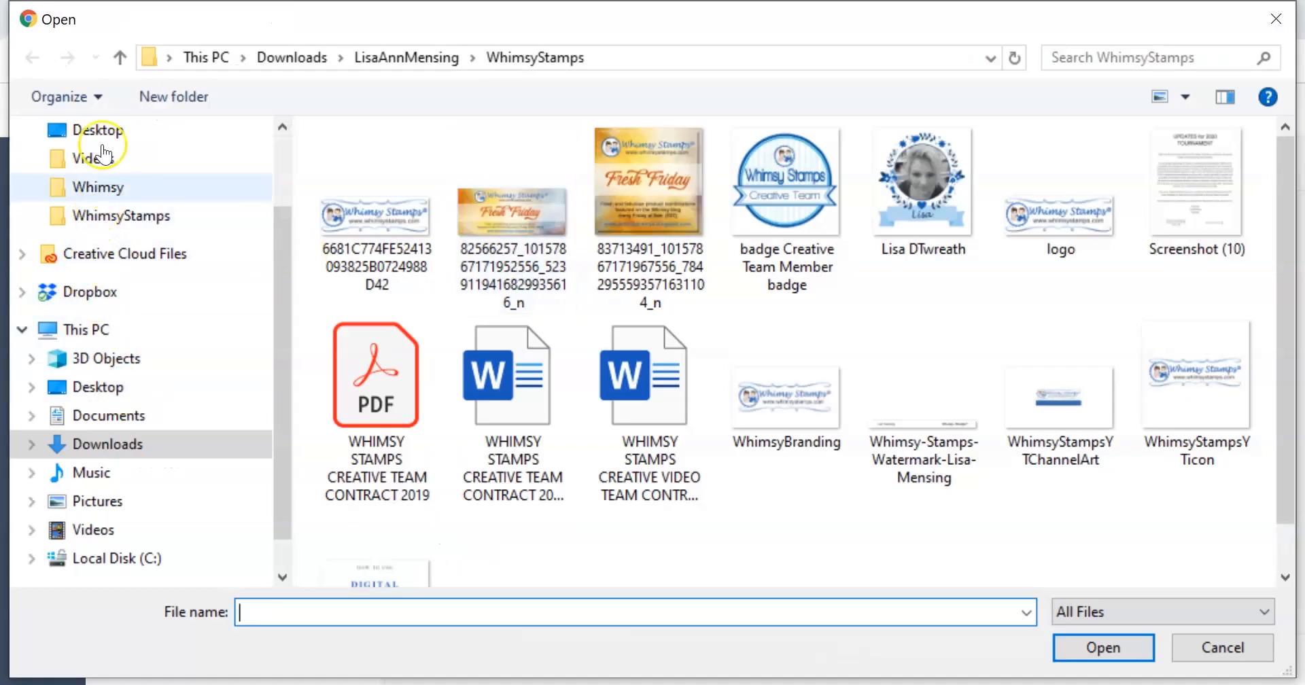
left_click(96, 130)
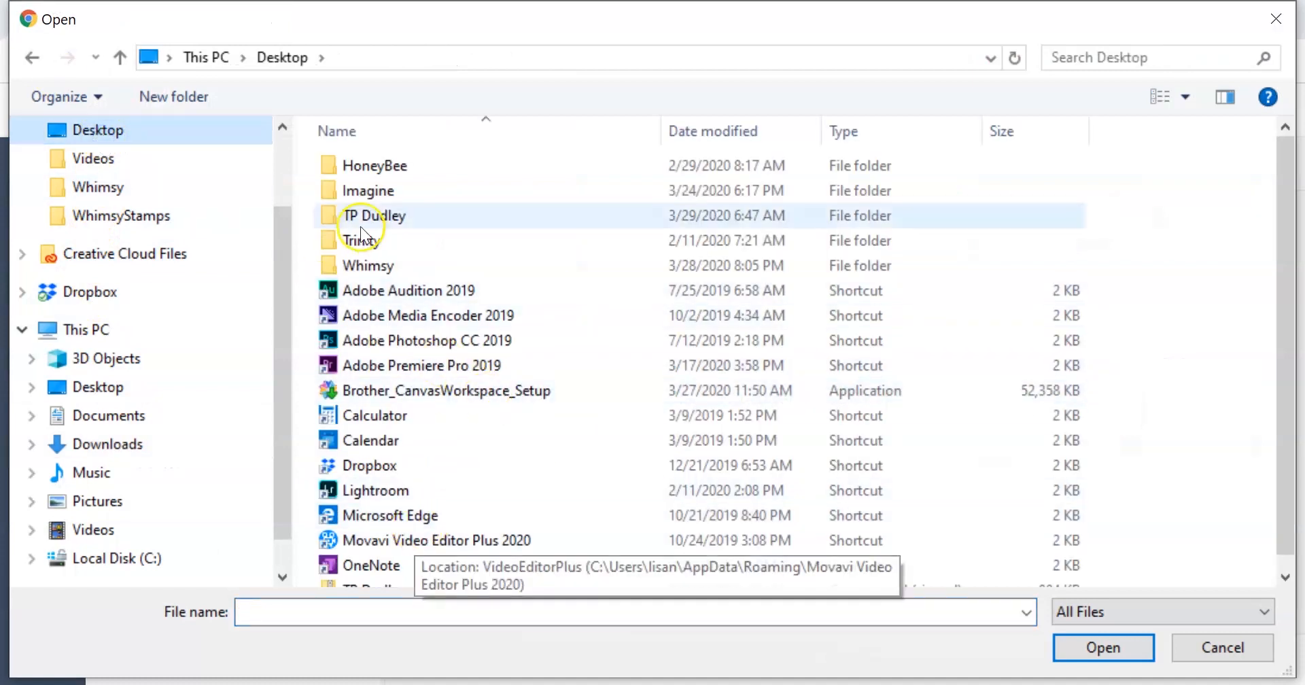
double_click(374, 215)
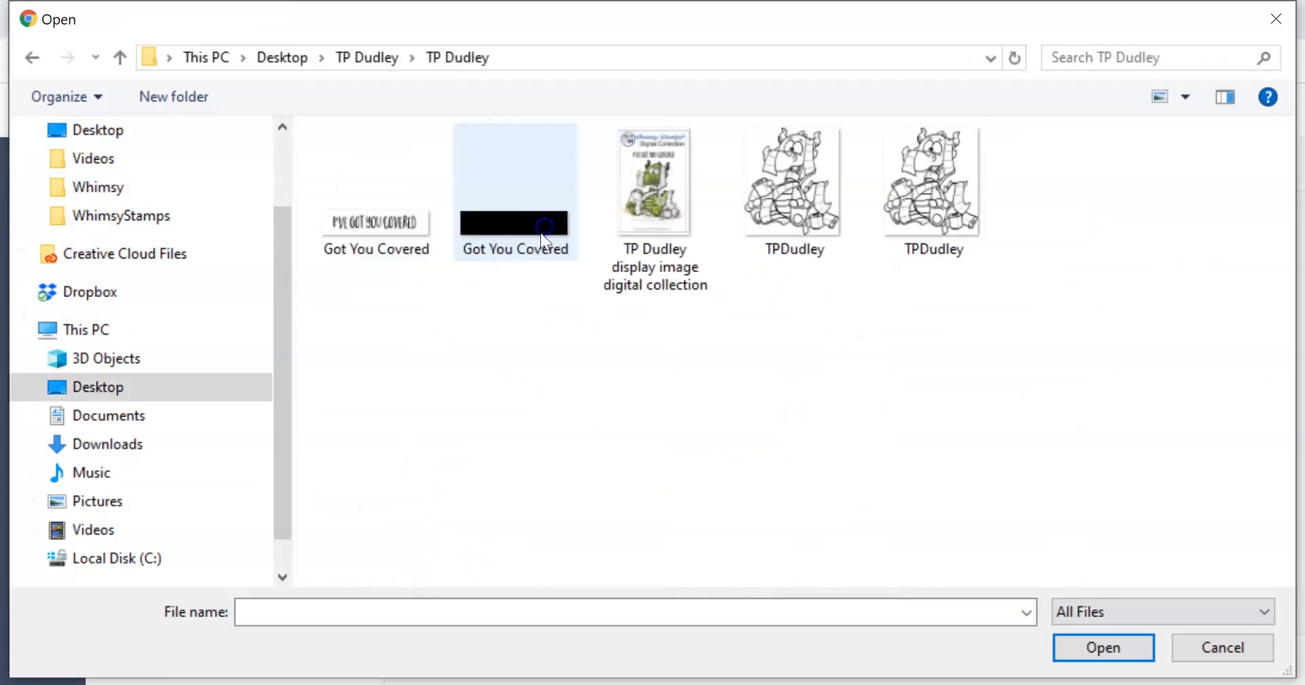
left_click(932, 192)
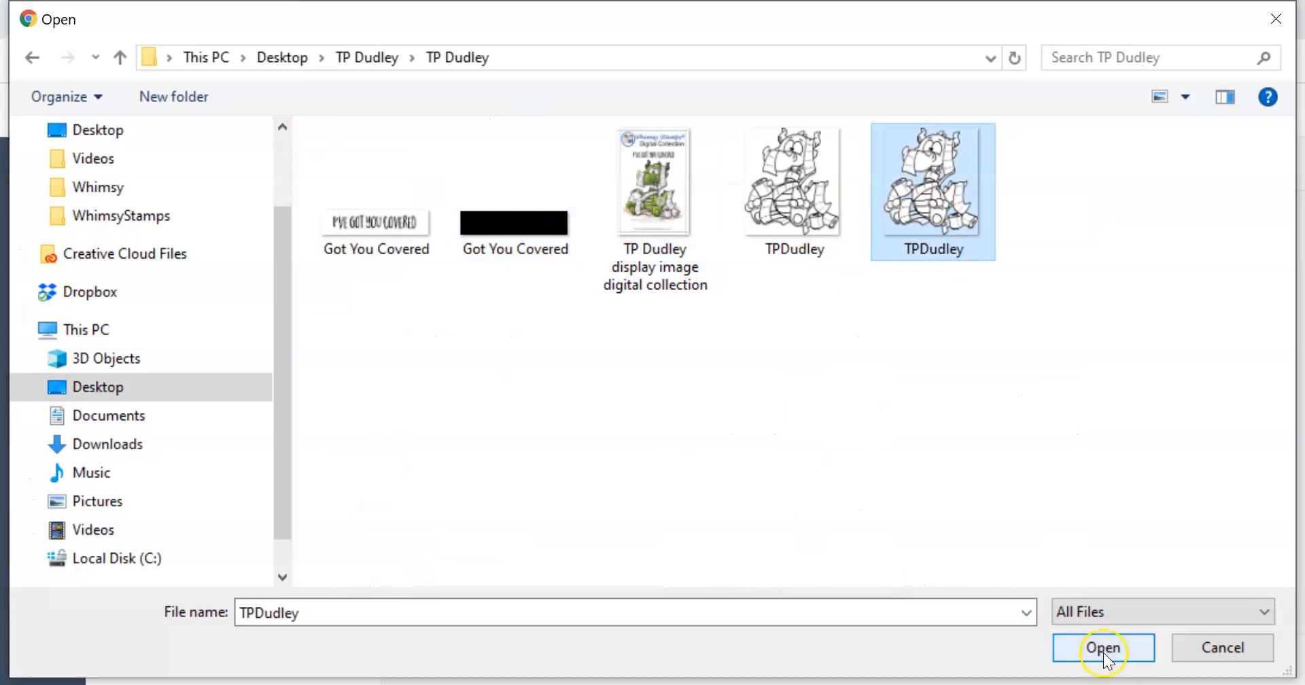
left_click(1102, 647)
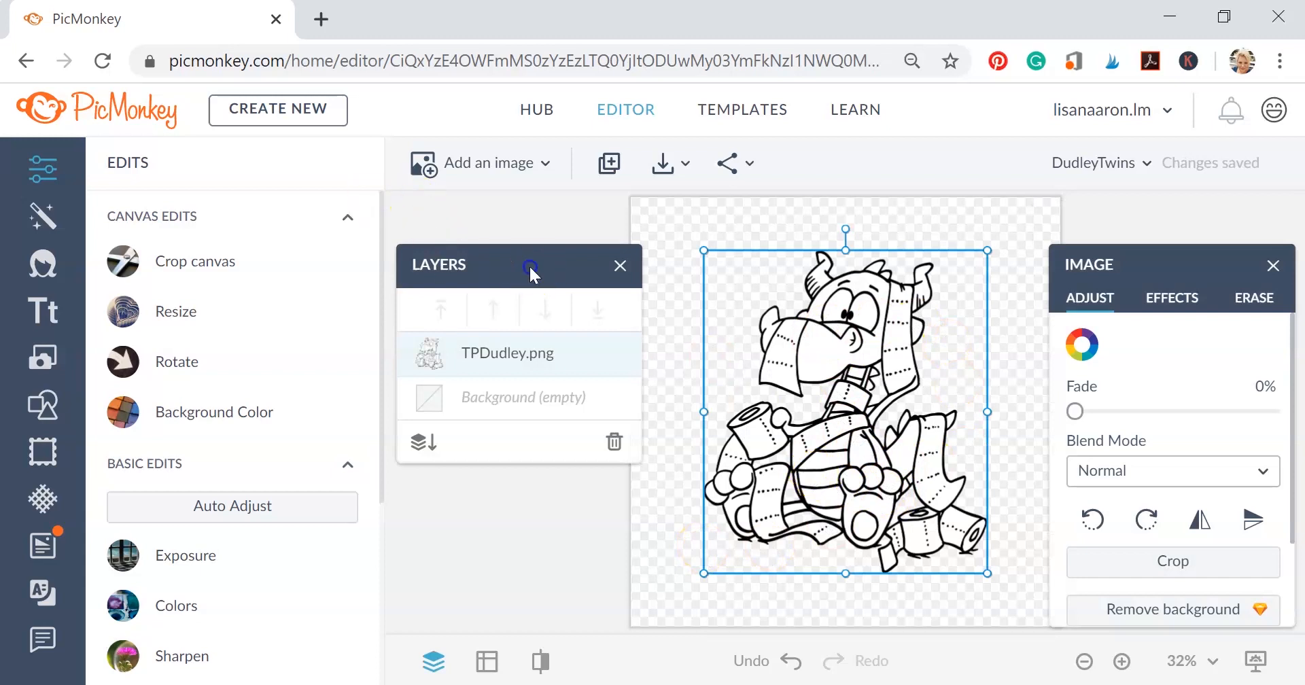
left_click_drag(533, 265, 379, 231)
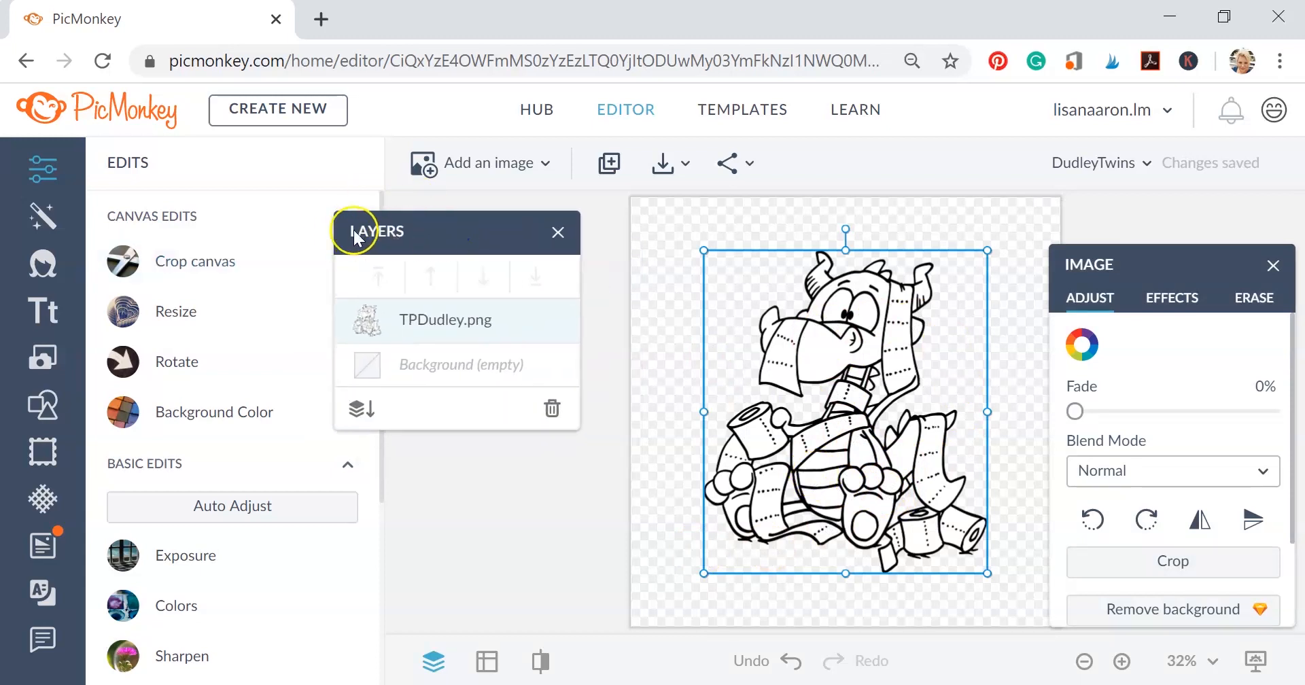
left_click(460, 364)
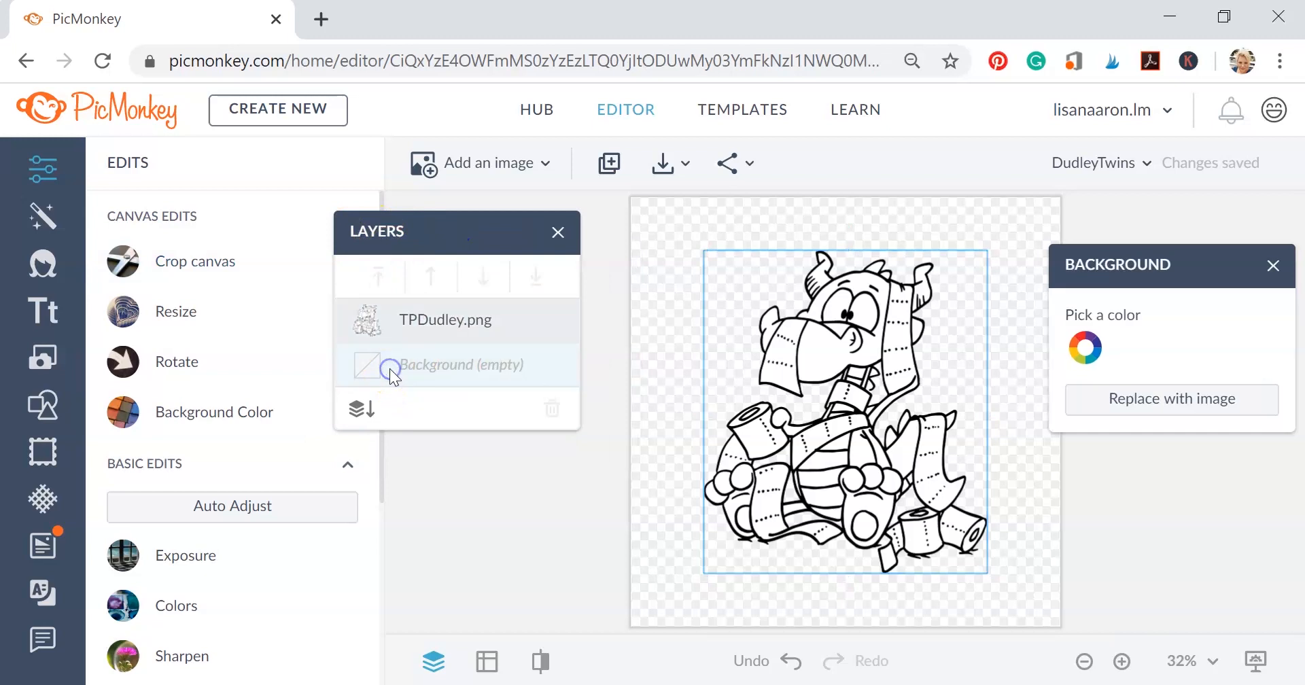
left_click(444, 319)
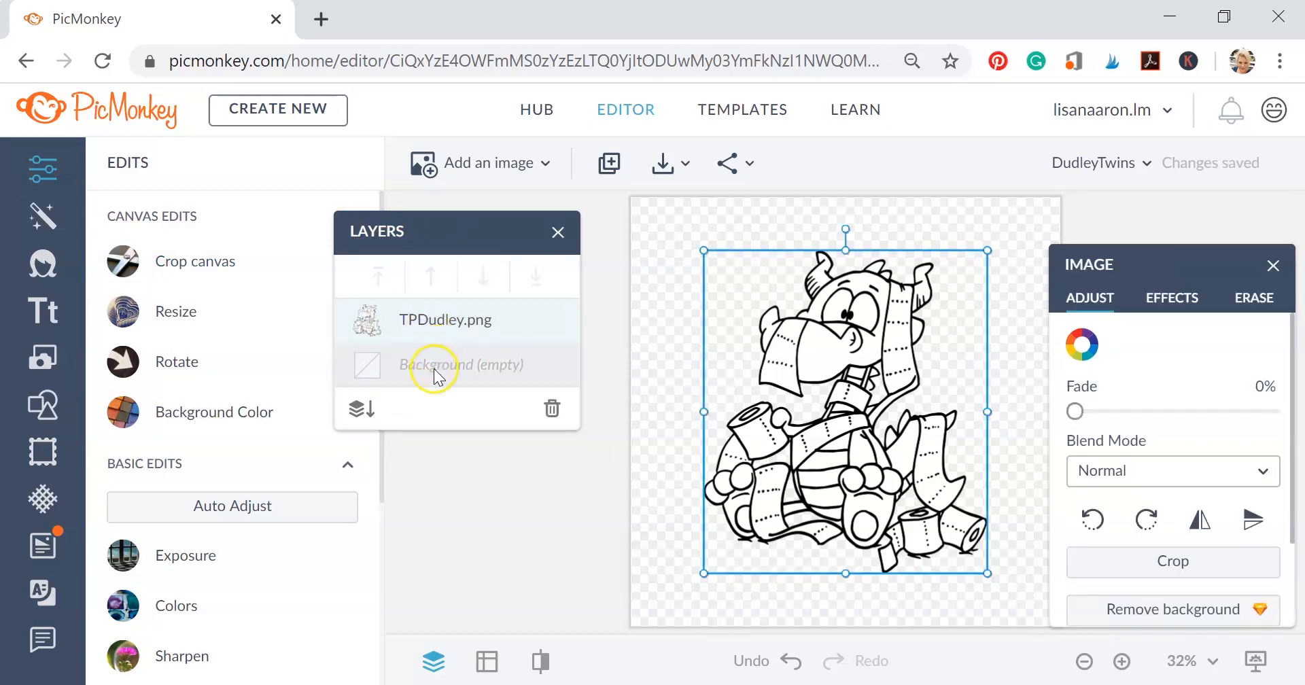
left_click(461, 365)
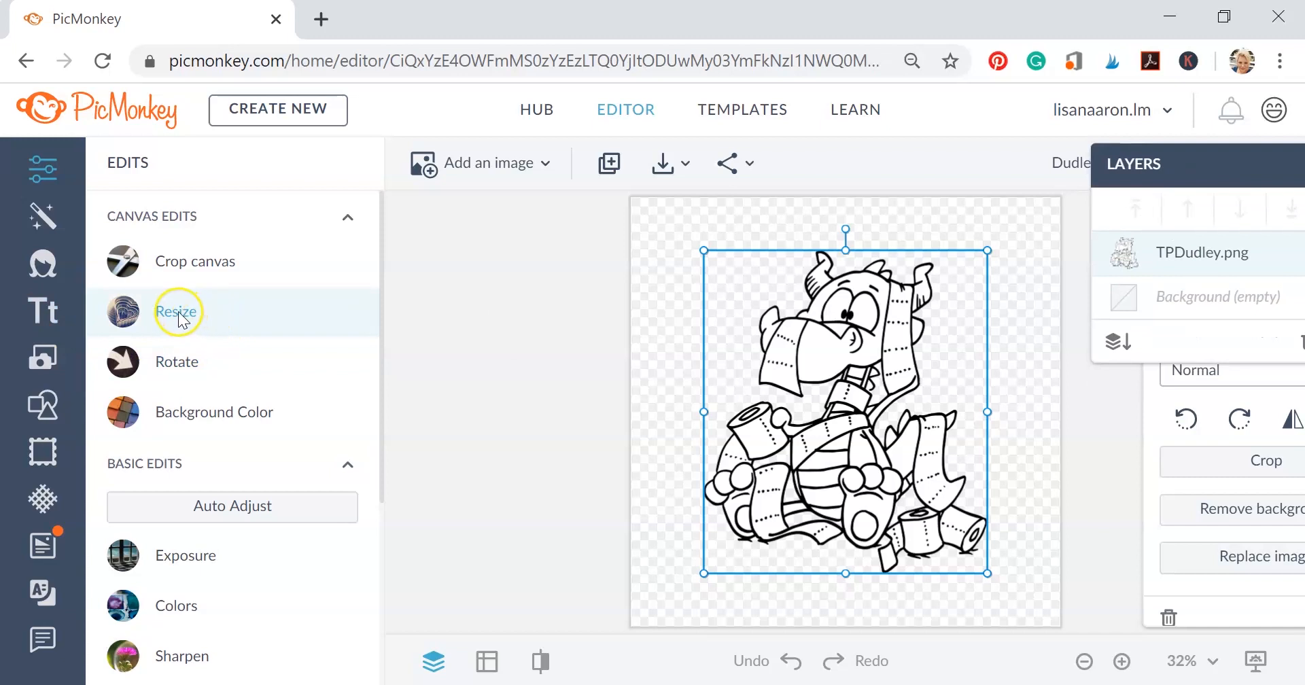
Resize the TPDudley image layer to 500 × 570 pixels.
left_click(177, 311)
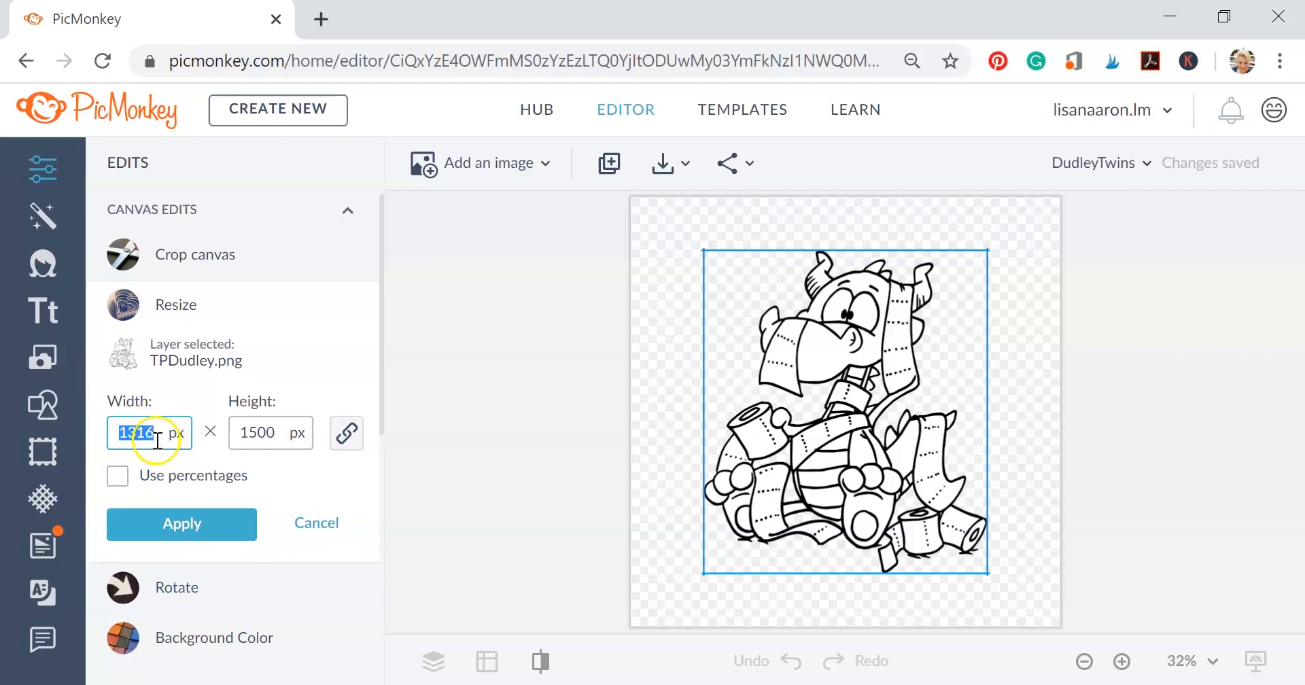
type("1016")
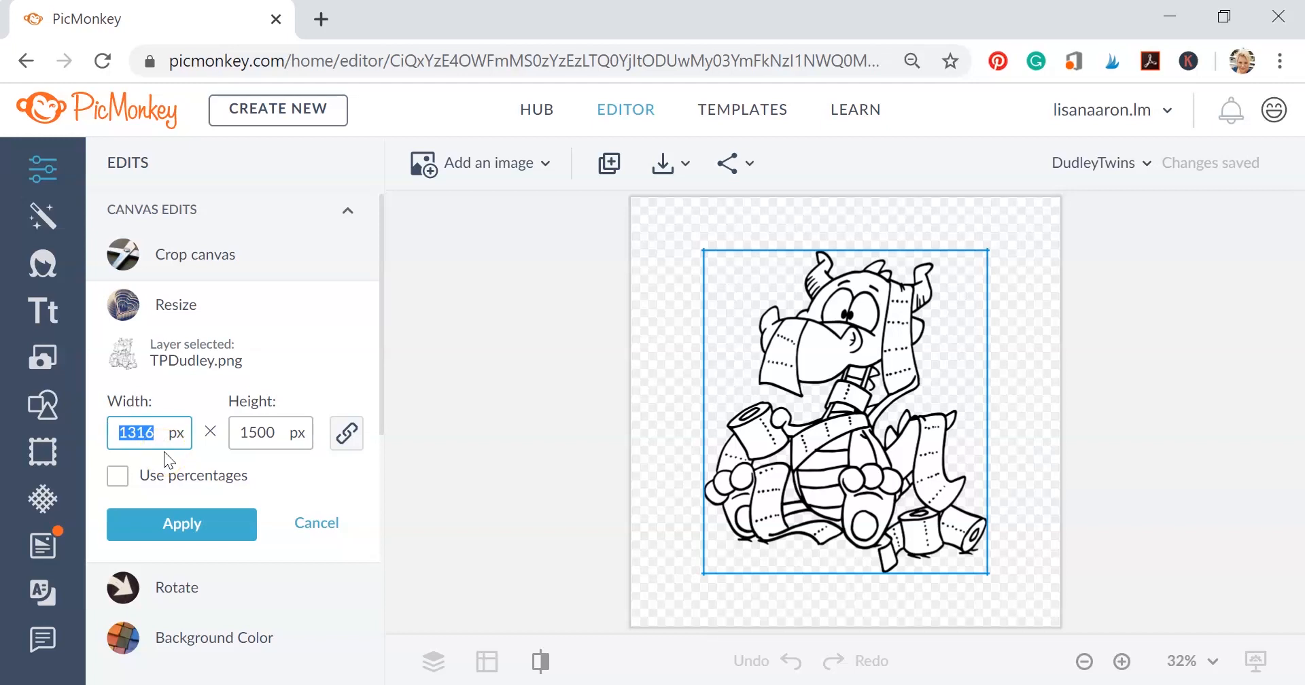
type("5")
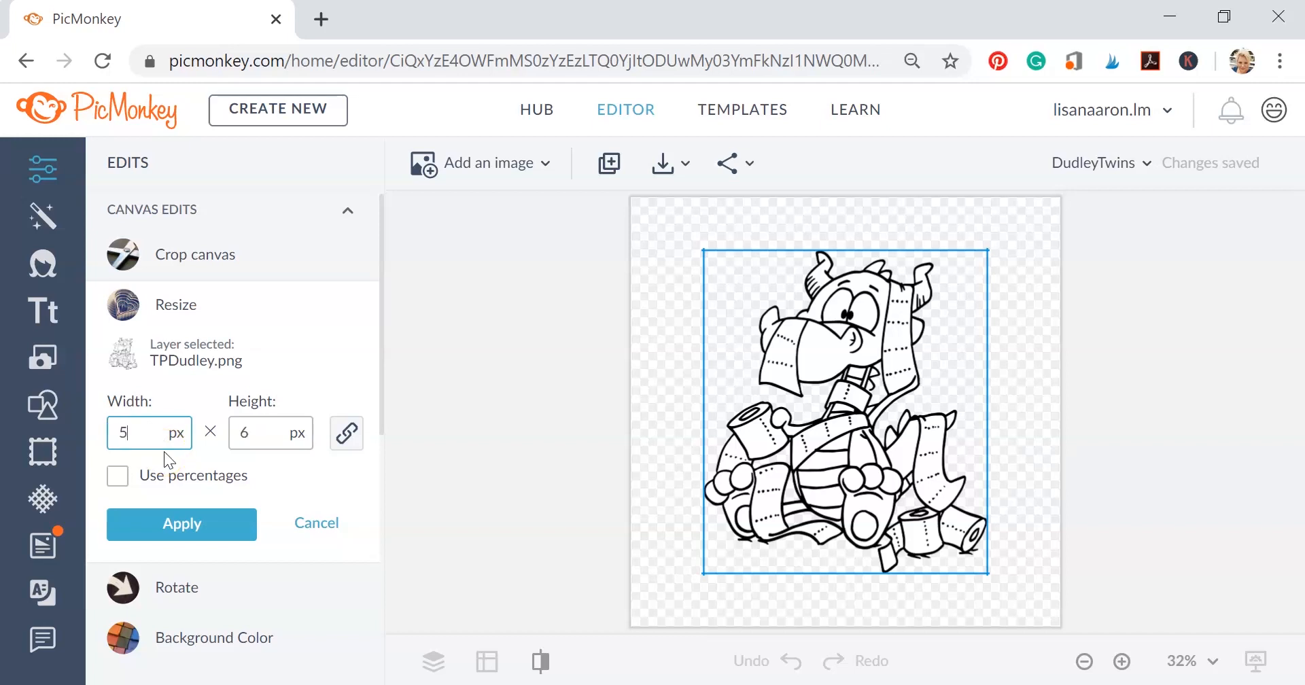
type("00")
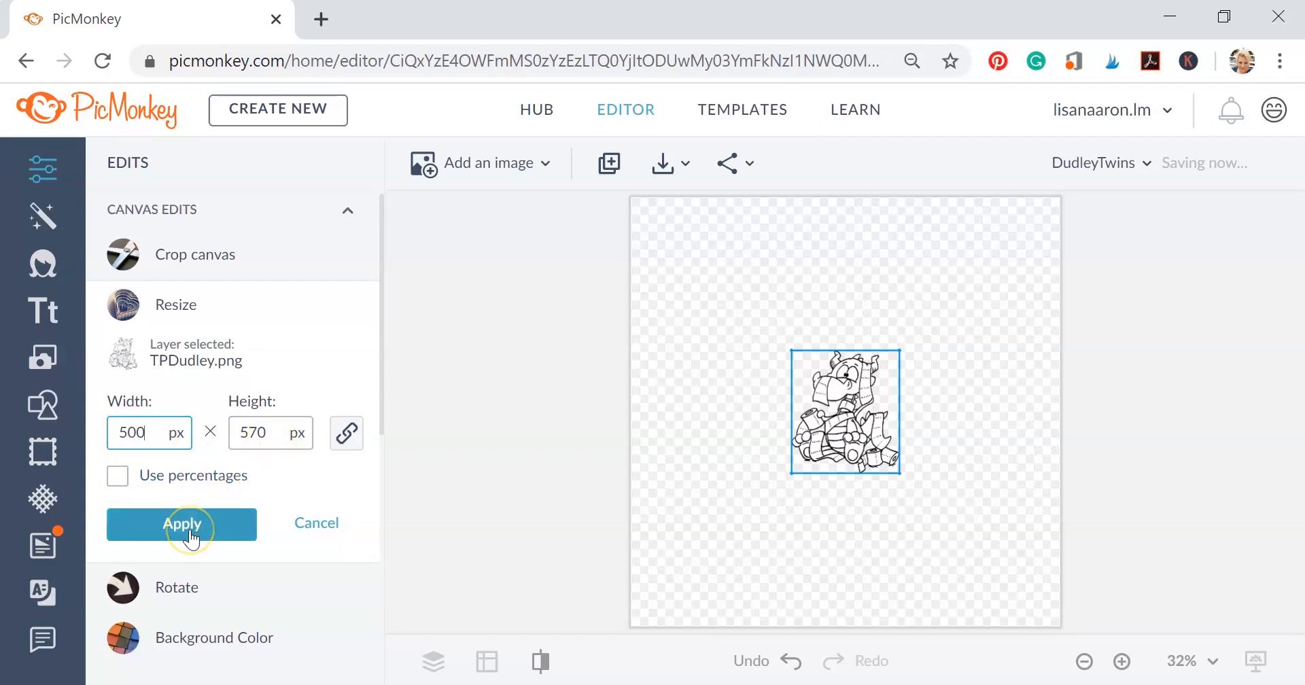
left_click(181, 523)
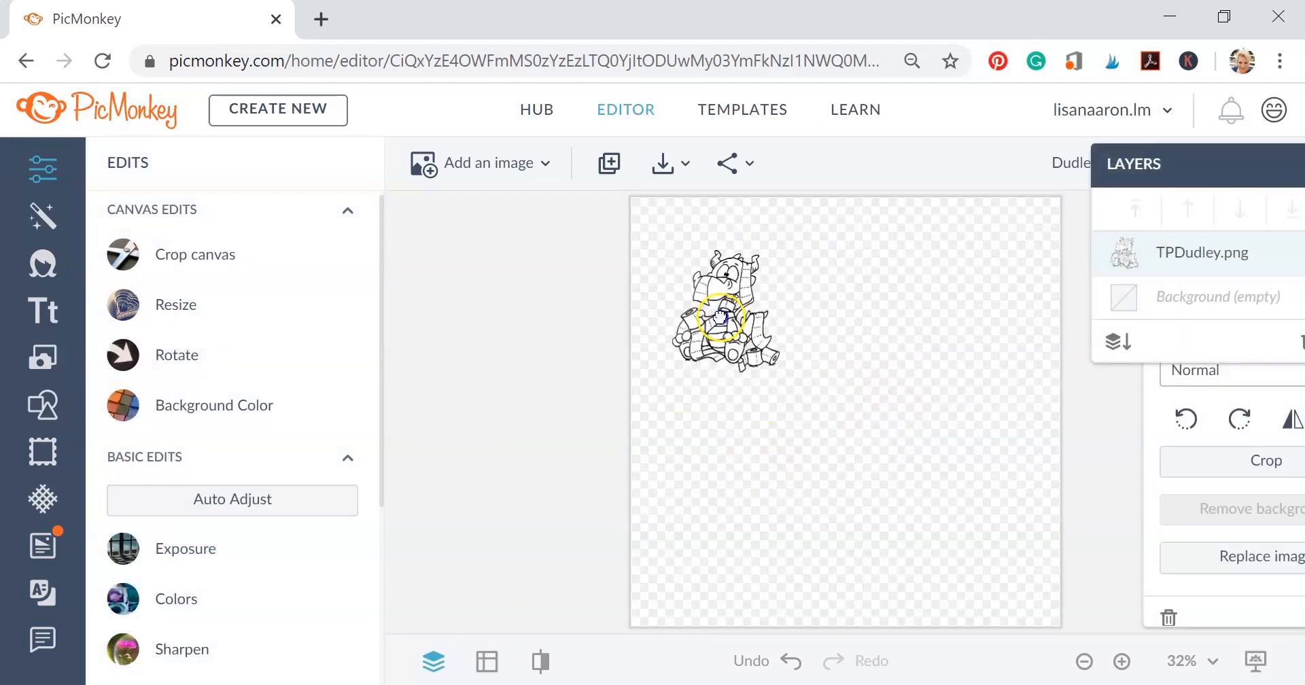
Move the character toward the canvas centre, enlarge it and undo an accidental squash.
left_click_drag(724, 317, 802, 337)
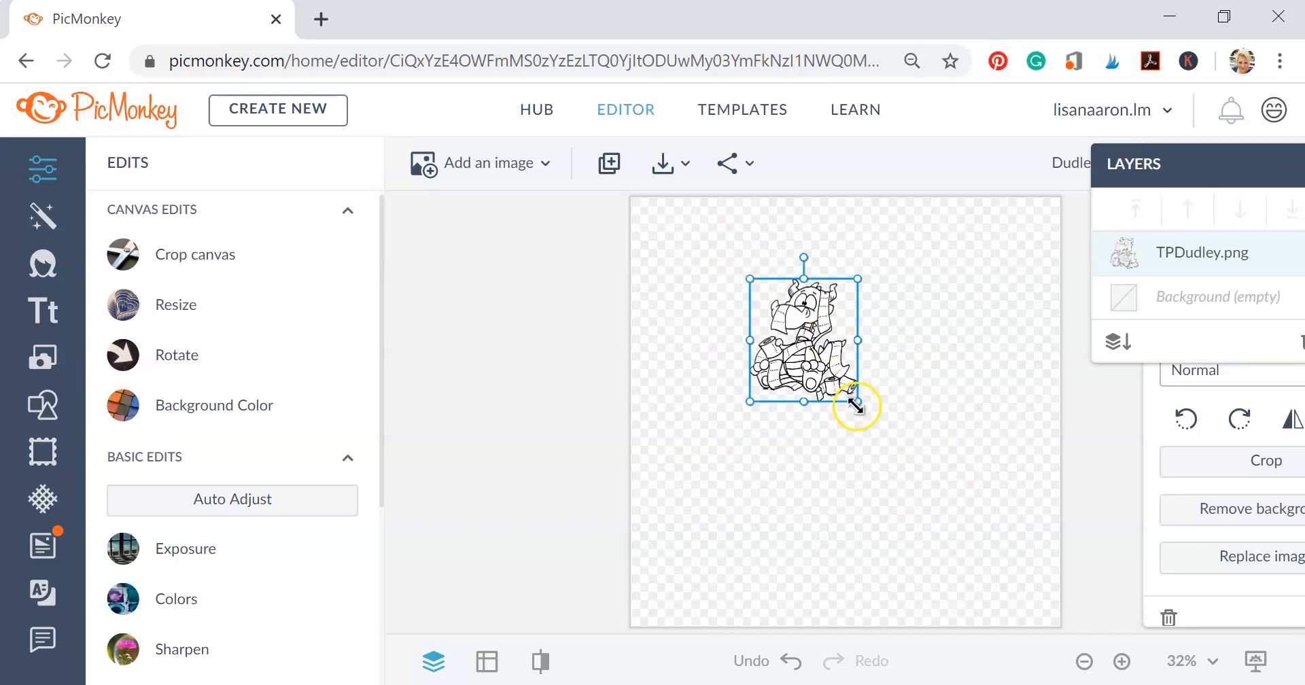
left_click_drag(856, 405, 935, 494)
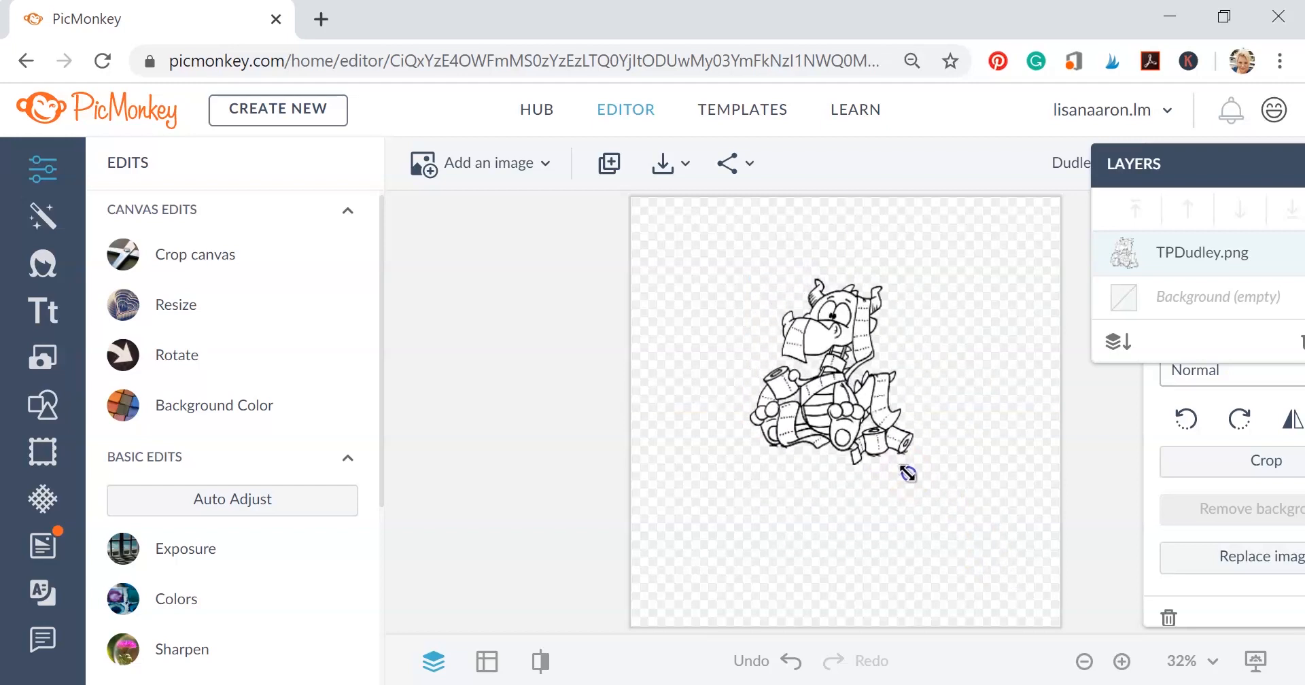
left_click(849, 392)
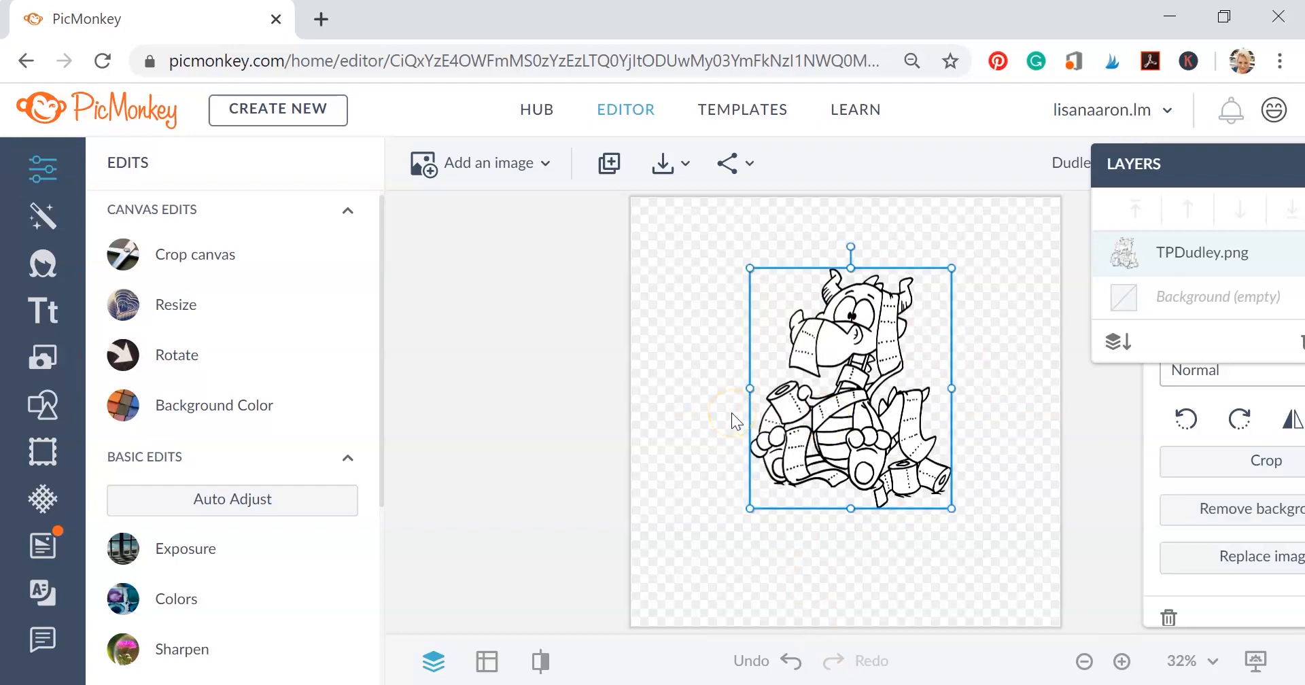
left_click(1247, 508)
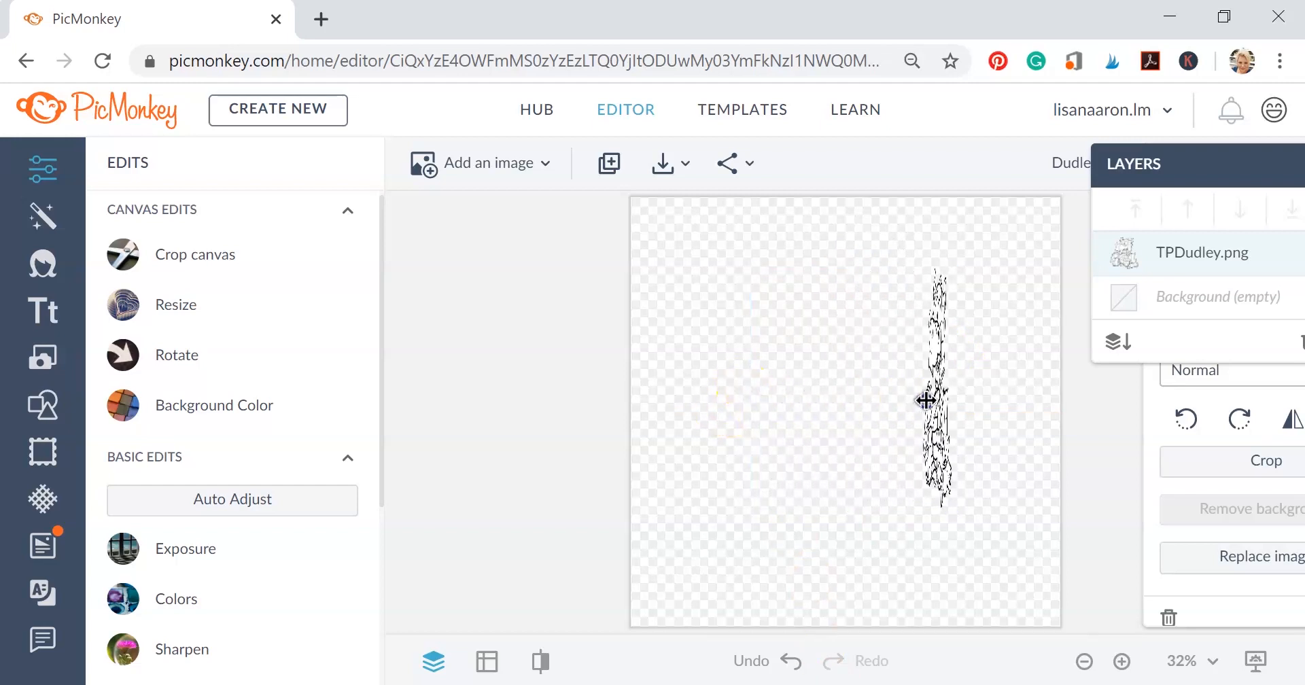
left_click(791, 662)
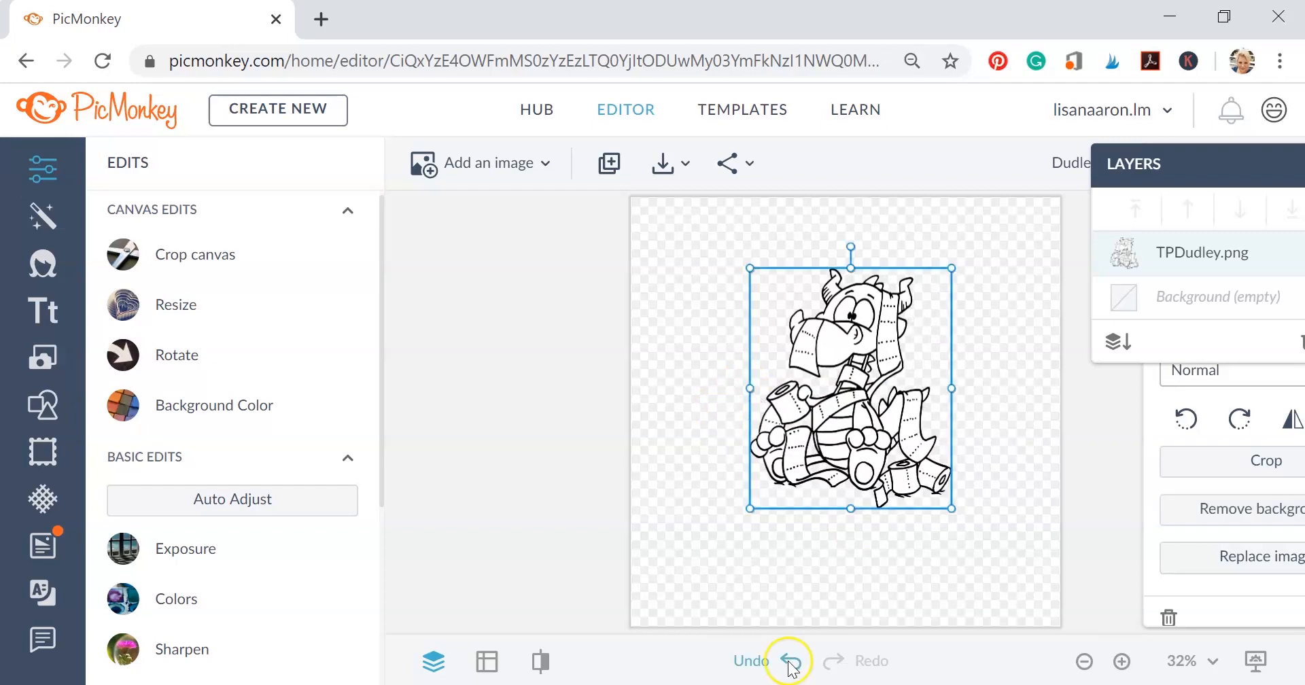
left_click(789, 661)
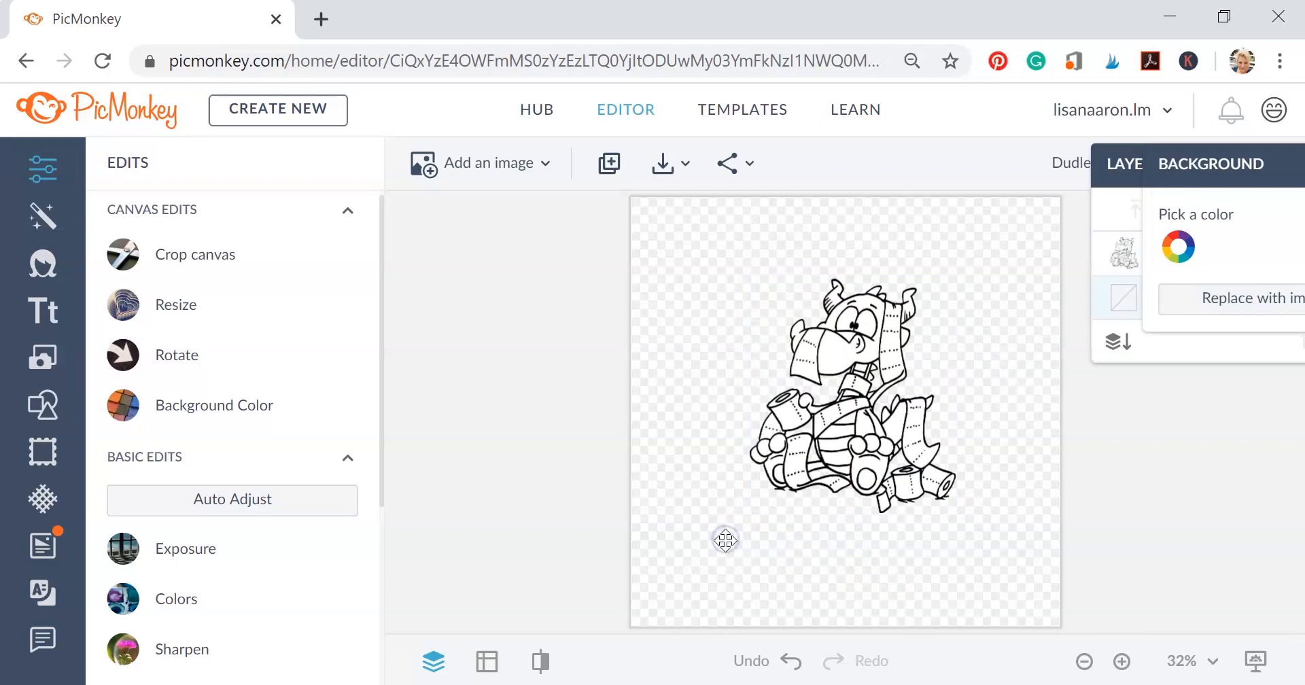
Copy the character layer, paste a second copy and move it to the left.
left_click(845, 360)
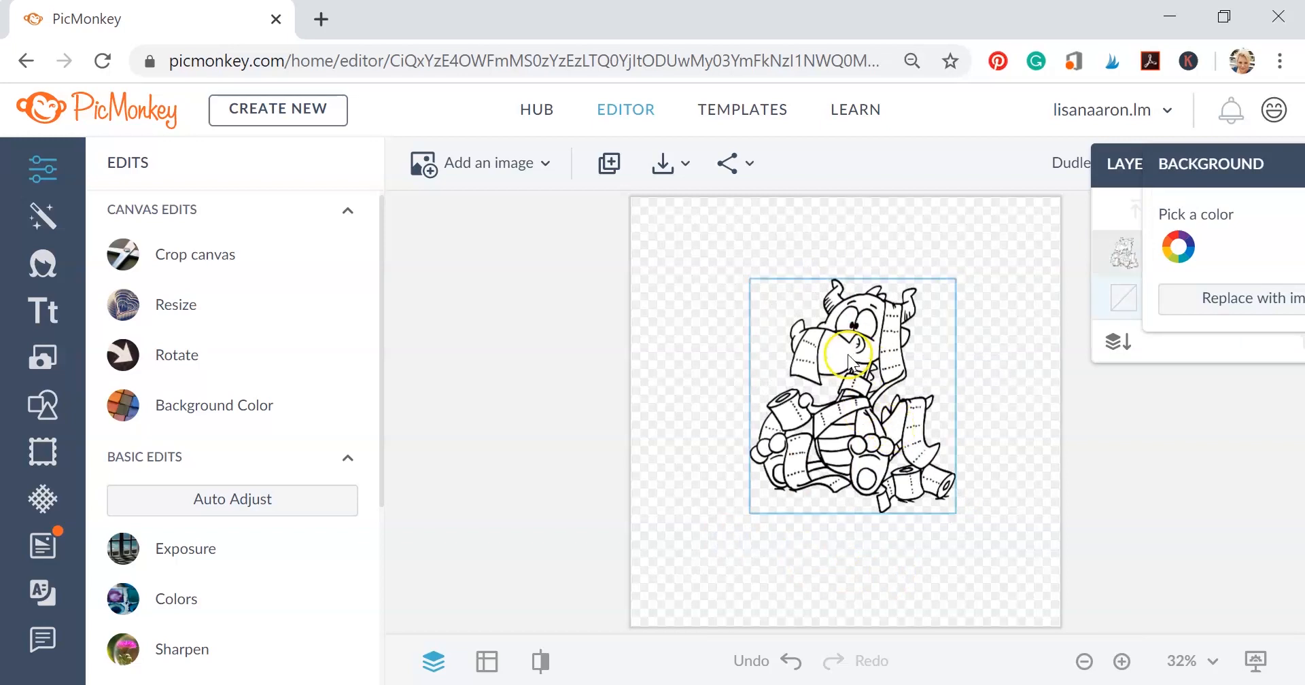
left_click(844, 357)
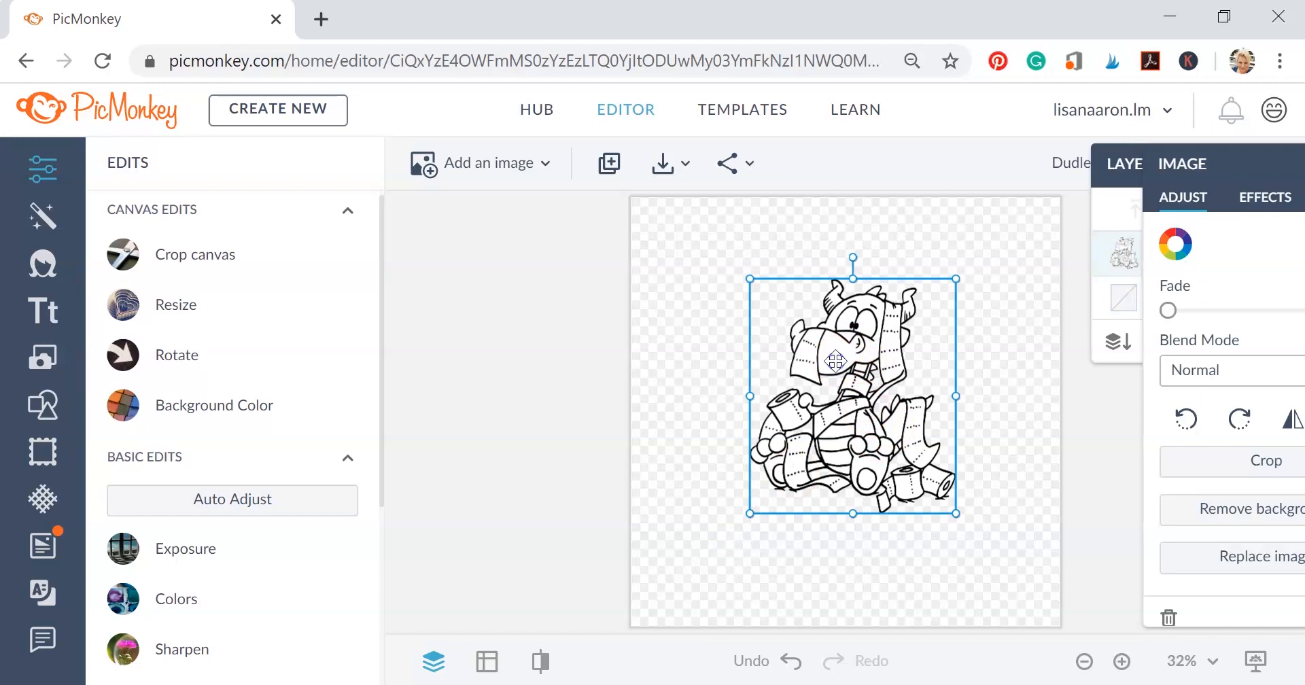
right_click(836, 360)
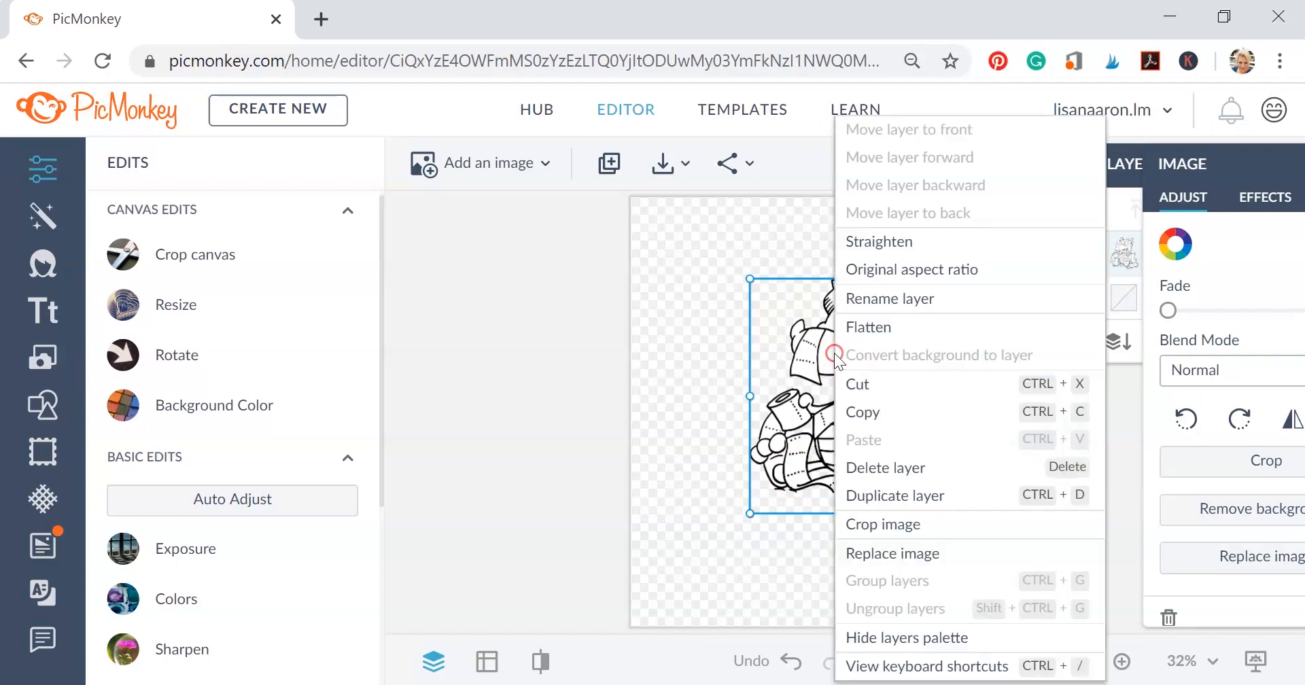
mouse_move(862, 495)
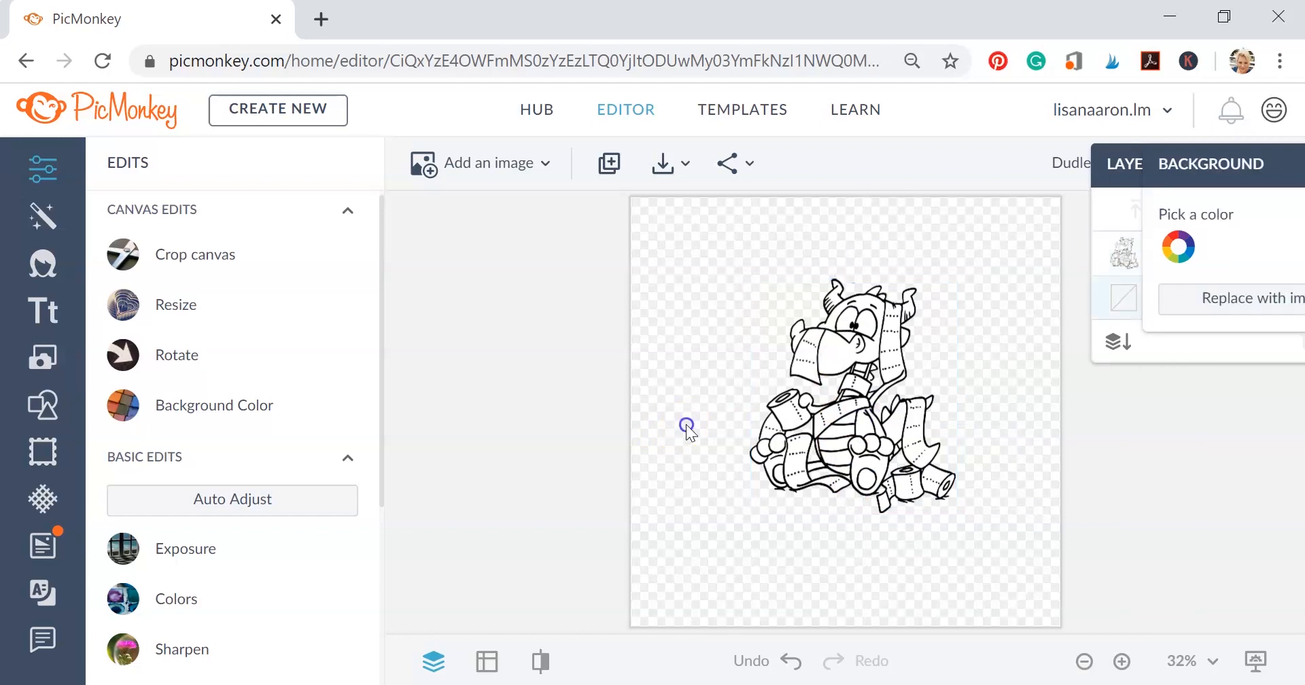
left_click(728, 162)
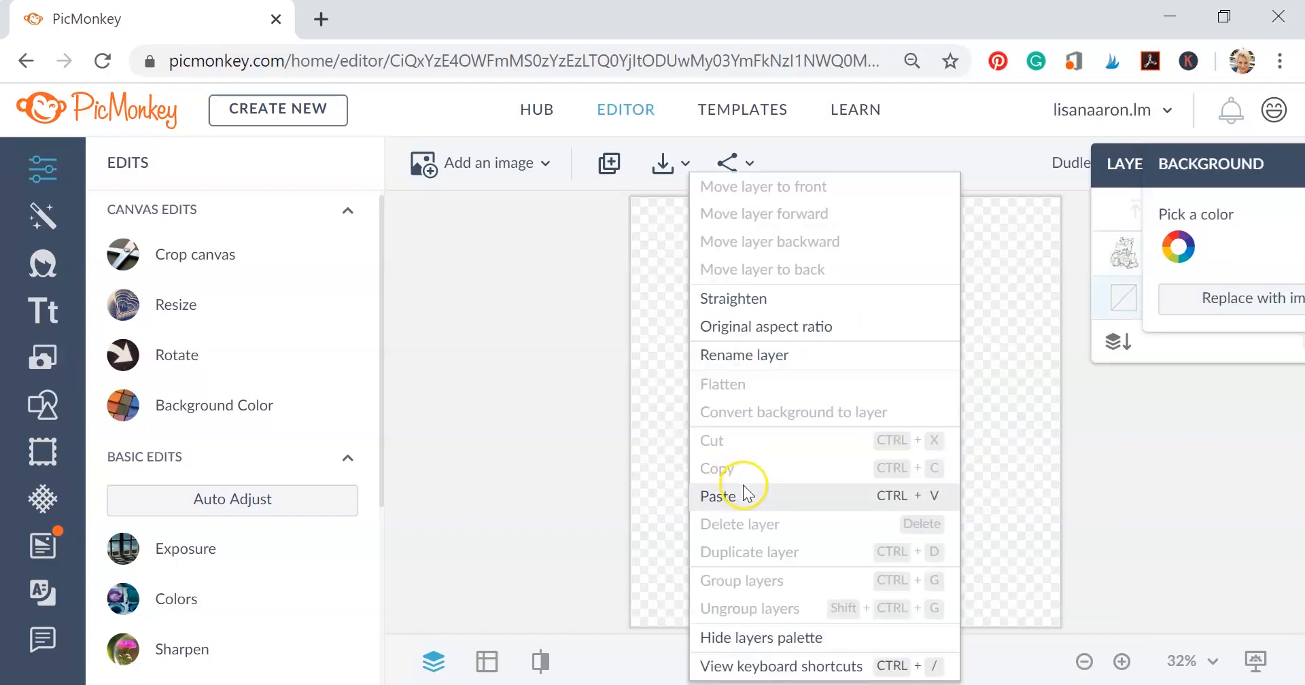
left_click(717, 495)
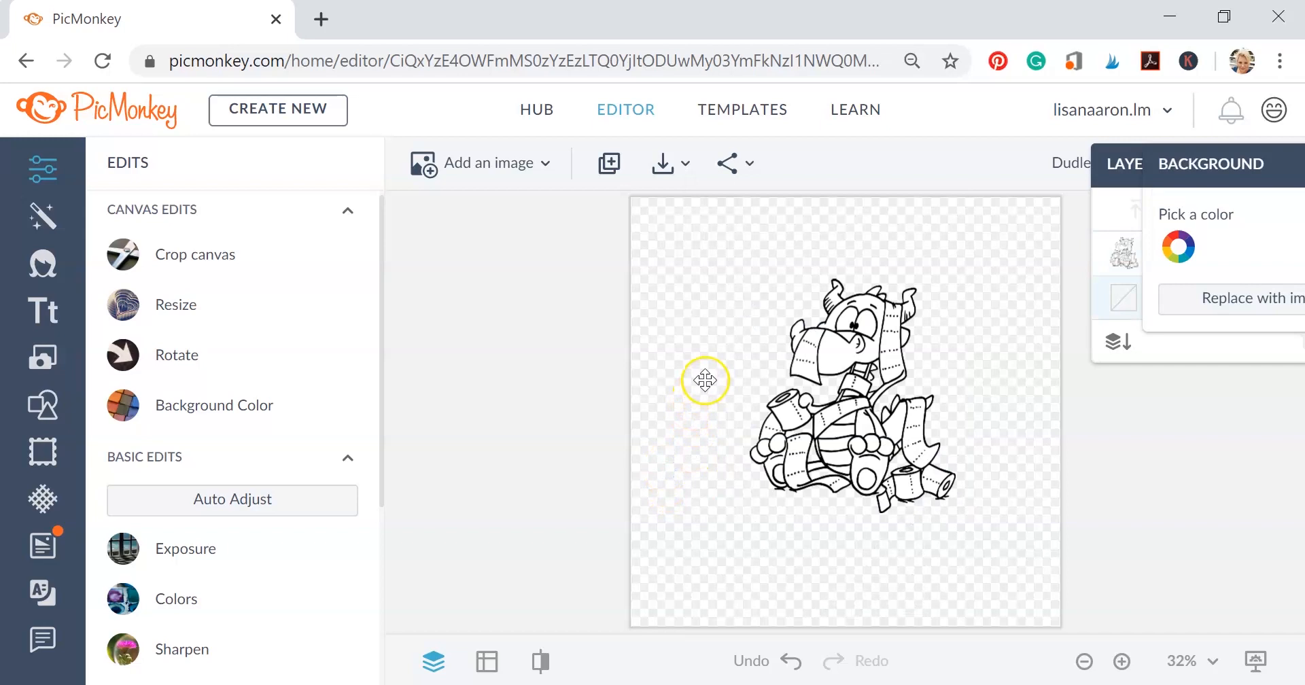
left_click(848, 392)
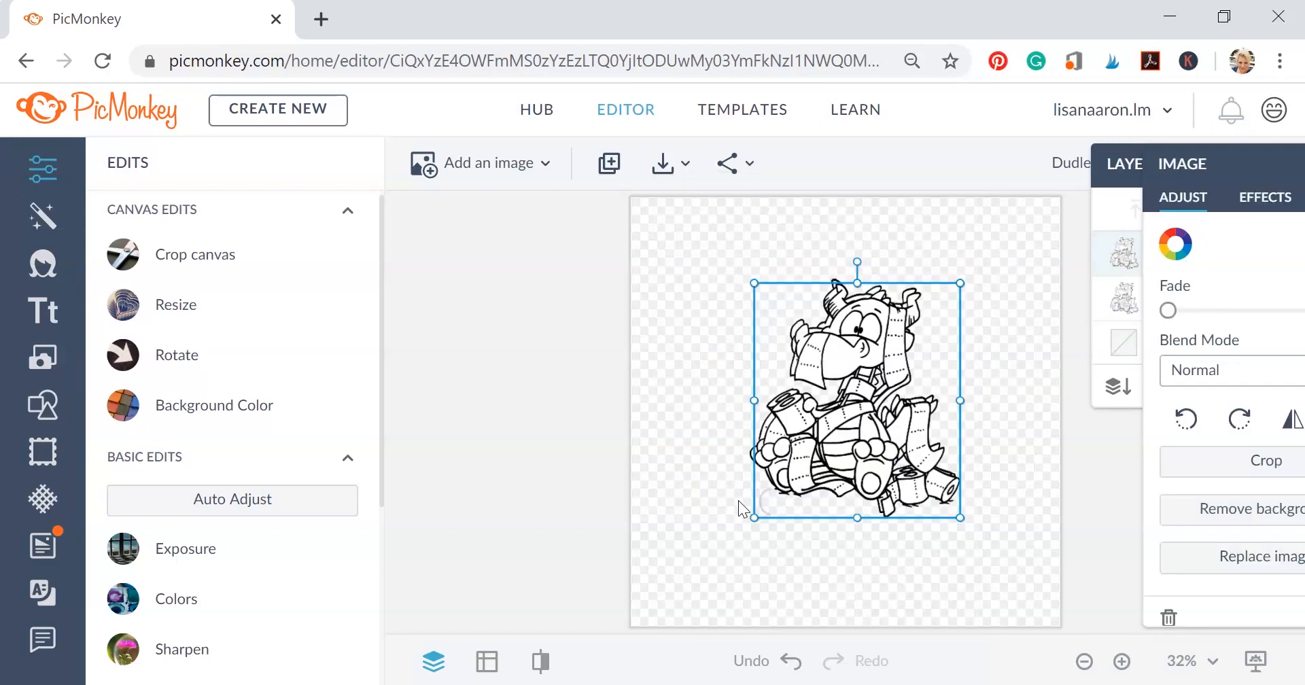
left_click_drag(855, 397, 781, 448)
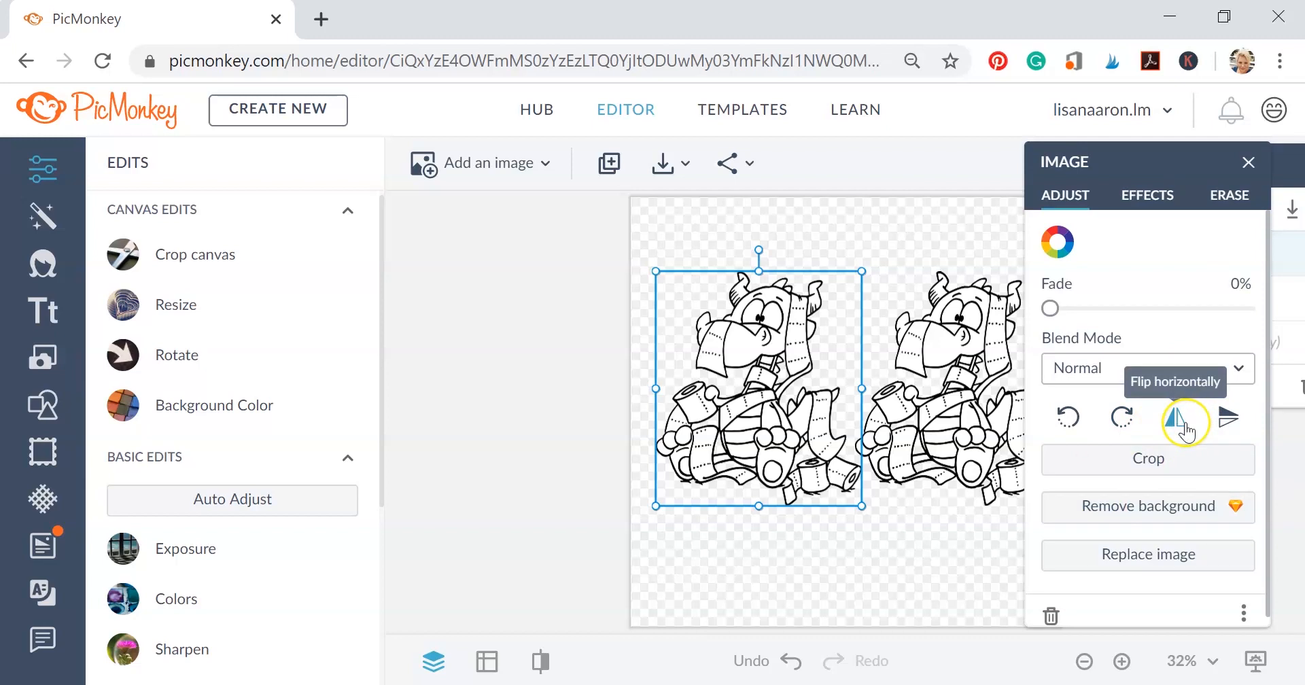
Mirror the copy horizontally and position the larger character overlapping the smaller one.
left_click(1186, 419)
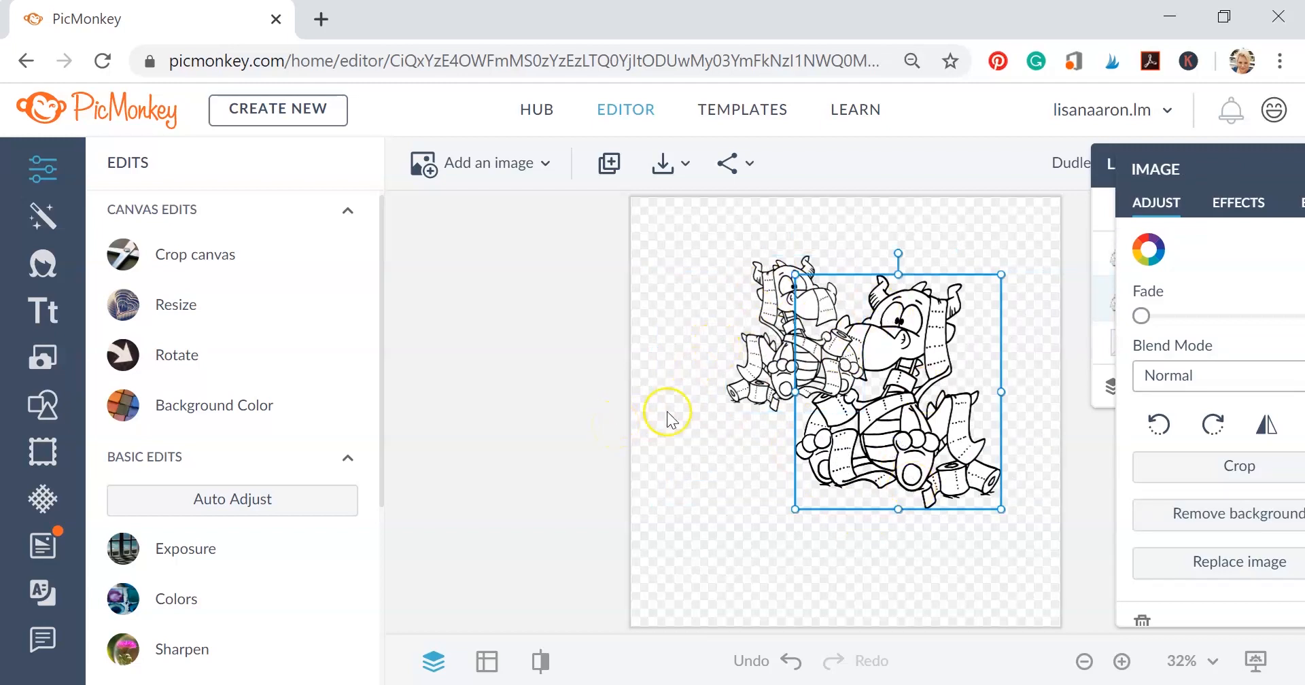
left_click_drag(897, 391, 792, 333)
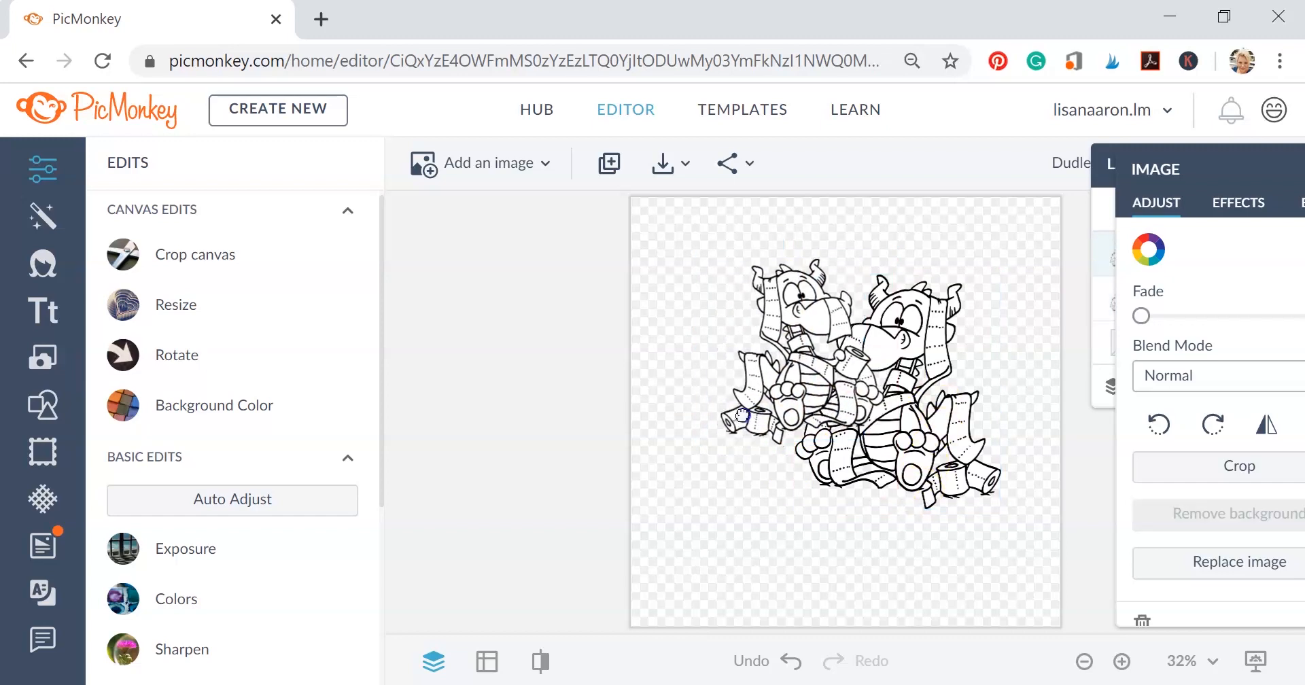
left_click(866, 395)
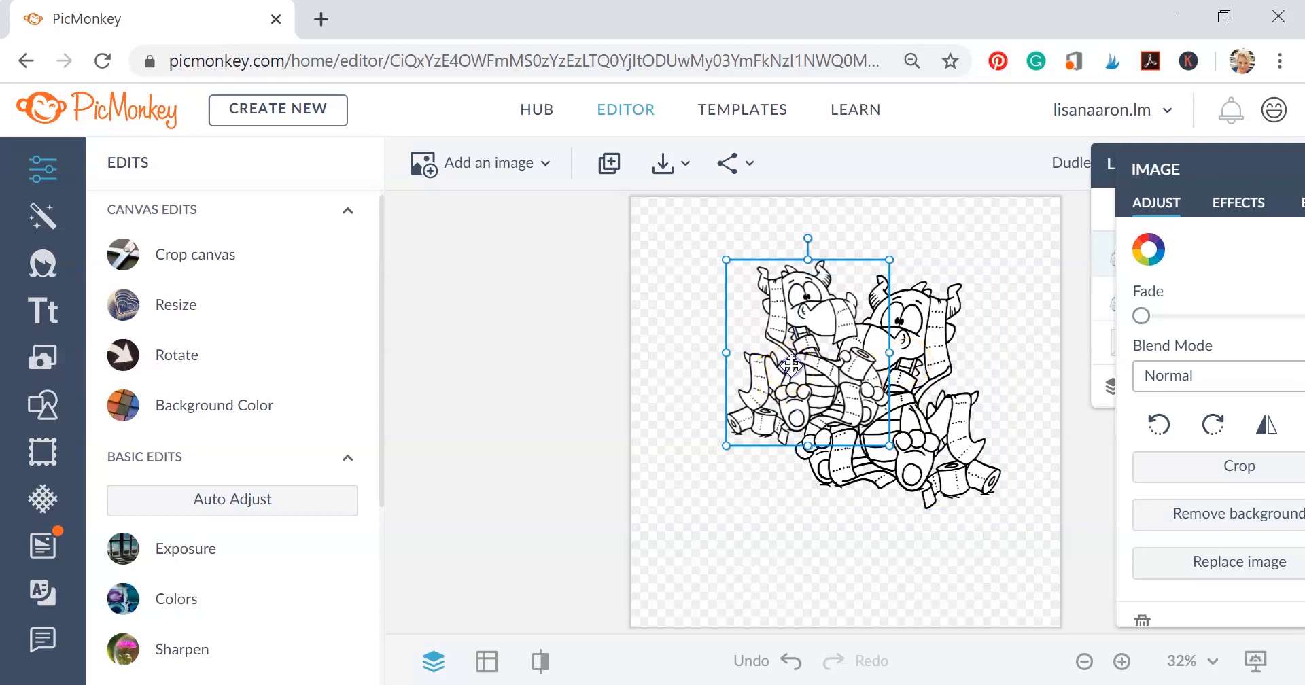
Try moving the smaller copy backward through layer options, then undo the change.
right_click(792, 358)
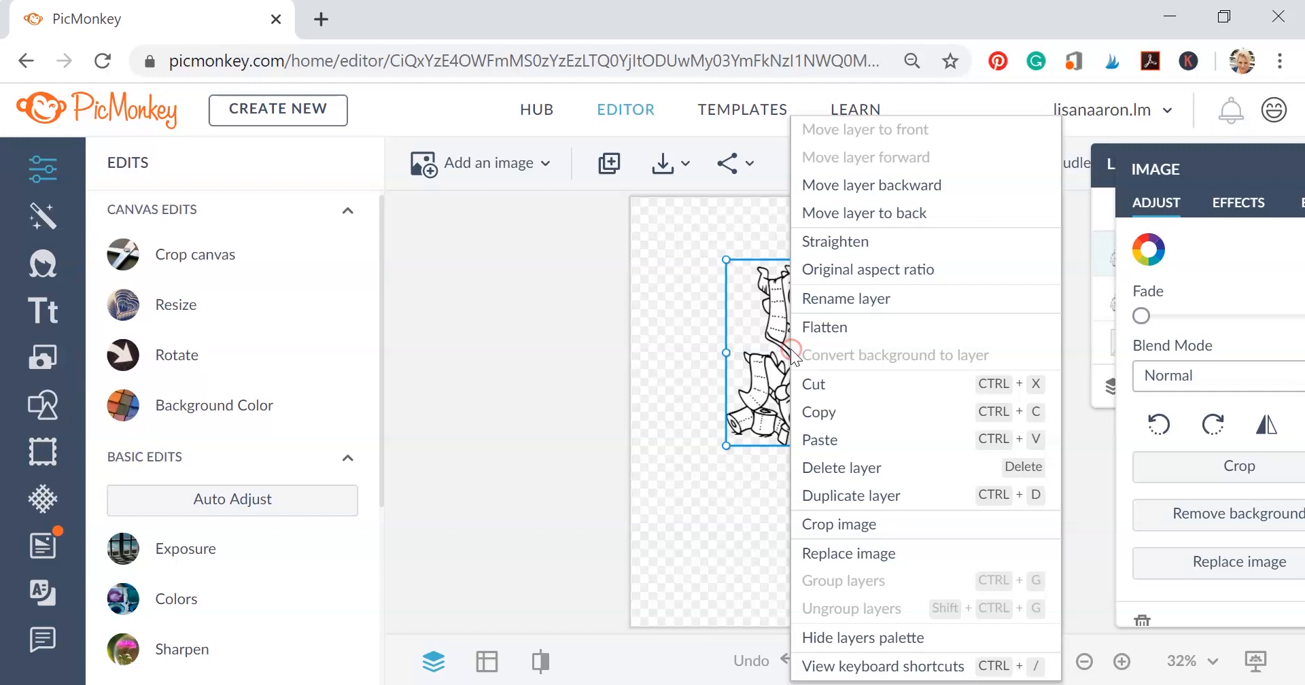
mouse_move(850, 185)
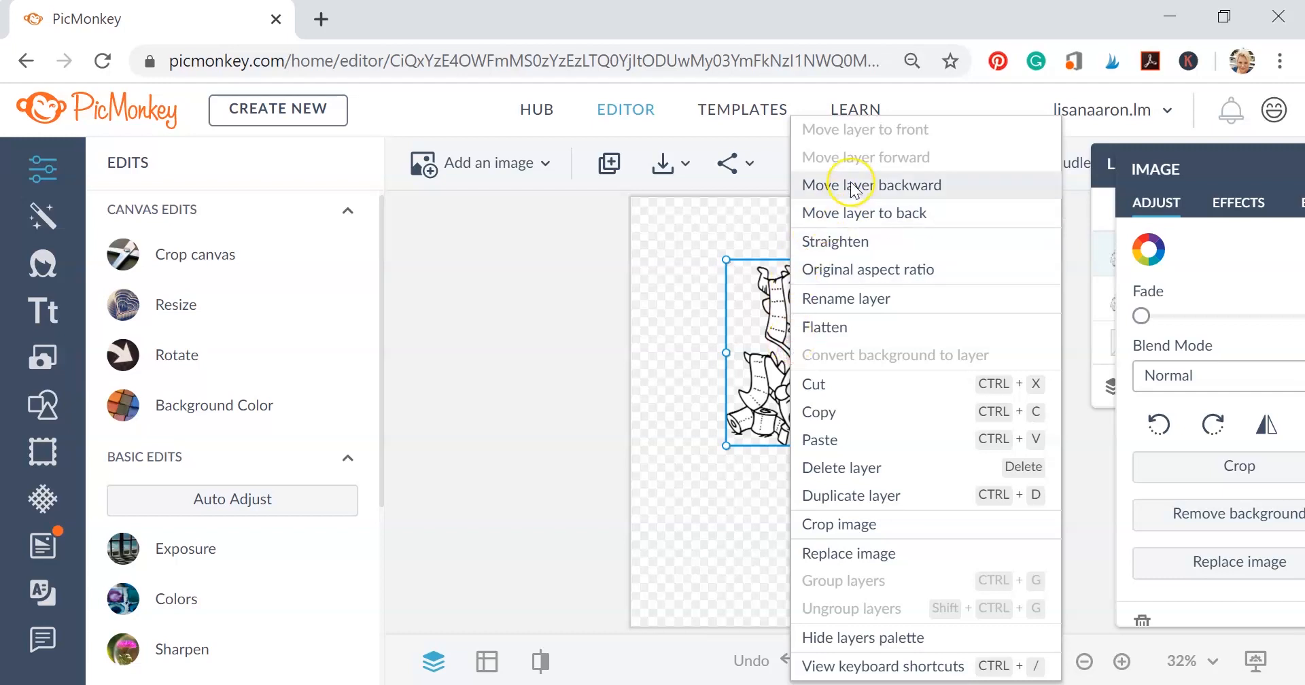
mouse_move(937, 200)
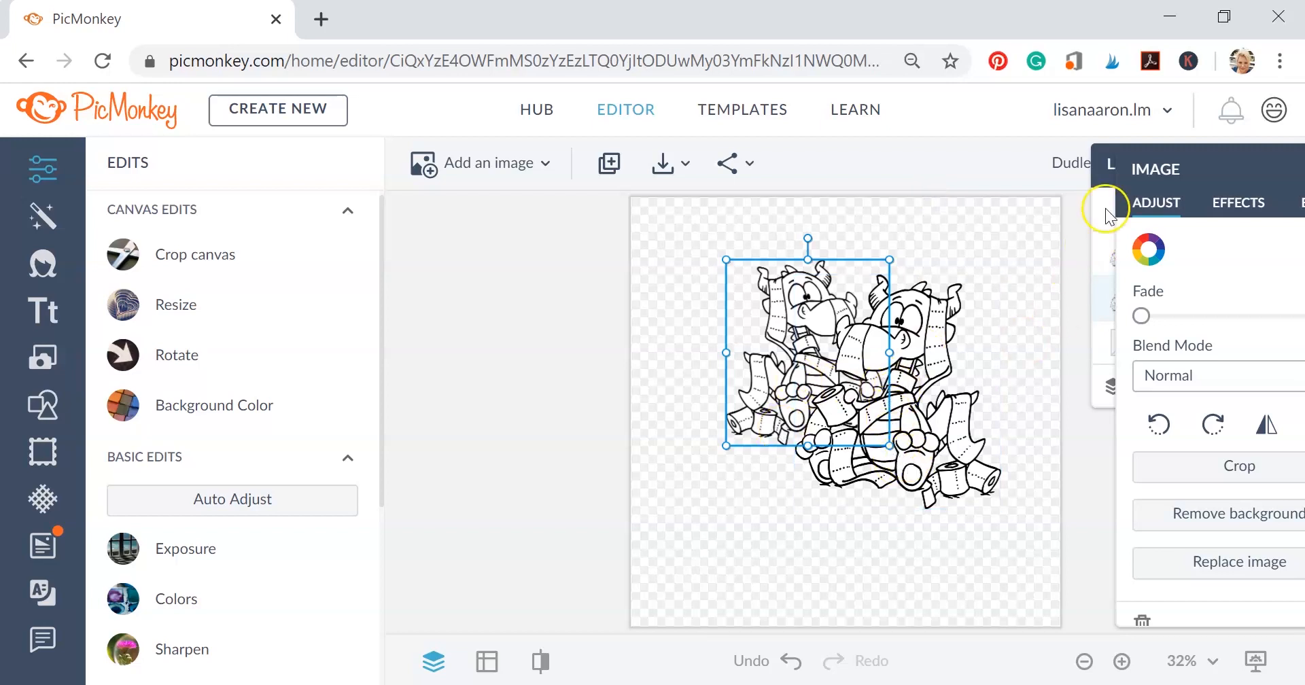
left_click(1058, 176)
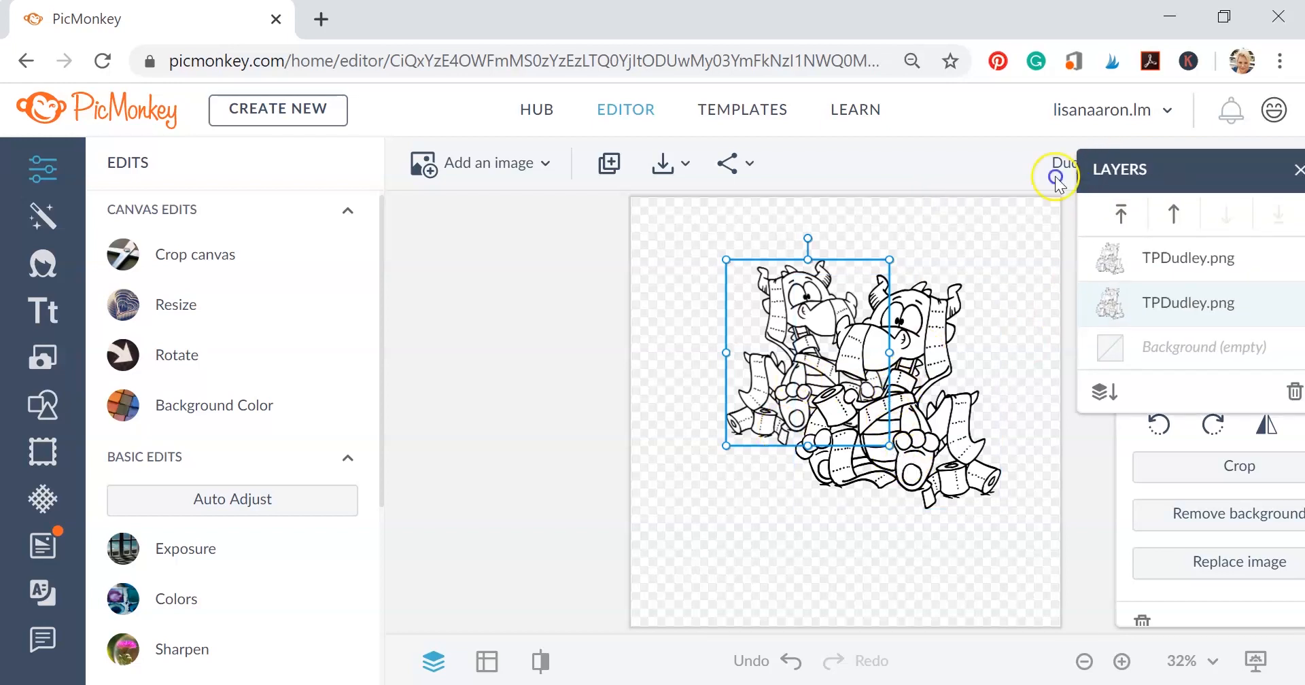
left_click(1057, 177)
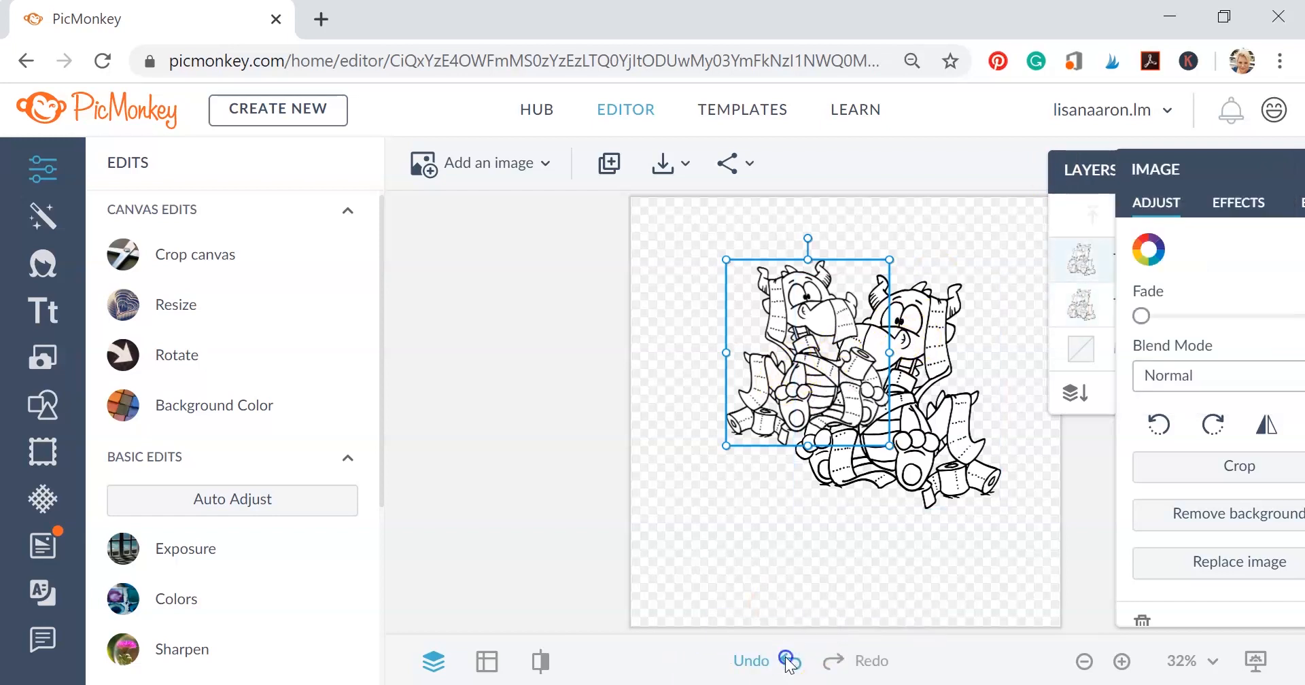
left_click(790, 661)
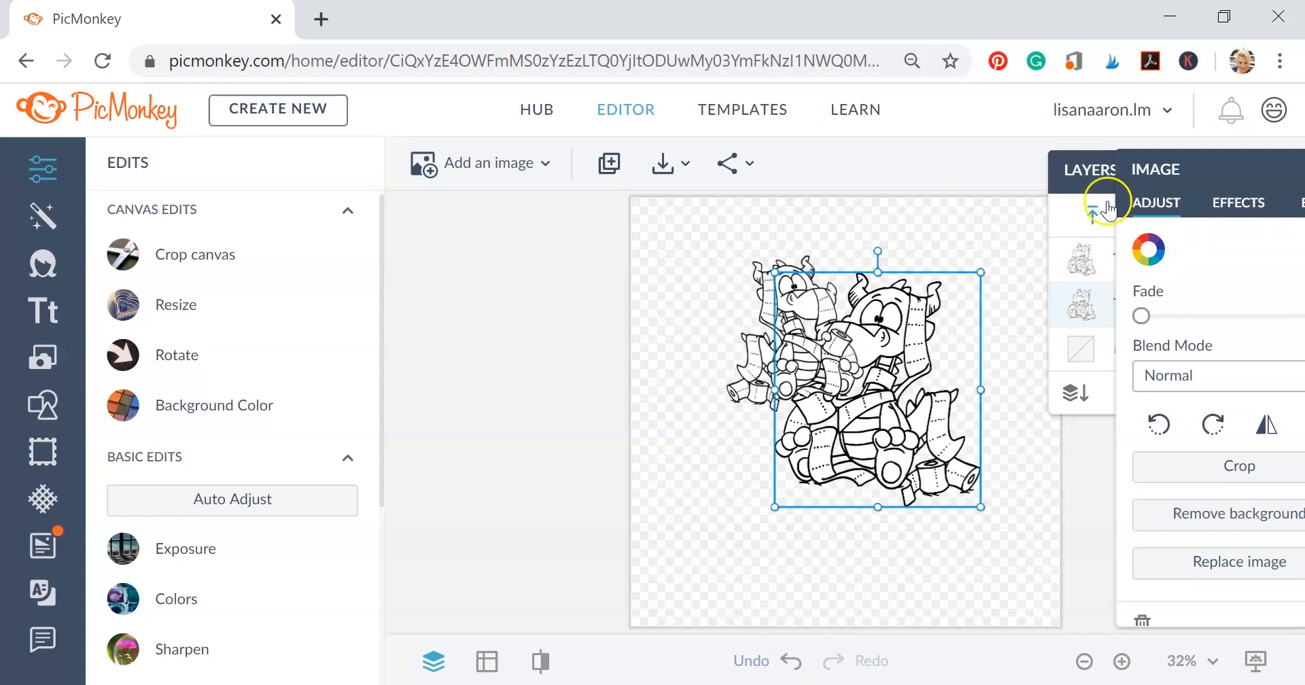
Select the TPDudley.png layers in the Layers palette to check their stacking order.
left_click(1096, 189)
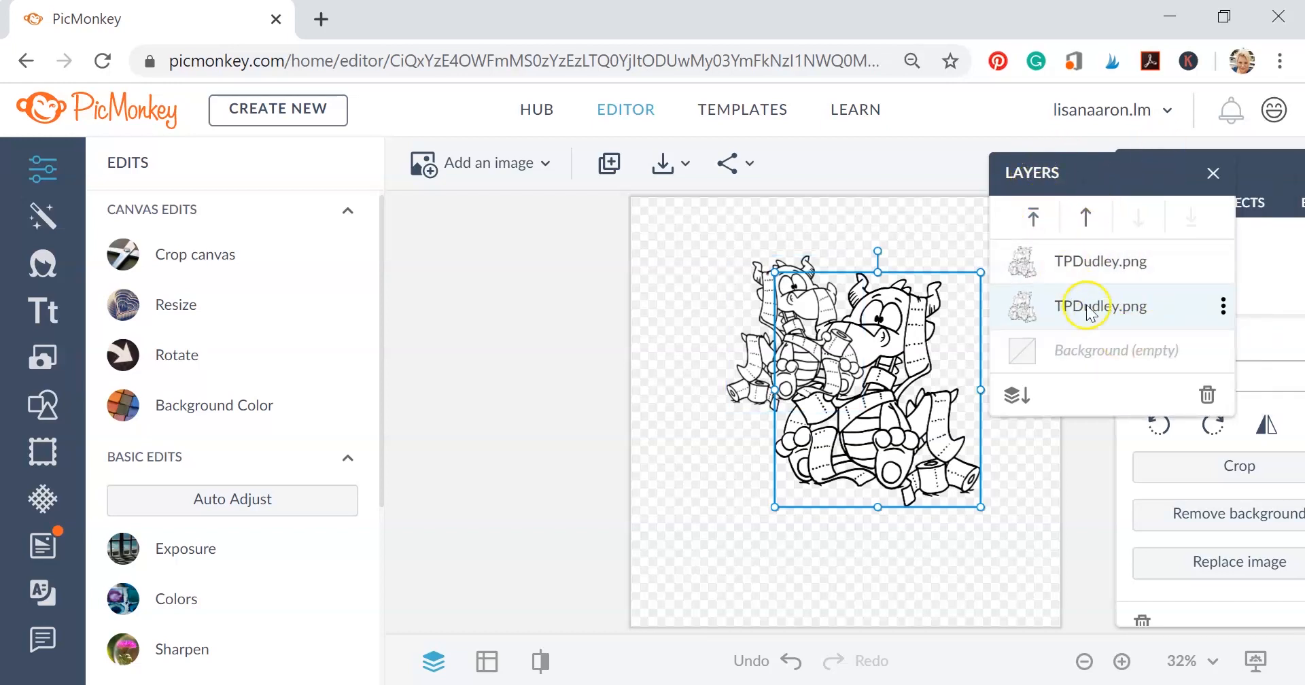
left_click(1084, 261)
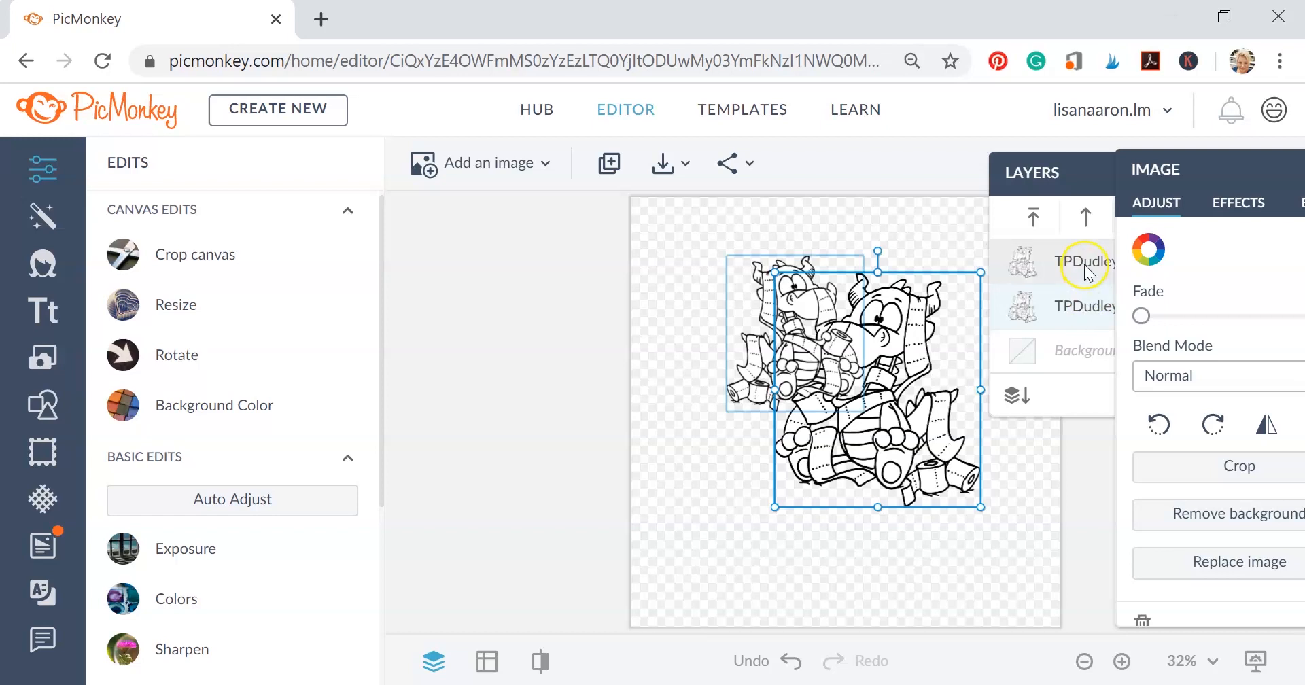
left_click(1100, 261)
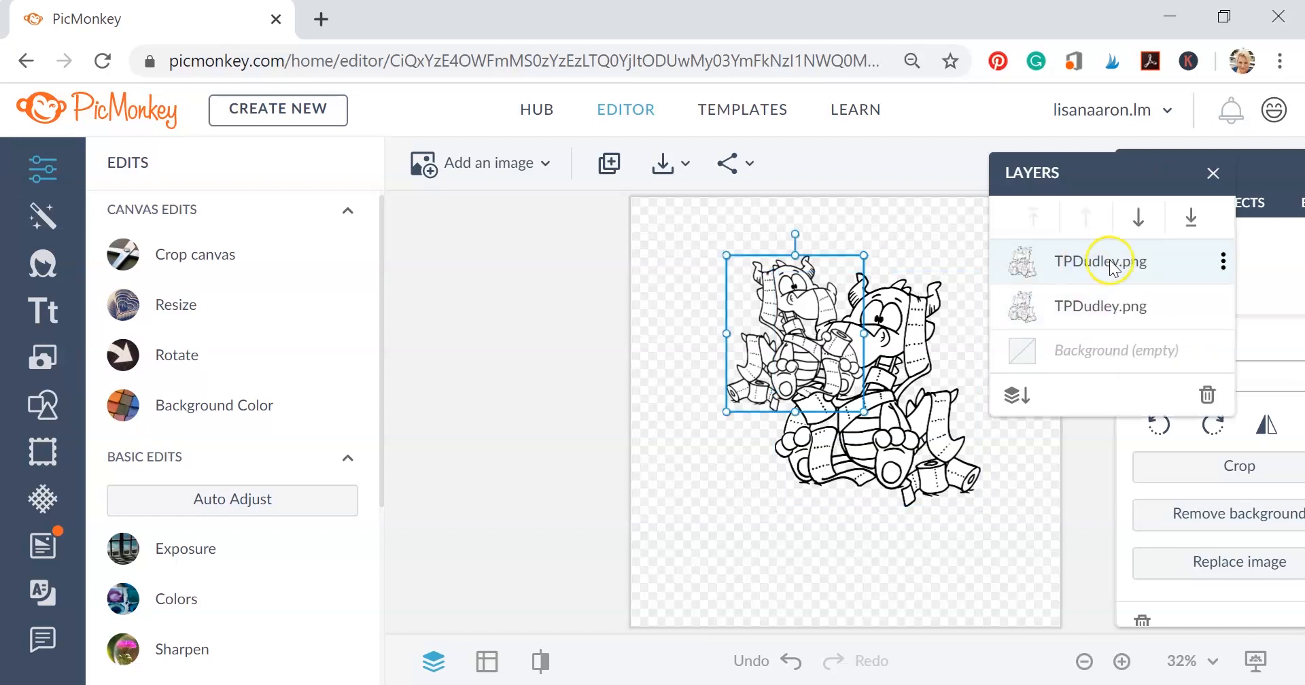
left_click(1111, 261)
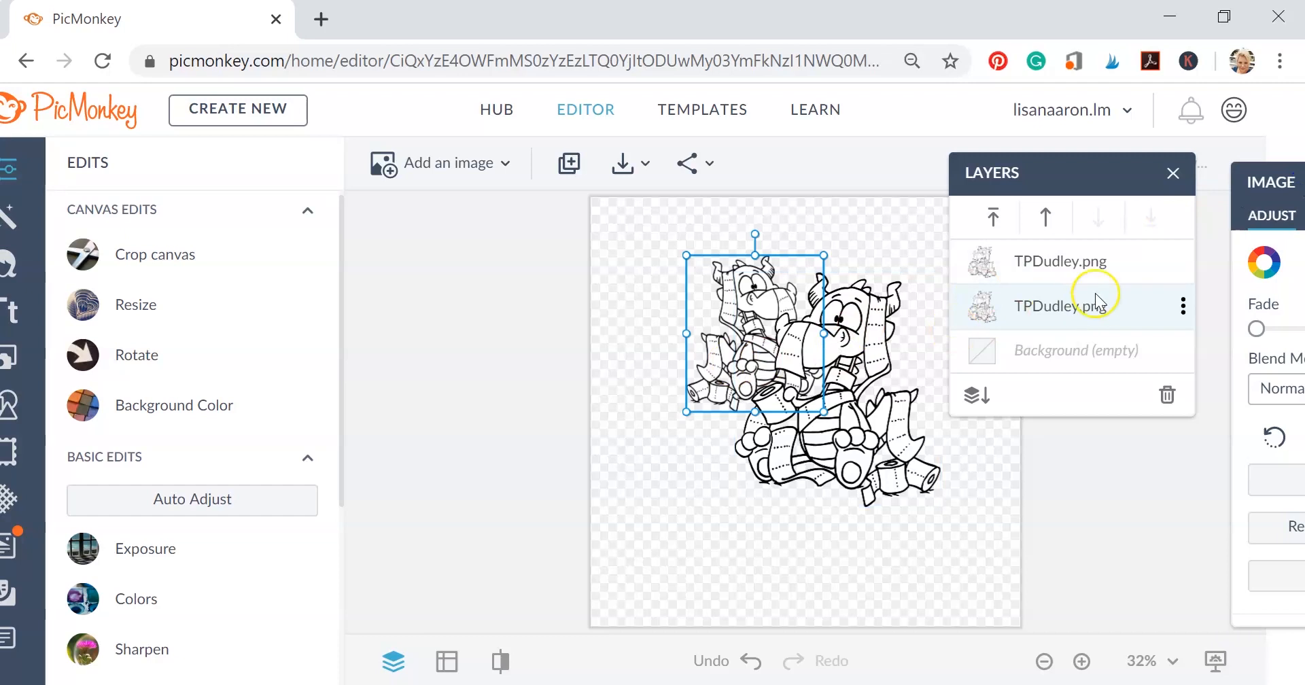
left_click(1059, 261)
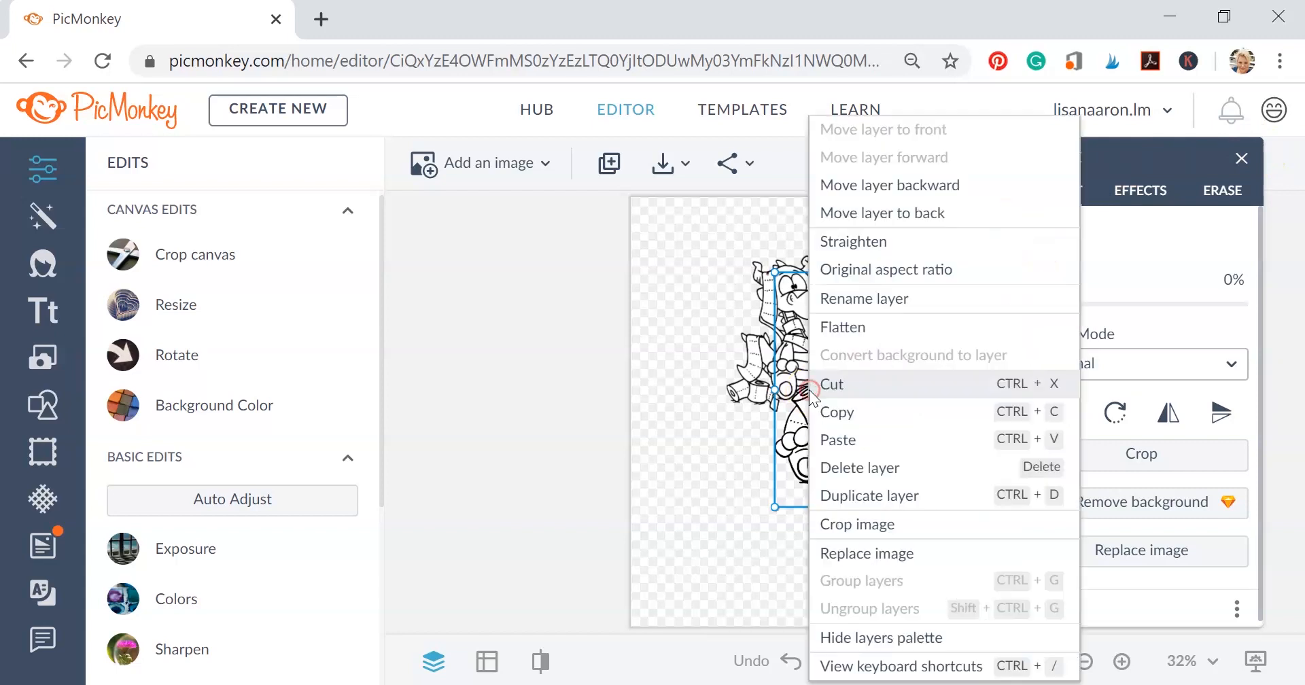
mouse_move(874, 185)
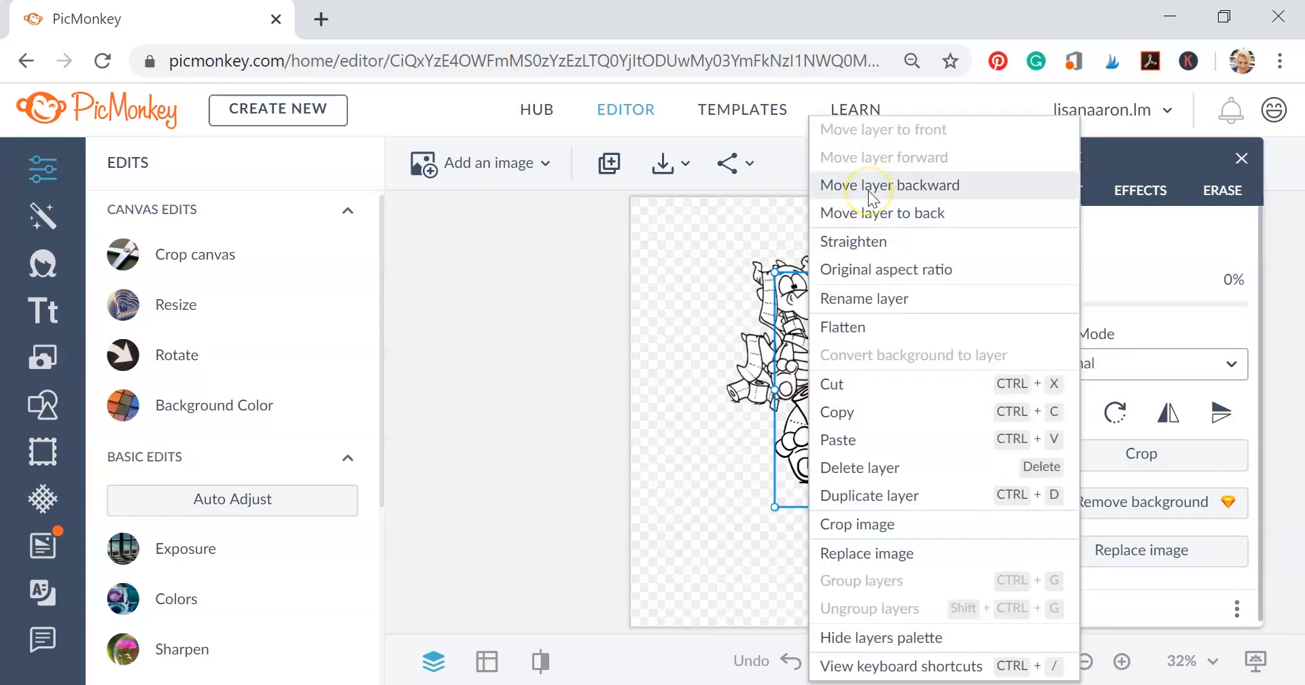
mouse_move(873, 212)
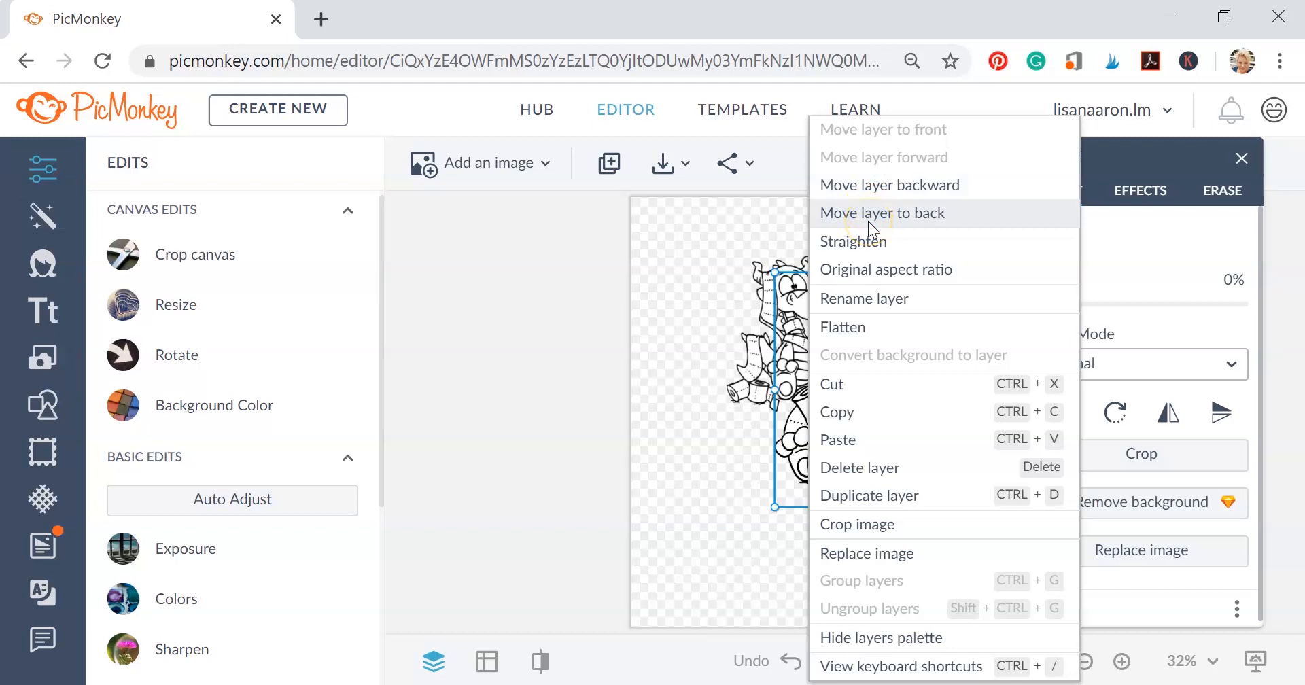
mouse_move(941, 137)
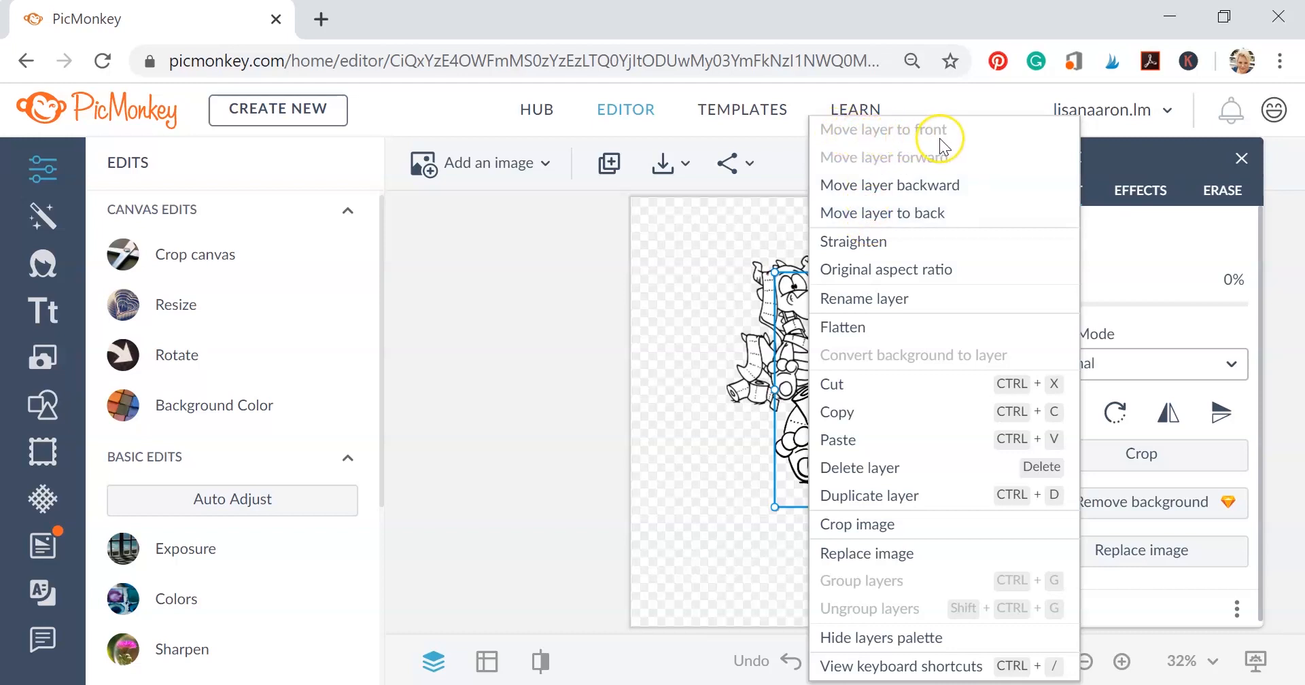
Send the smaller copy's layer to the back and reselect the larger character.
left_click(885, 130)
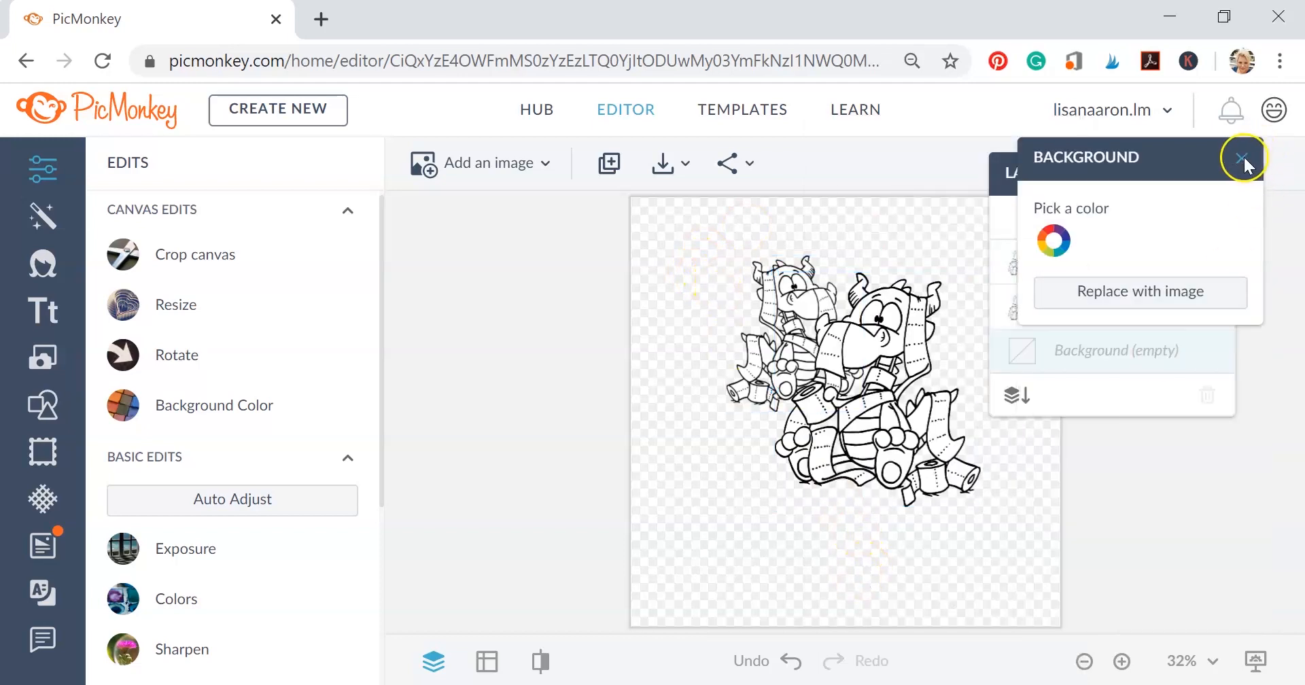
left_click(1245, 158)
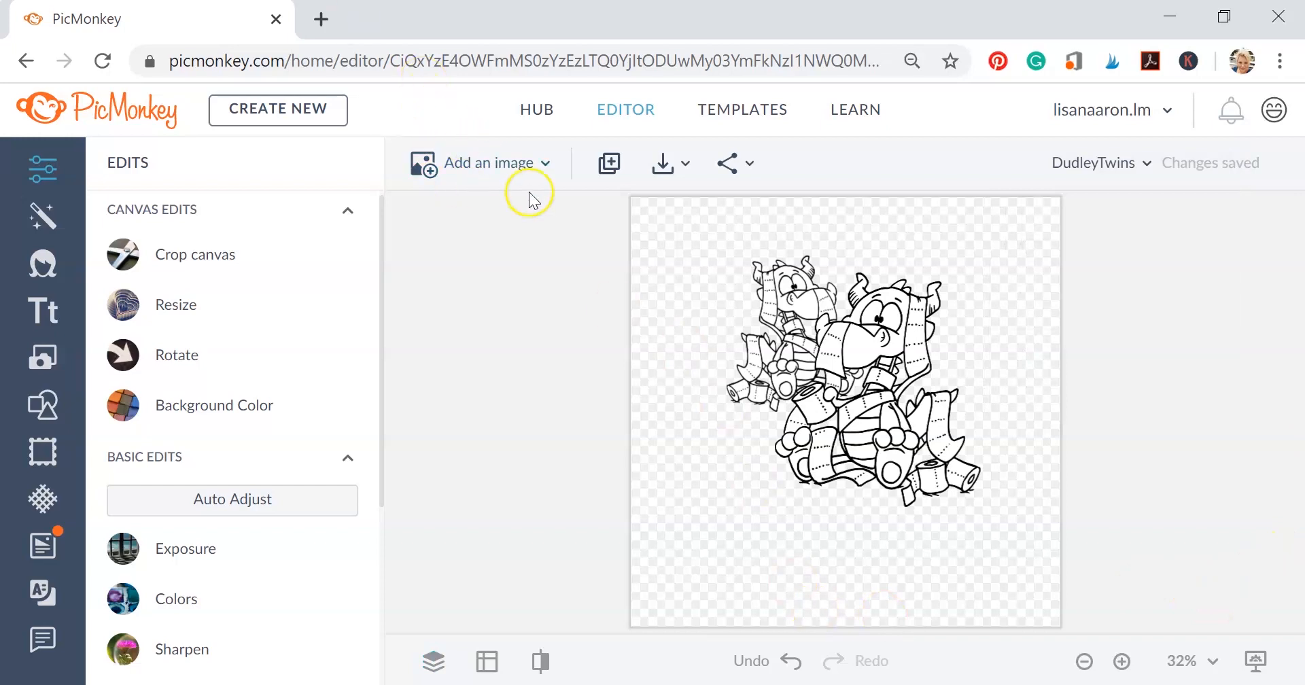
left_click(774, 279)
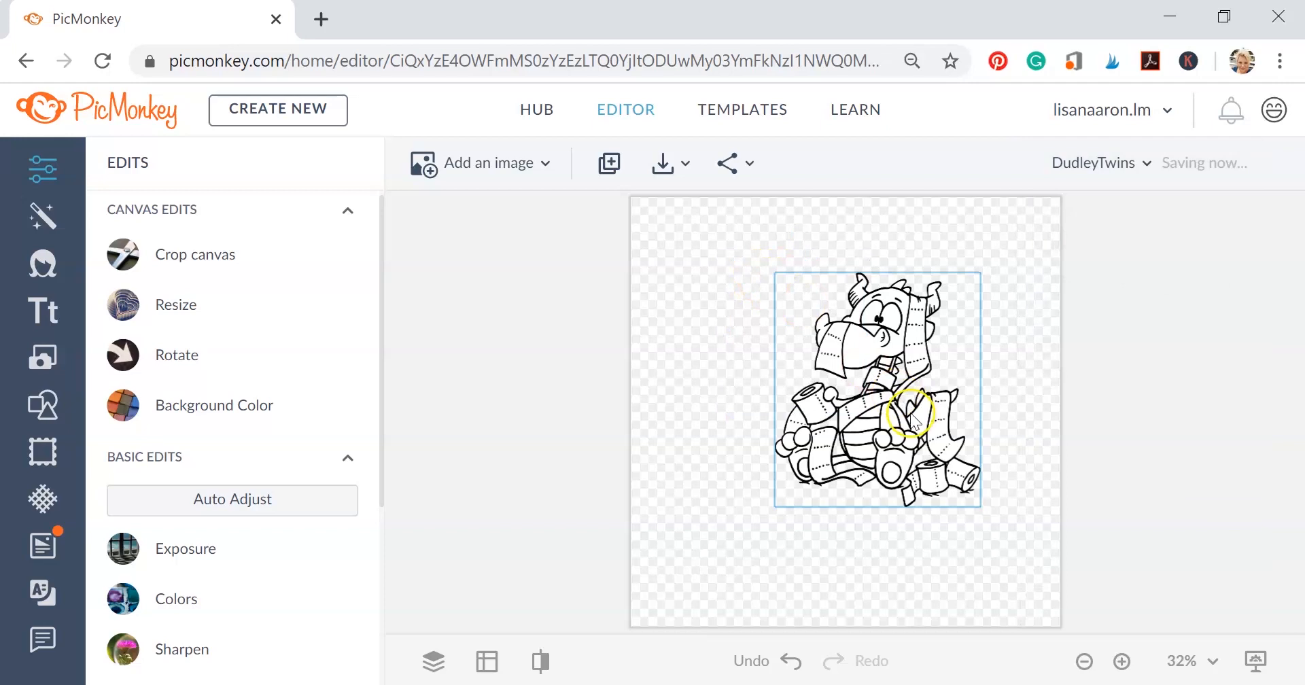
left_click(910, 412)
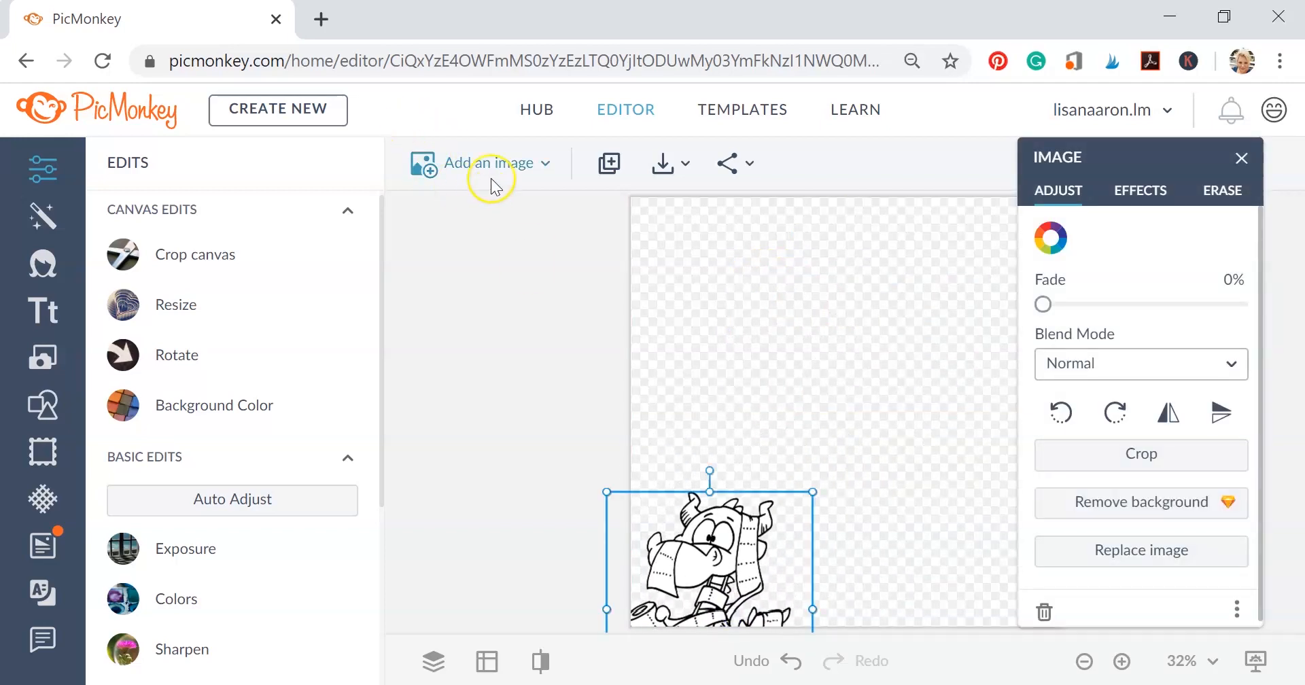
Add the 'I've Got You Covered' text image from the computer near the top of the canvas.
left_click(491, 162)
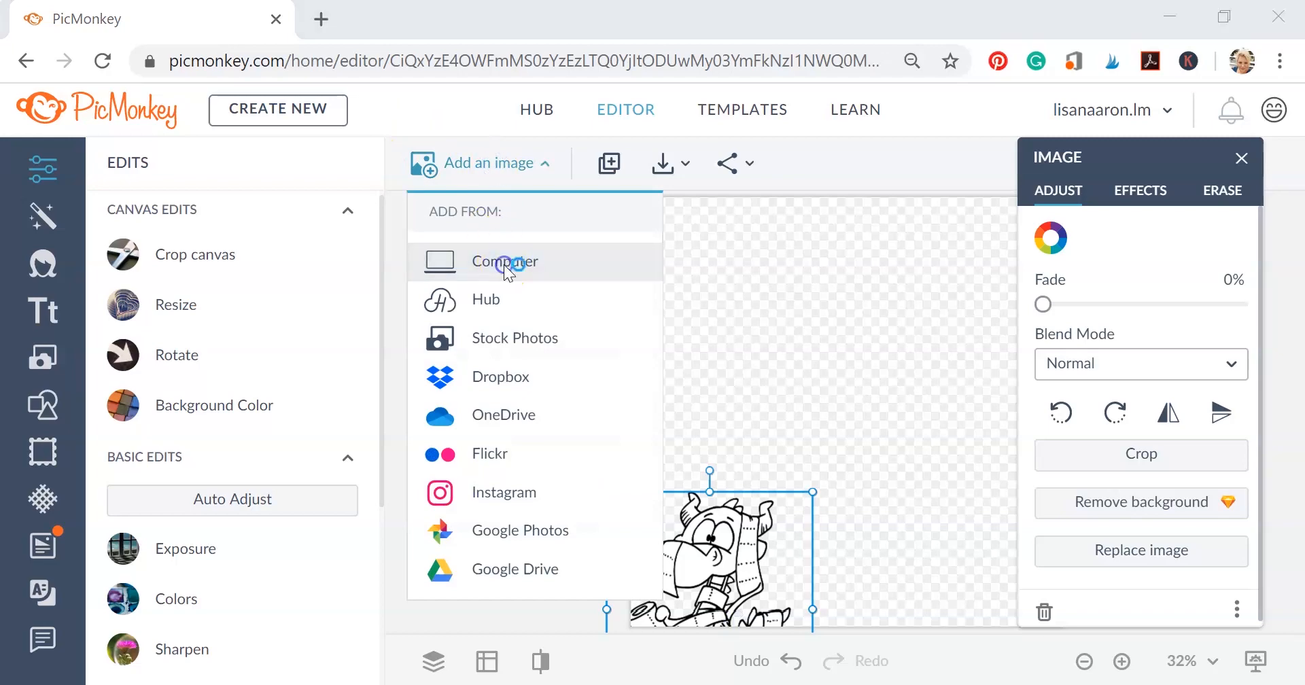
left_click(503, 261)
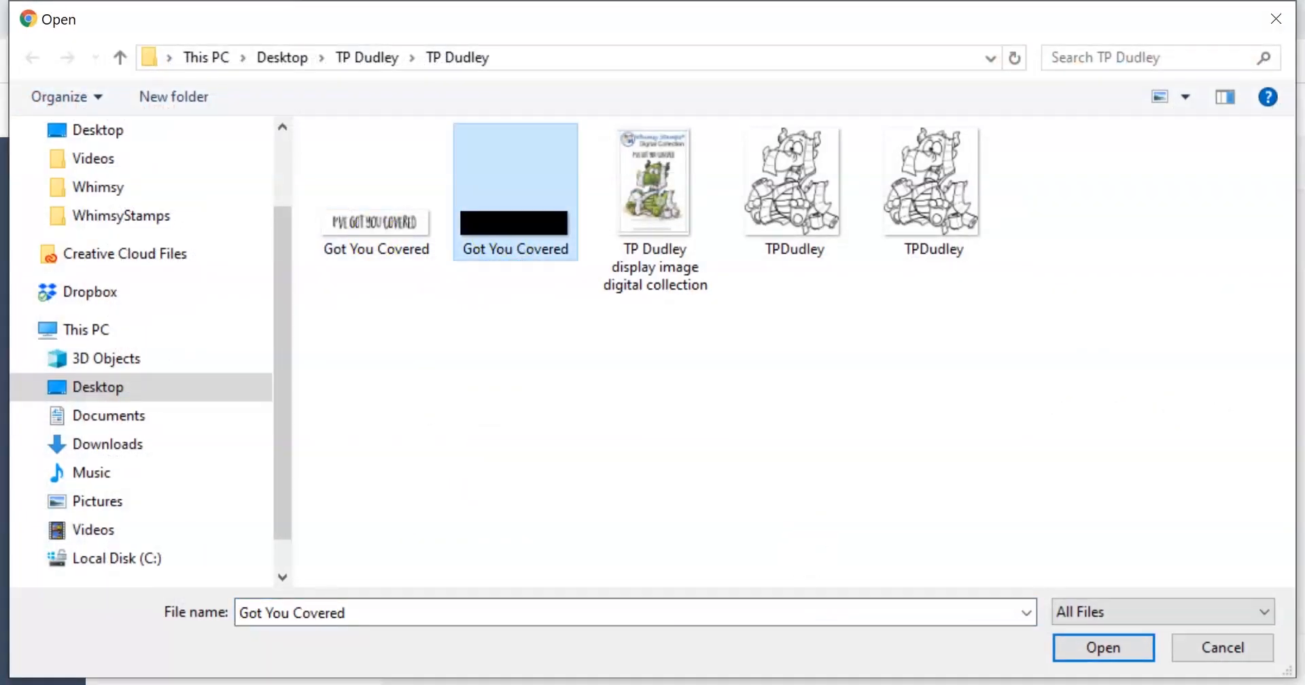
left_click(1103, 648)
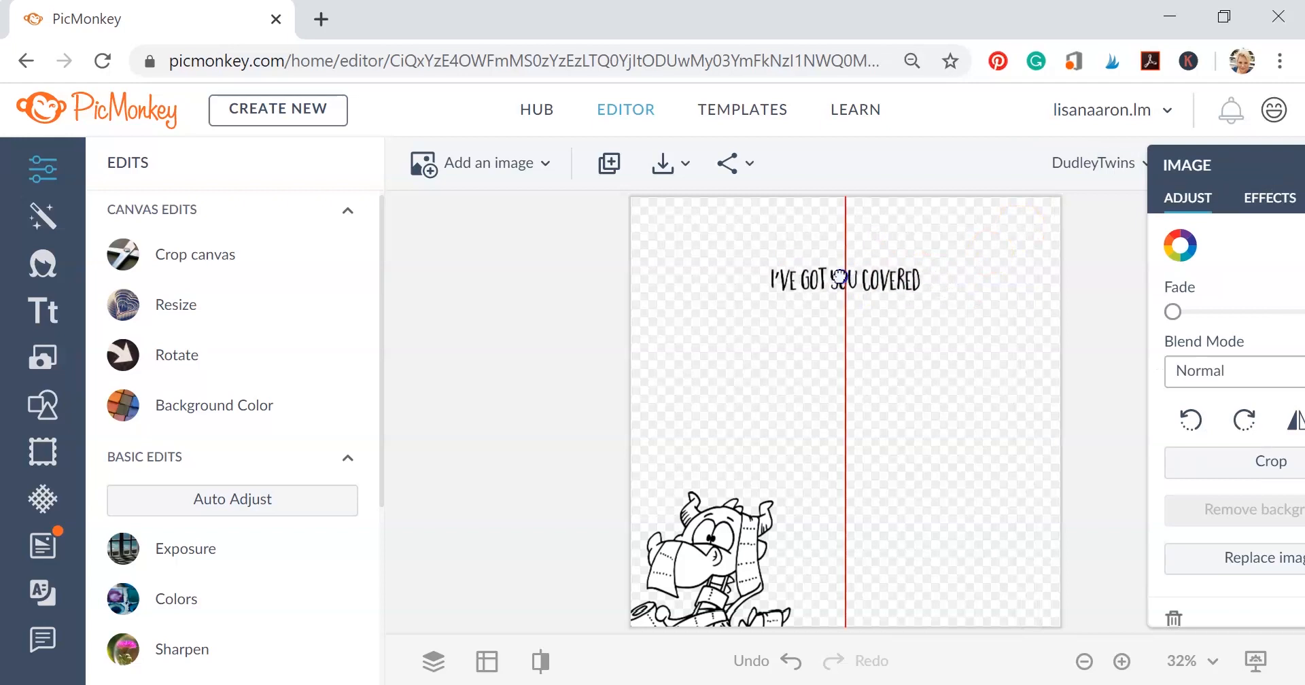
left_click(843, 278)
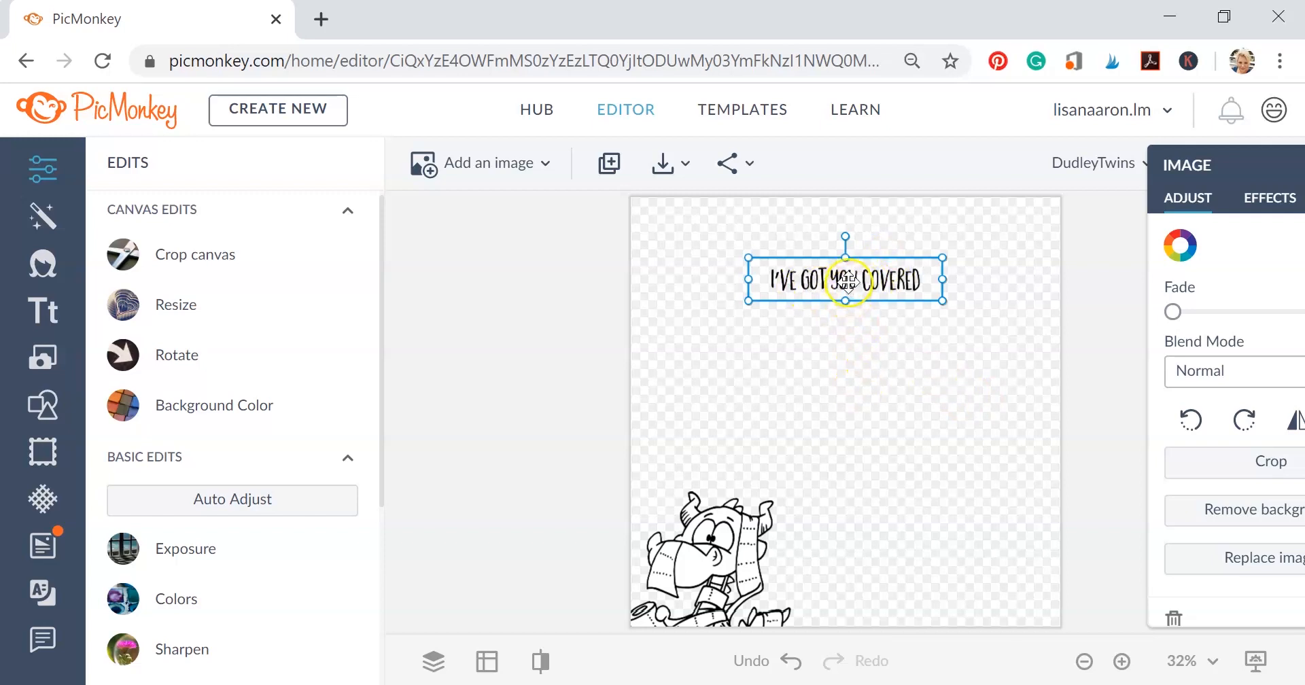
mouse_move(830, 360)
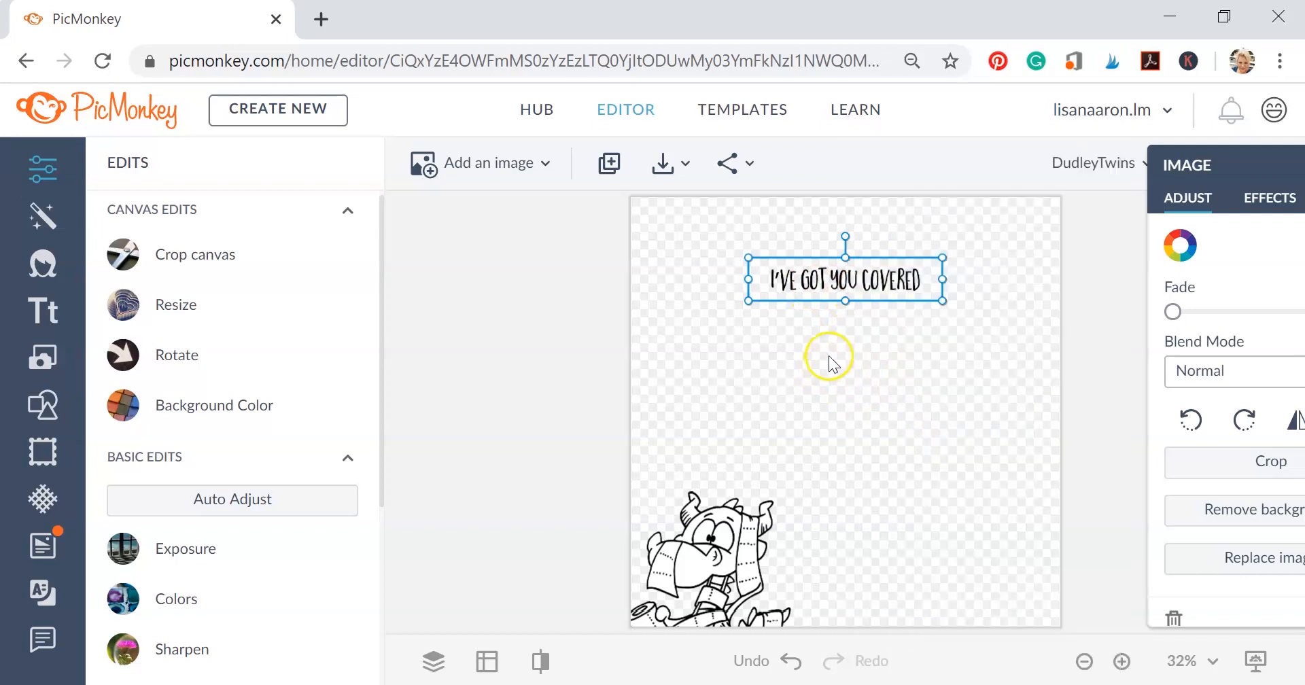
Paste another copy of the 'I've got you covered' line and move it into the column.
right_click(829, 357)
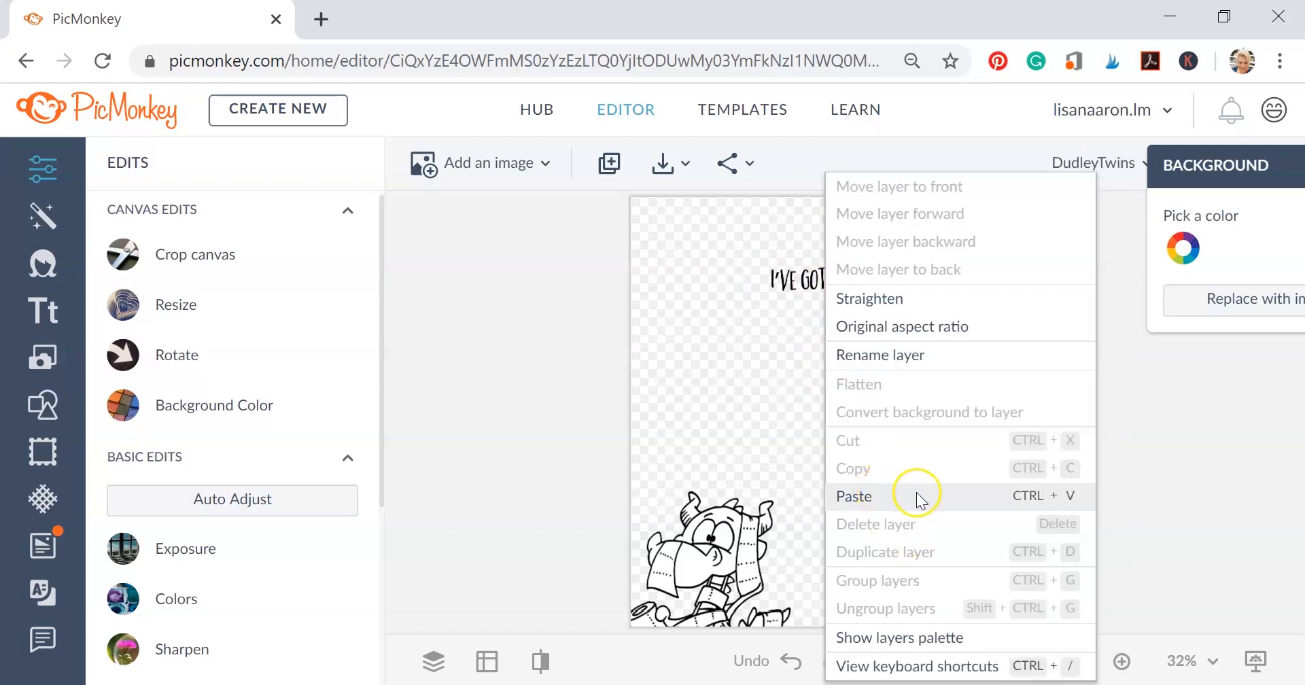
mouse_move(1030, 506)
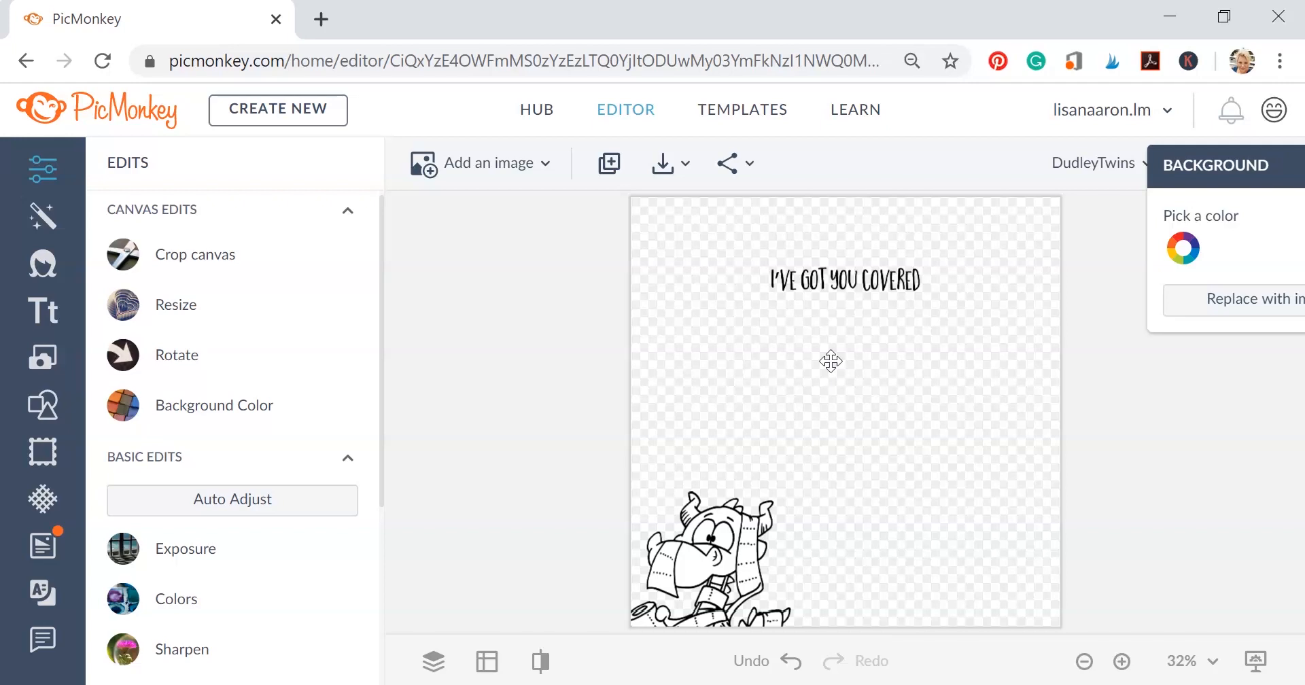
right_click(829, 361)
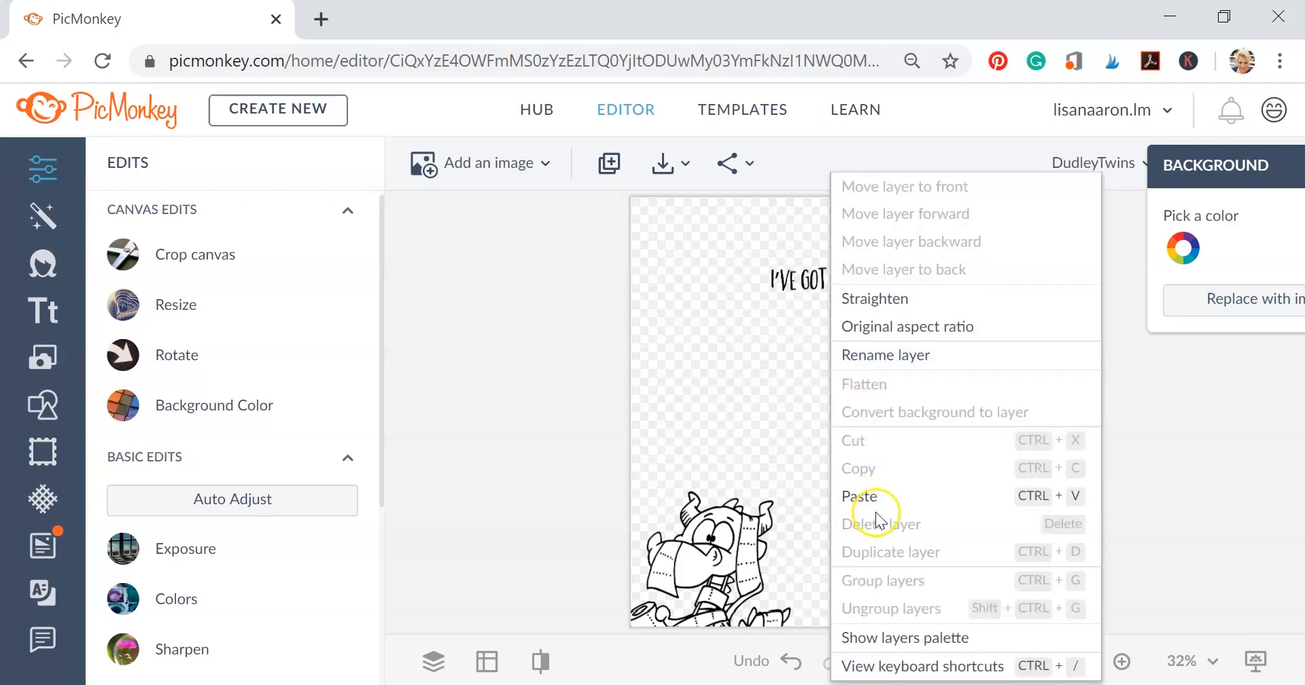
left_click(860, 496)
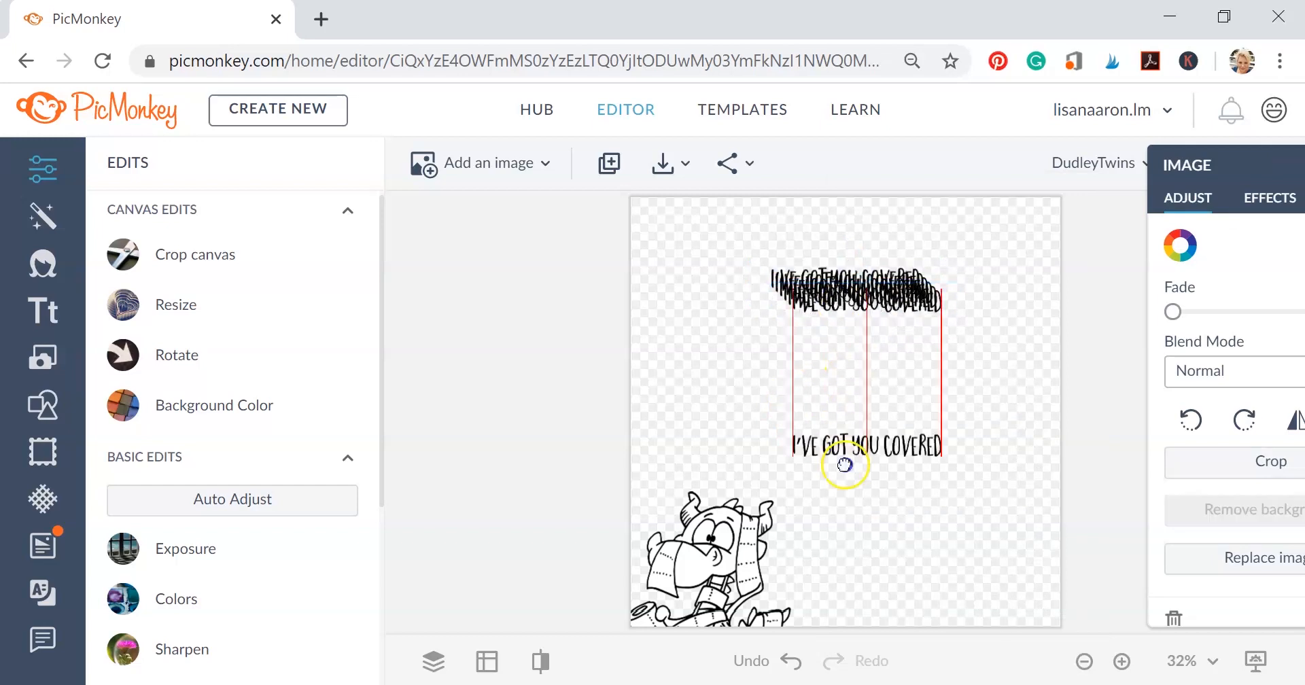
left_click_drag(843, 466, 879, 361)
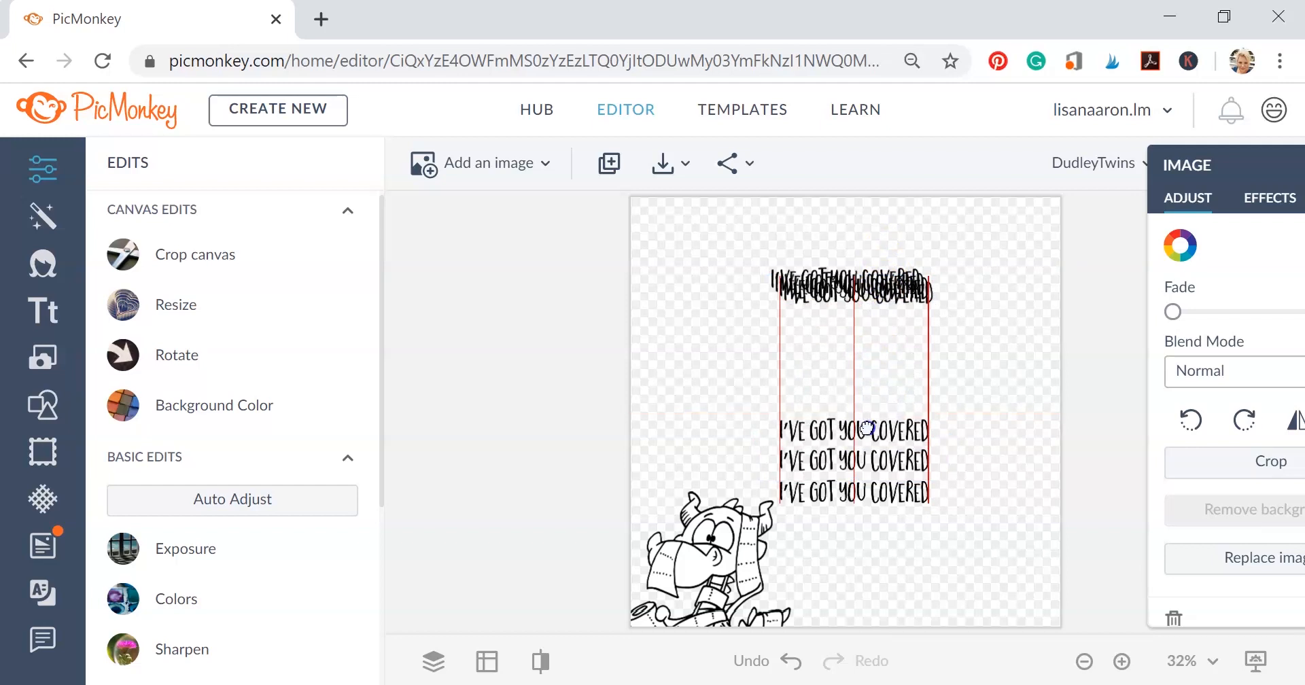
Arrange the remaining copies into a seven-line column and deselect the text.
left_click_drag(866, 428, 851, 392)
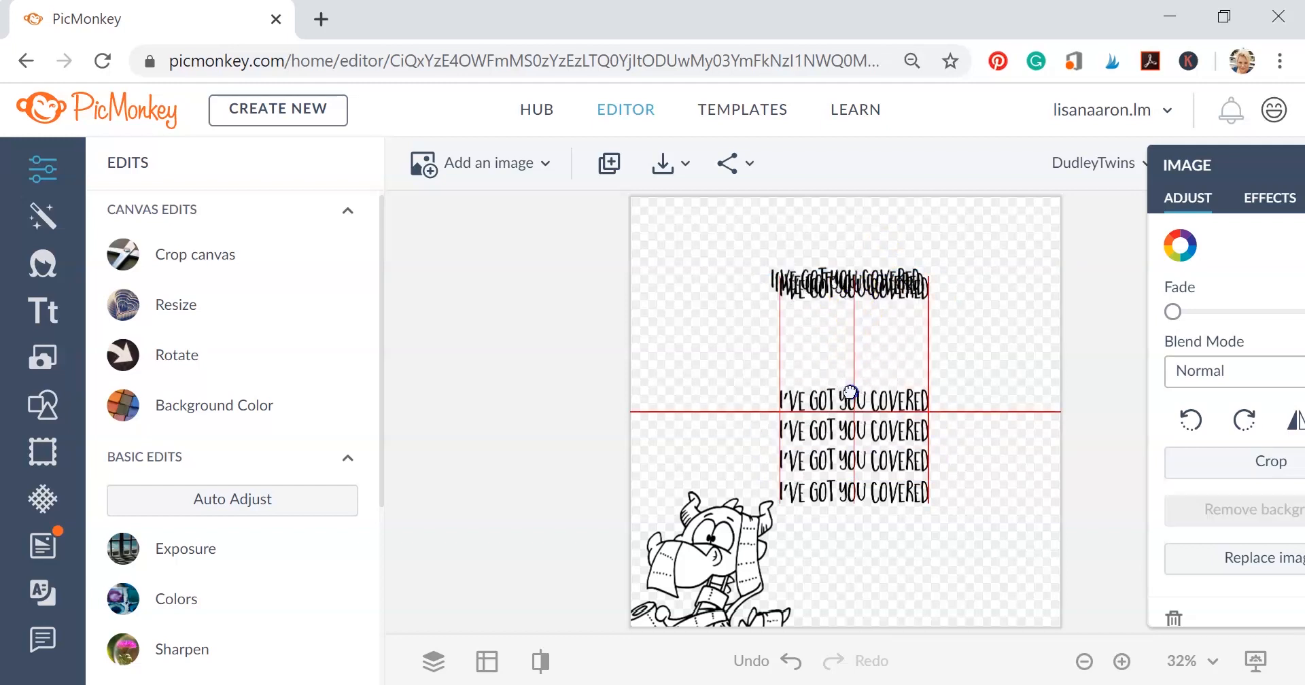
left_click_drag(850, 392, 850, 360)
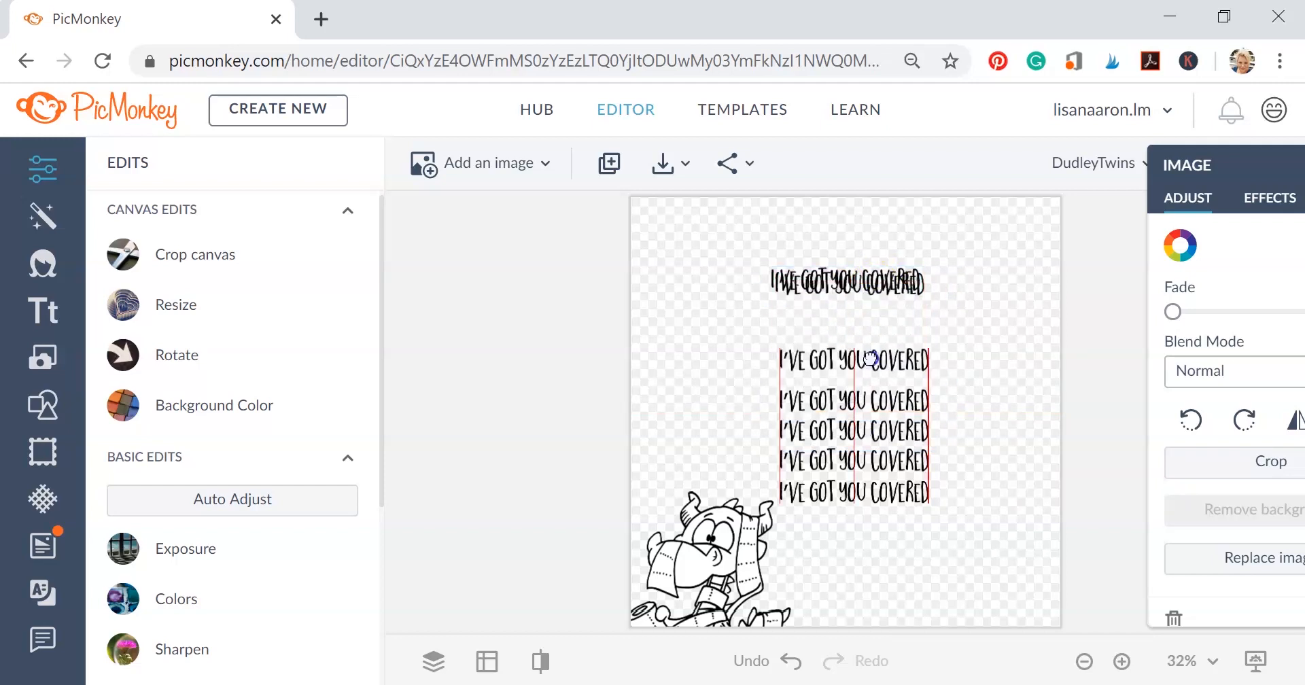
left_click(851, 371)
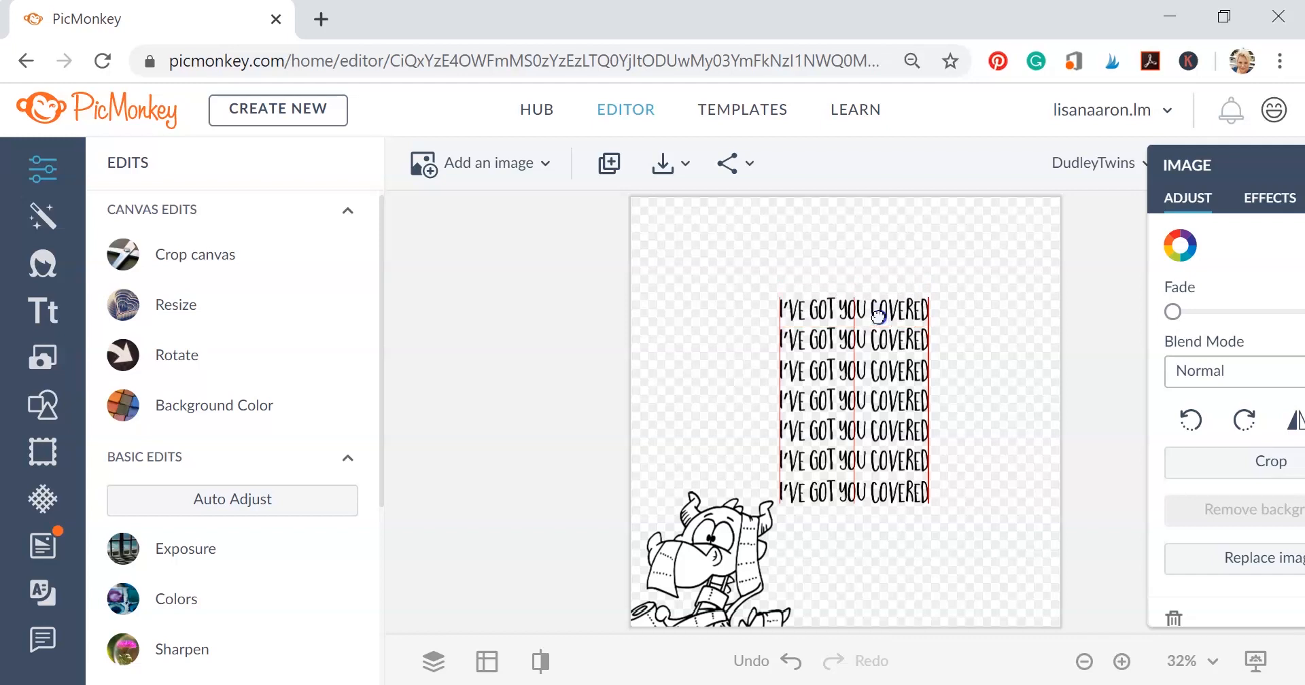
left_click(852, 310)
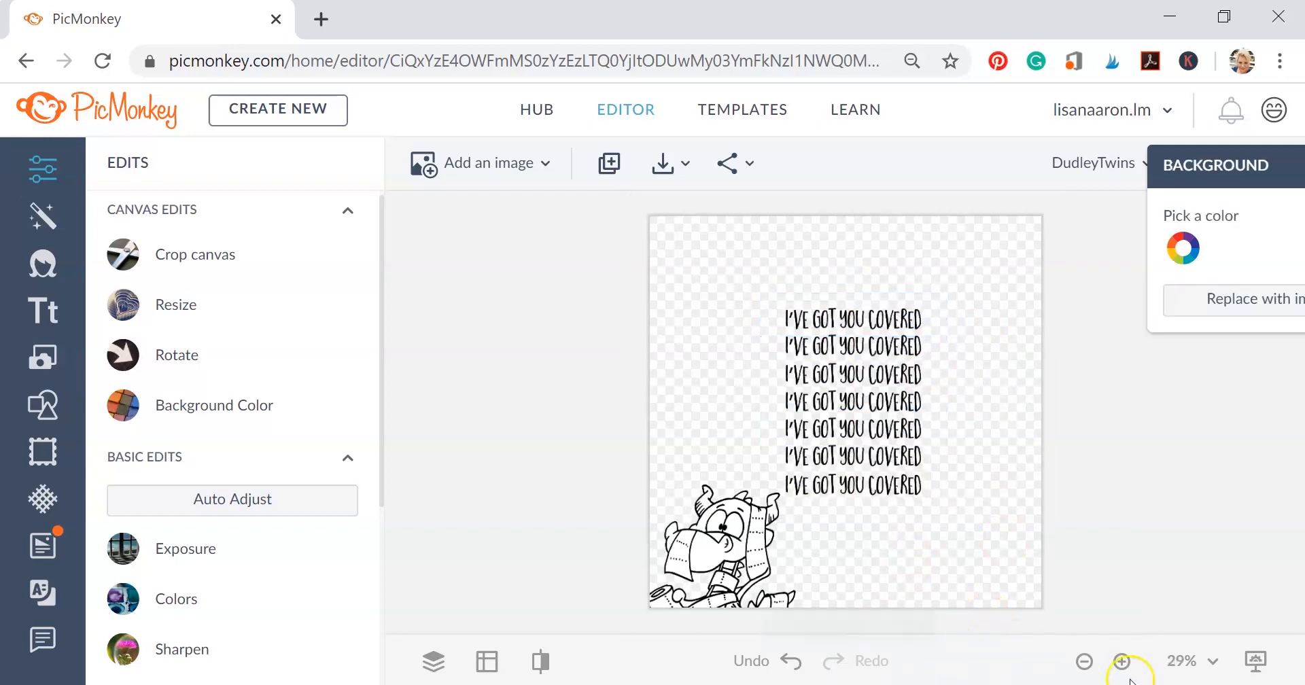
Bring the Dudley character layer to the front via the layers palette.
left_click(1121, 662)
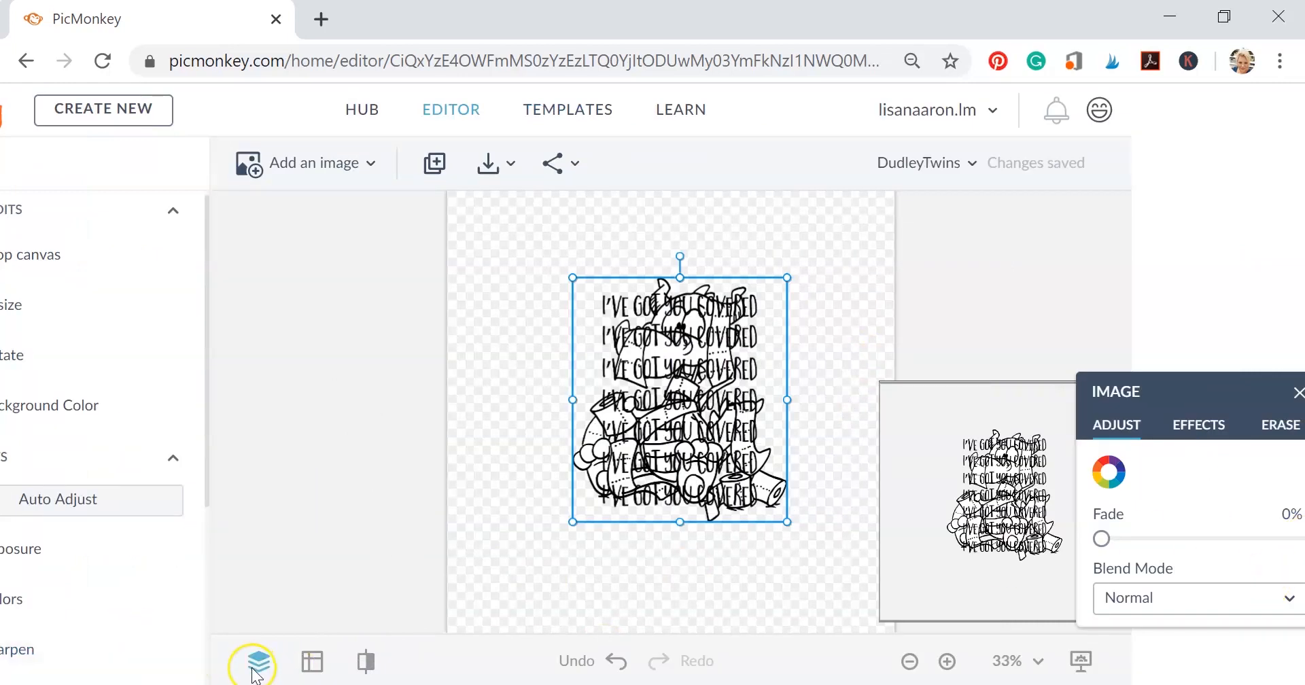
left_click(253, 662)
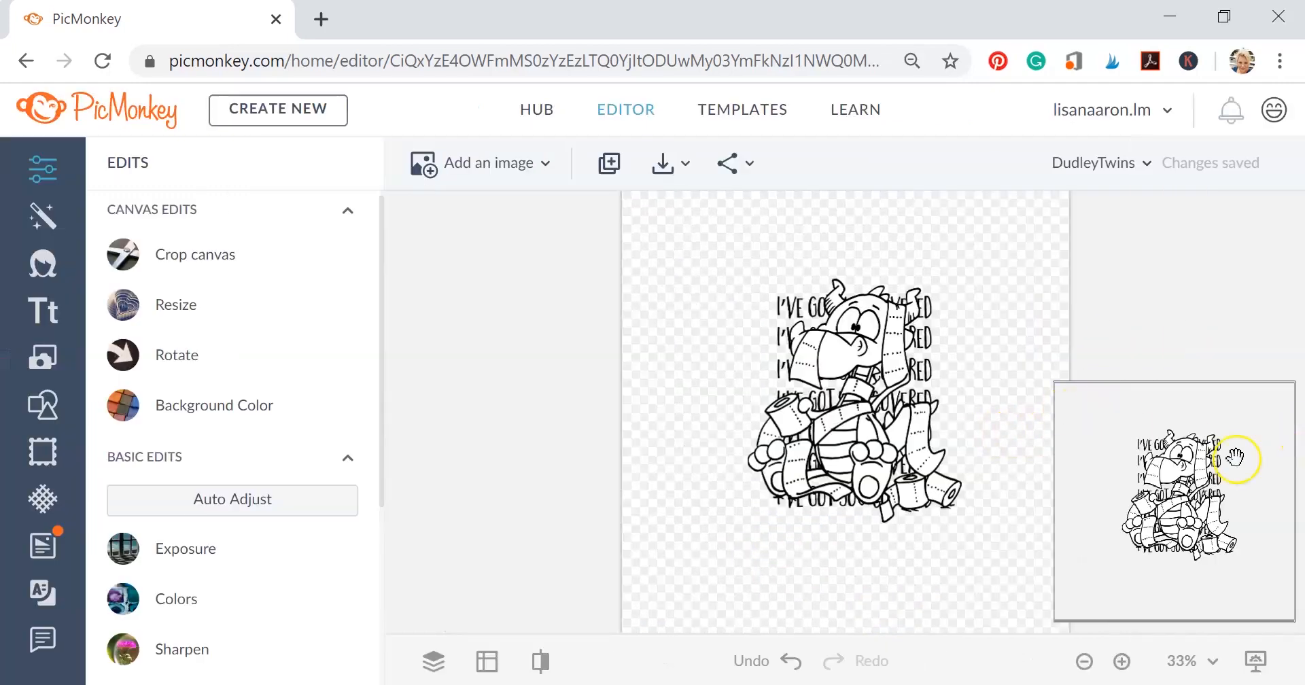
left_click(1255, 663)
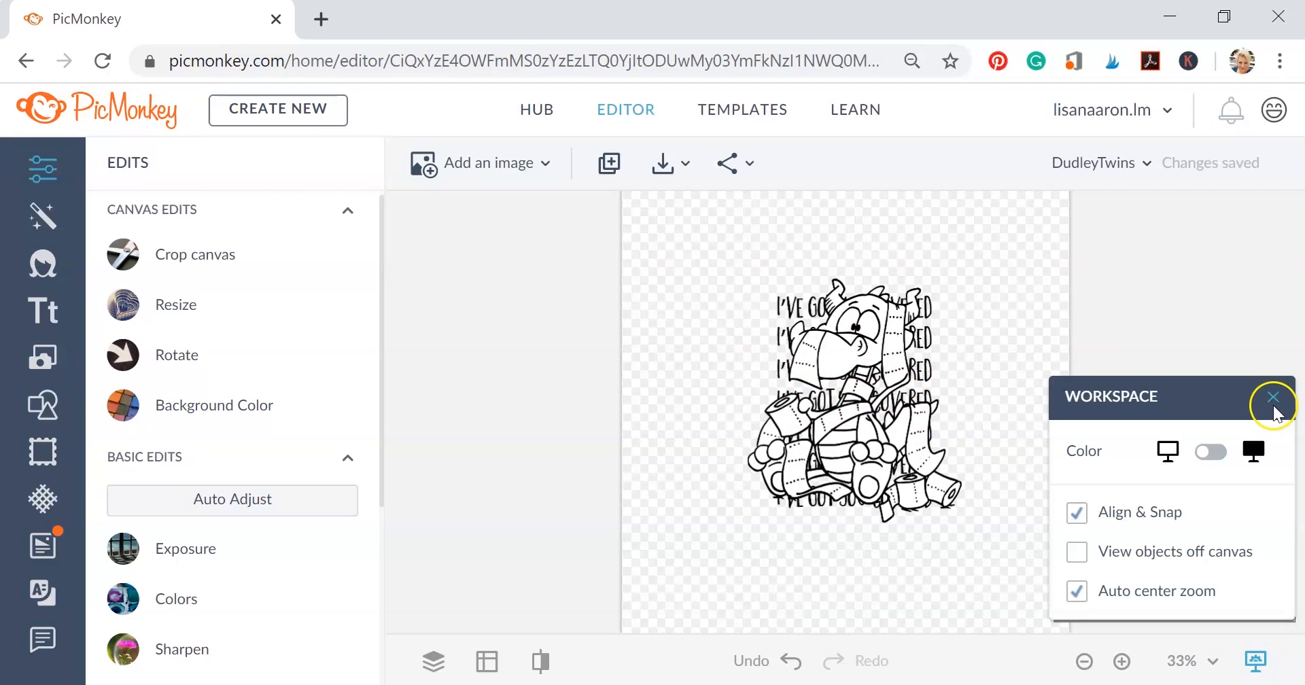
left_click(854, 404)
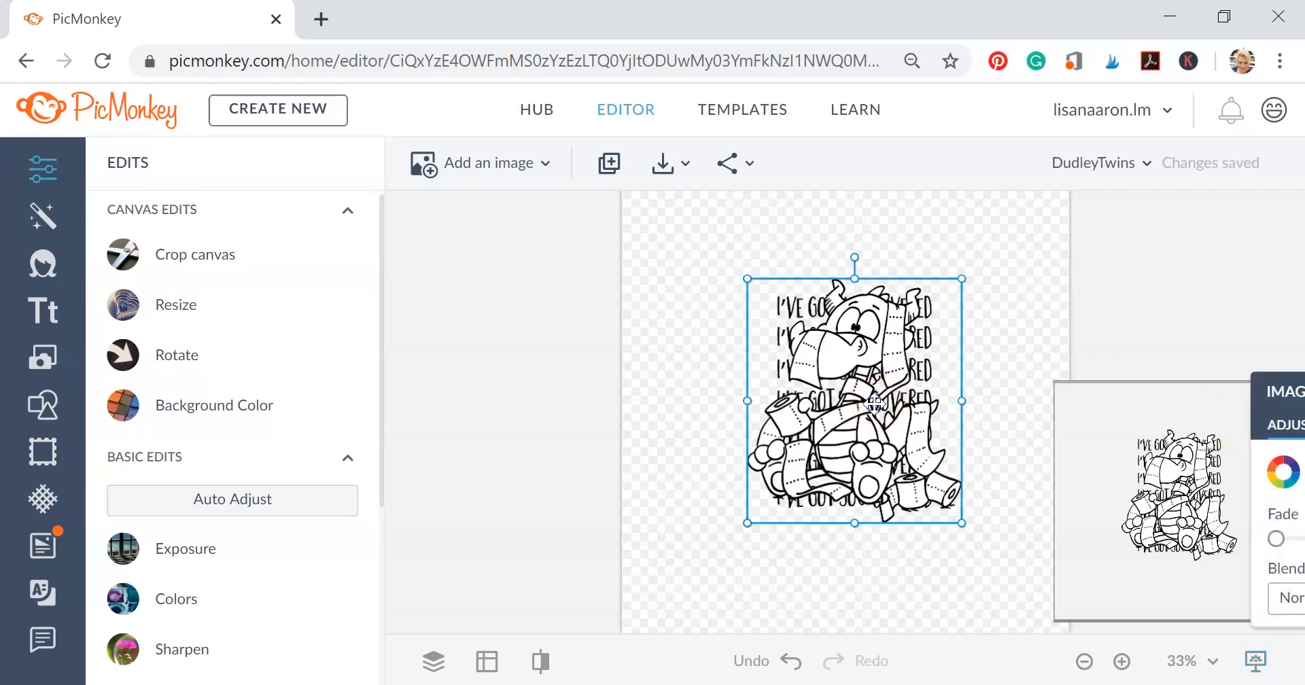
mouse_move(962, 509)
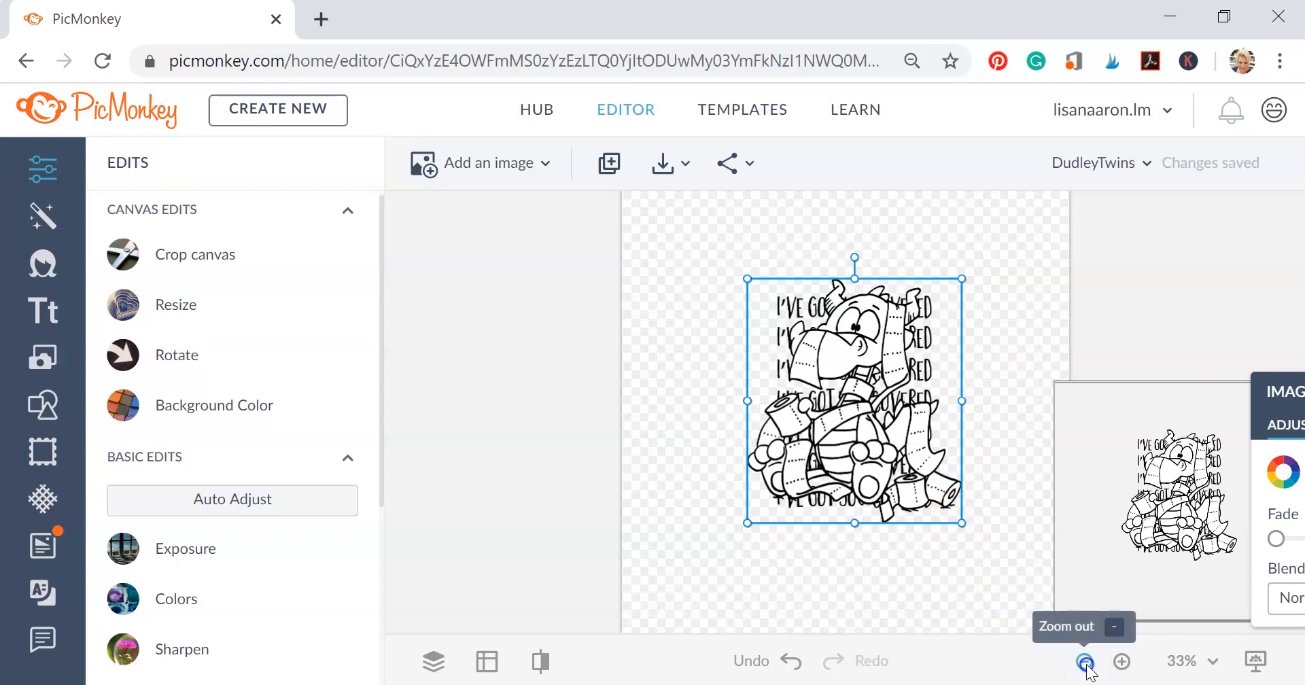
Shrink and centre the character so it sits within the stacked text lines.
left_click(1084, 662)
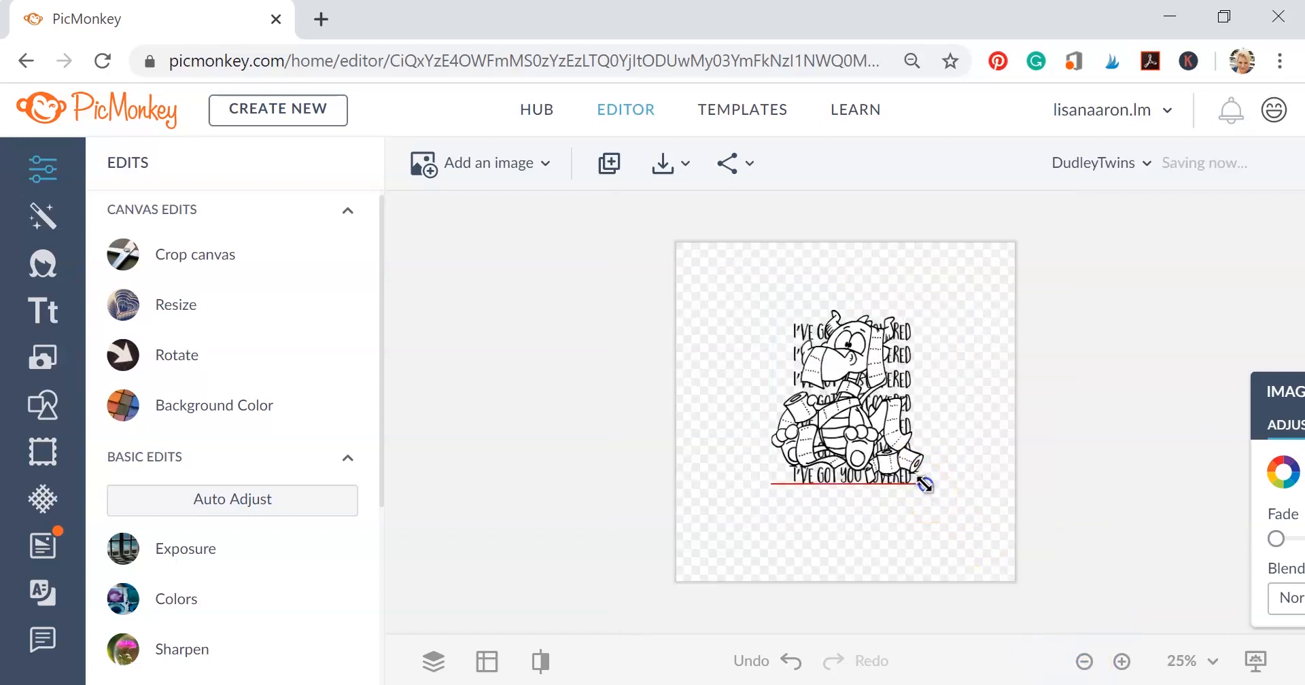
left_click(844, 408)
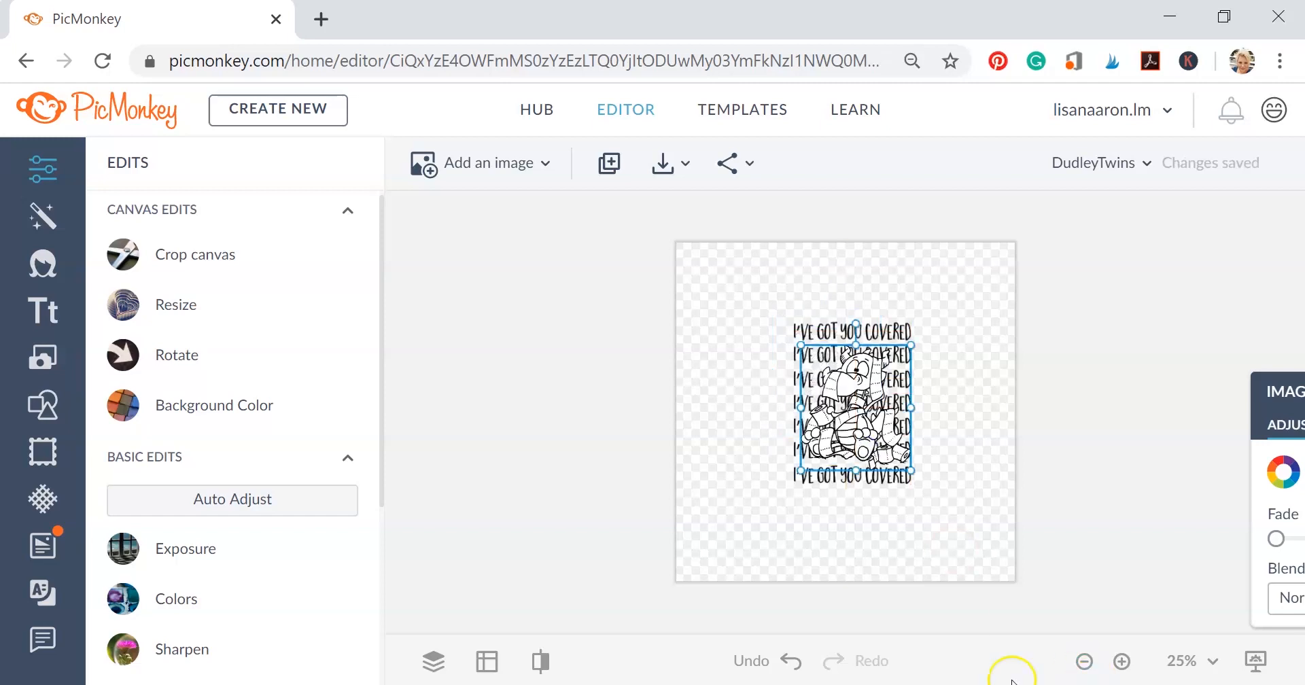
mouse_move(1123, 662)
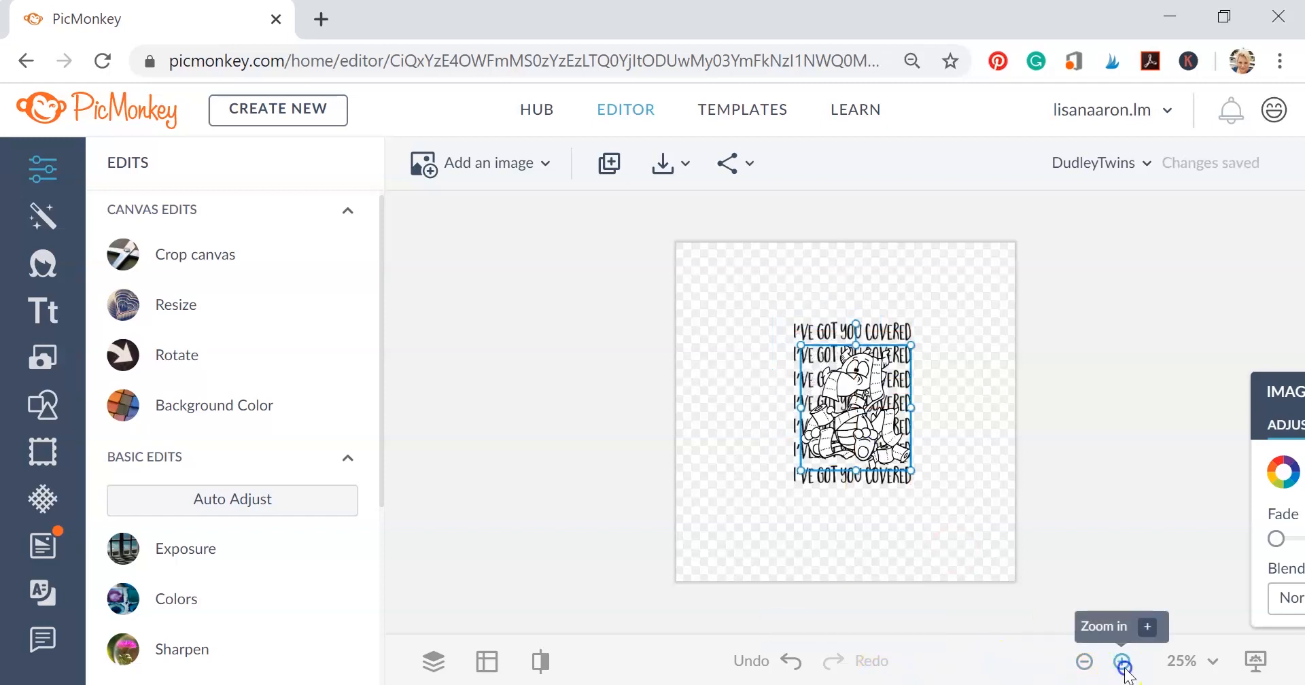
left_click(1122, 662)
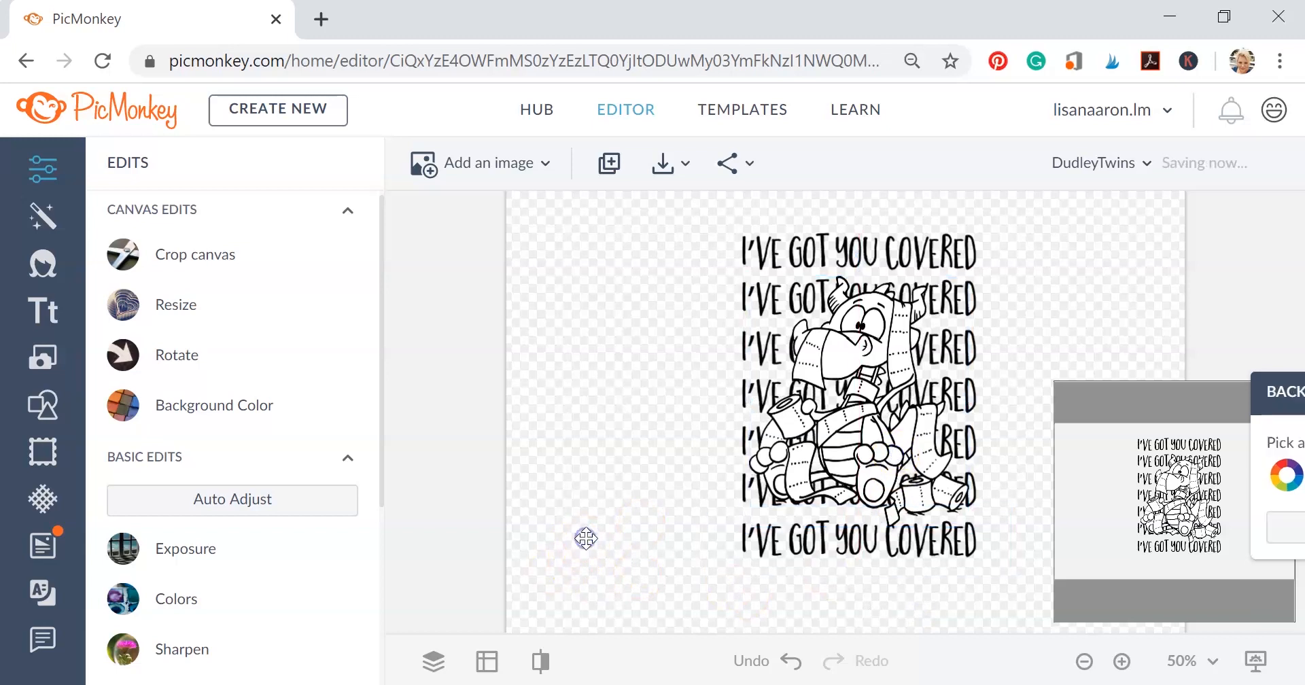
mouse_move(431, 253)
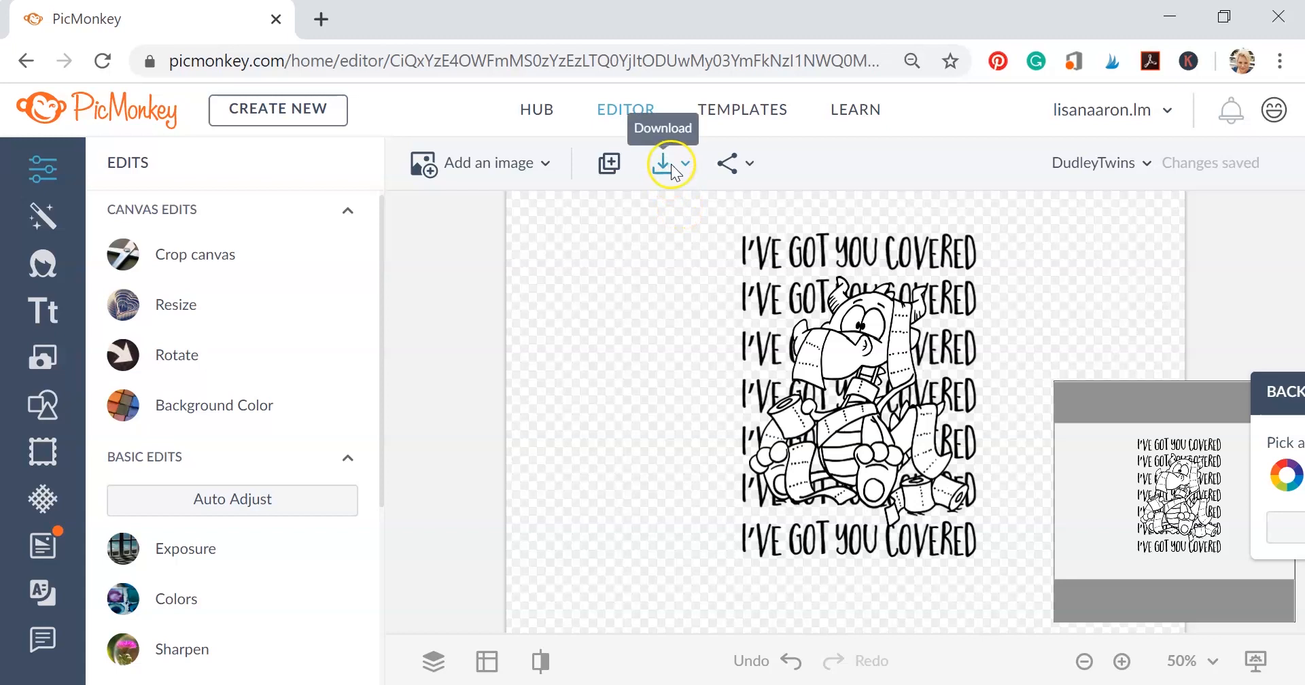
Download the design as a .png file.
left_click(663, 164)
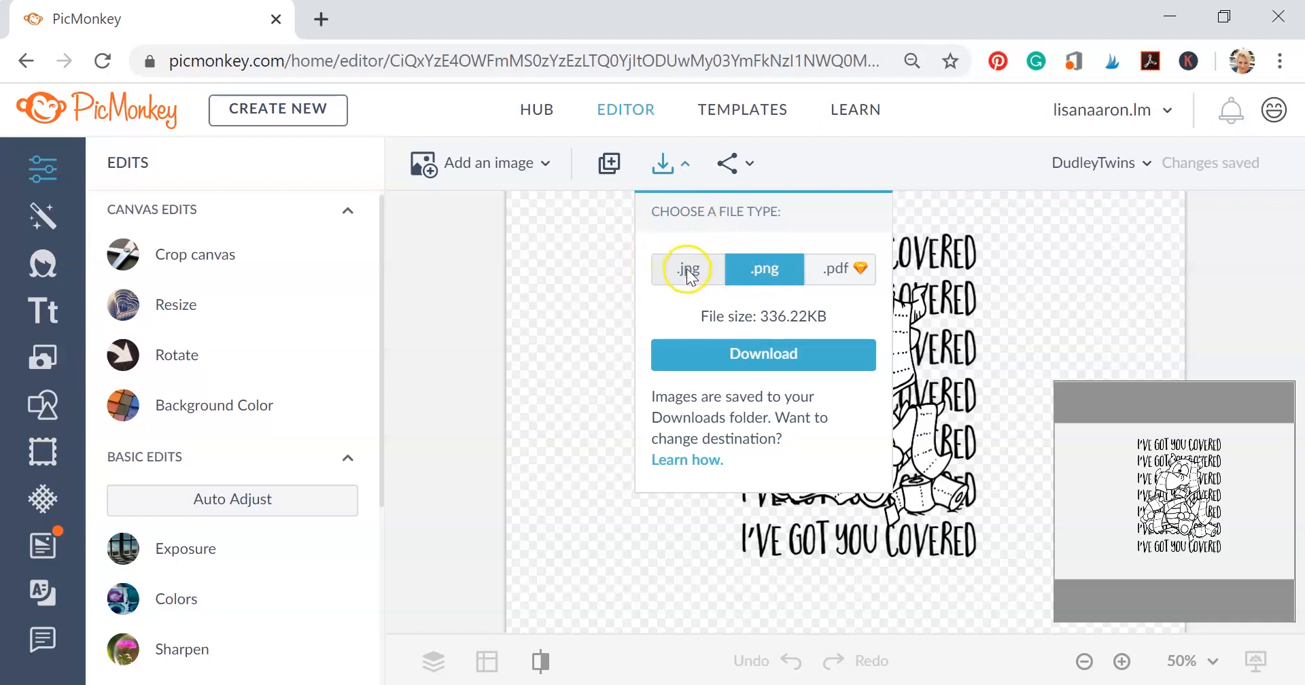
left_click(763, 268)
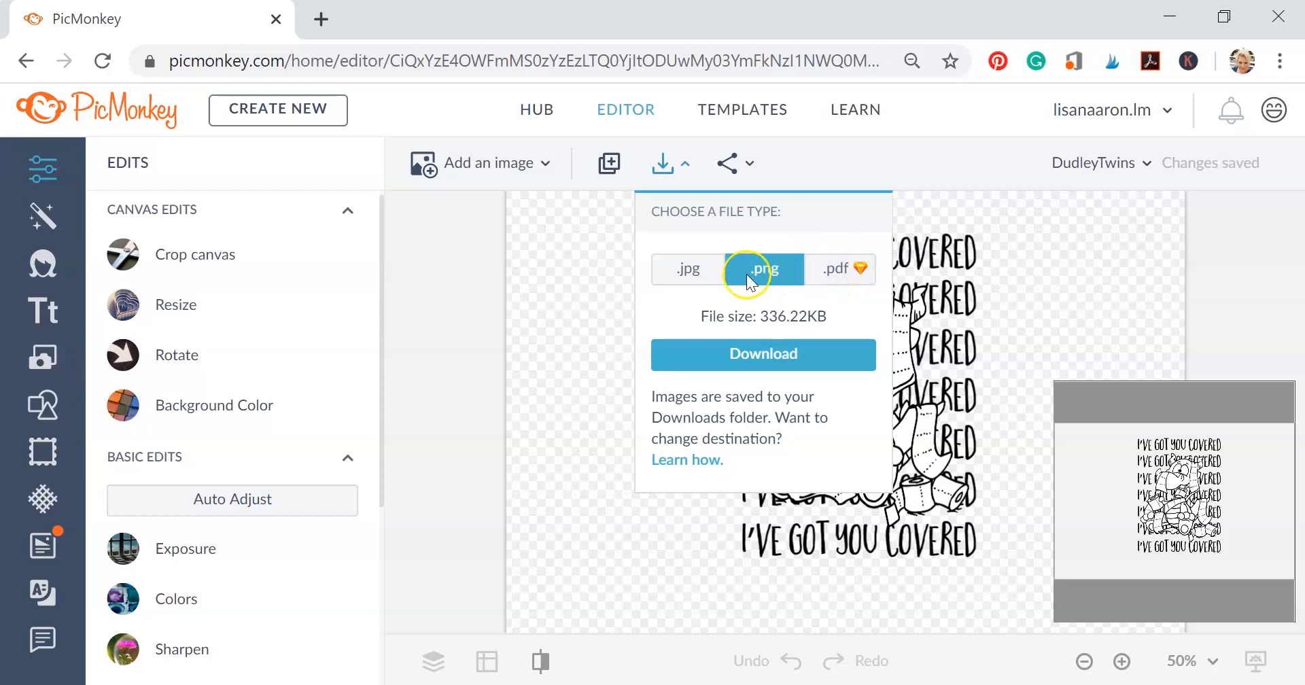
left_click(763, 268)
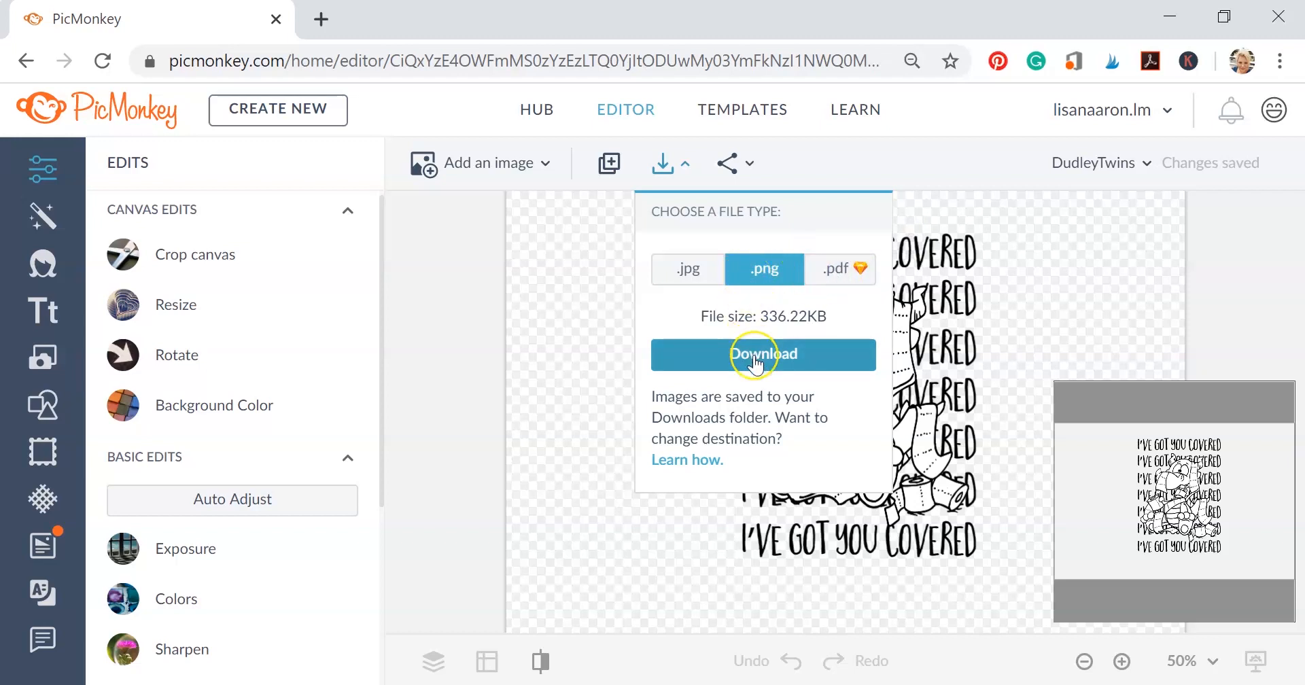
left_click(763, 353)
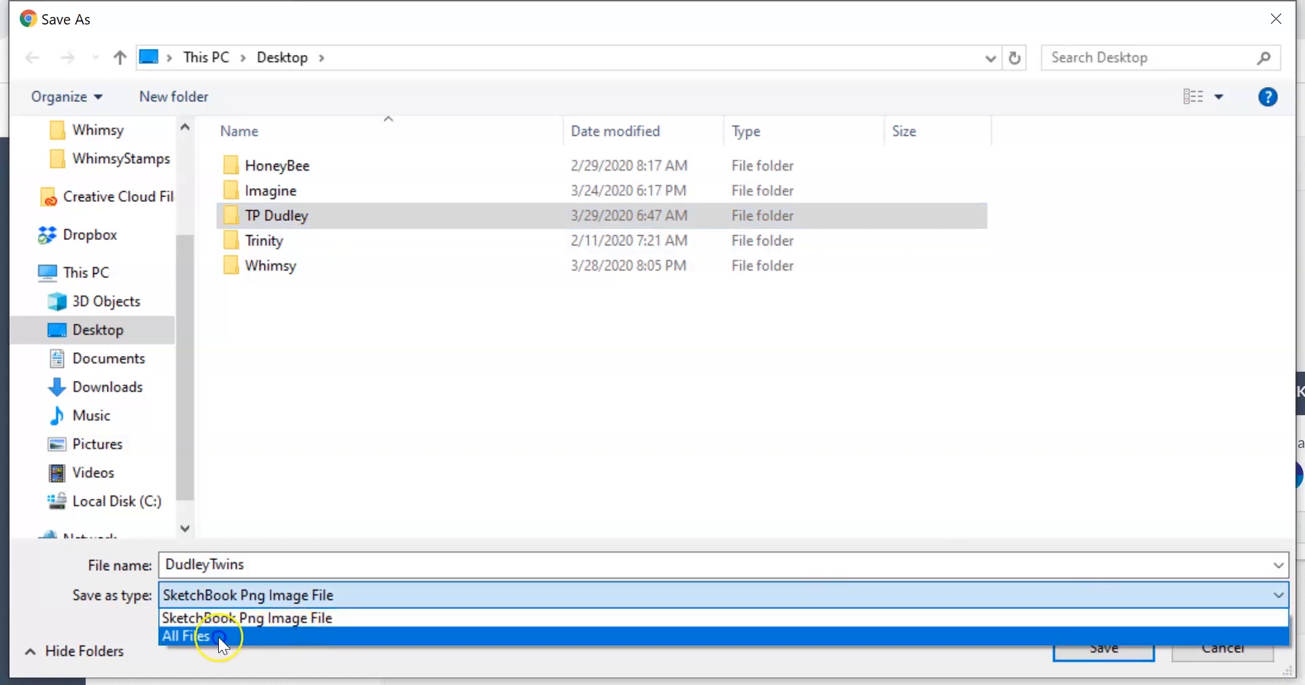
Save DudleyTwins into the TP Dudley folder with Save as type set to All Files.
left_click(186, 636)
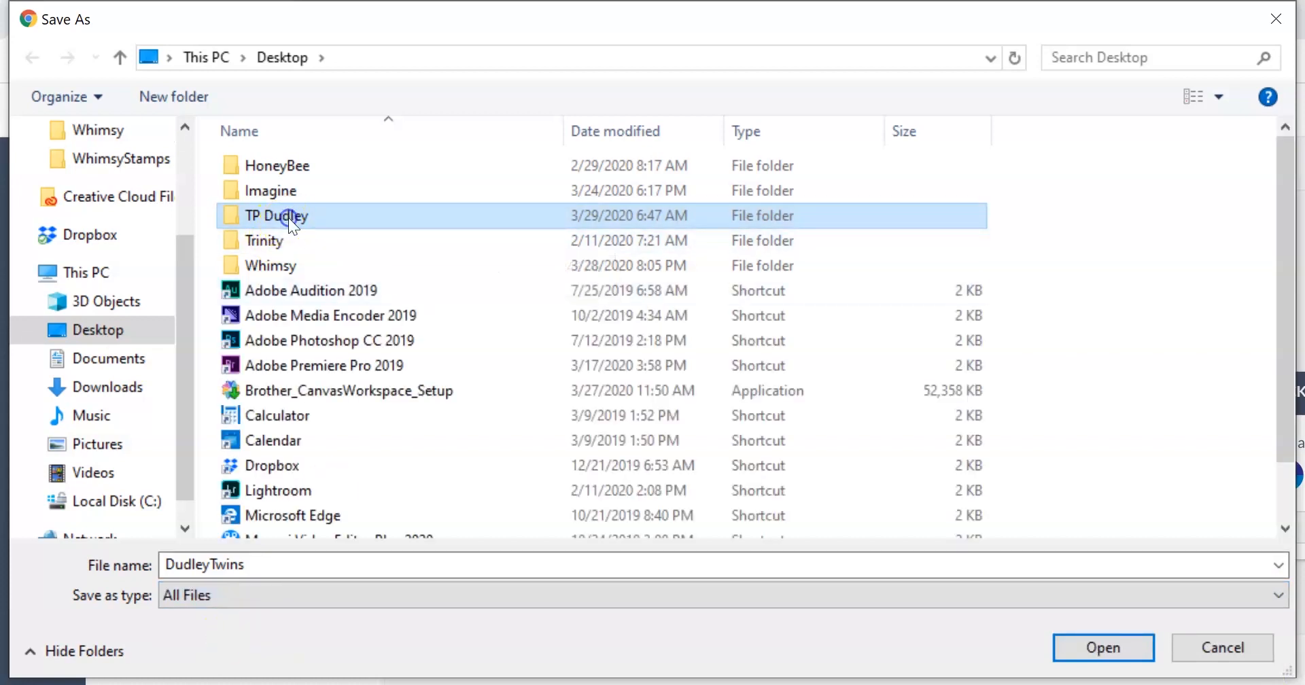
double_click(274, 217)
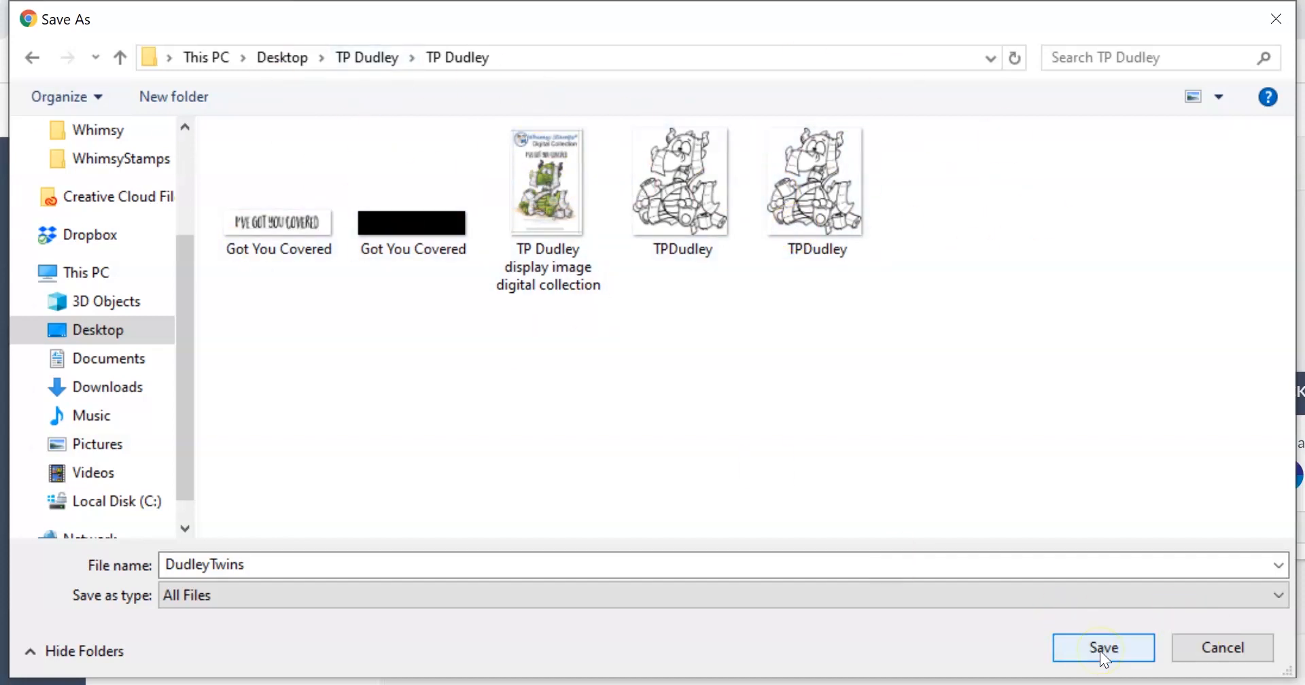
left_click(1102, 647)
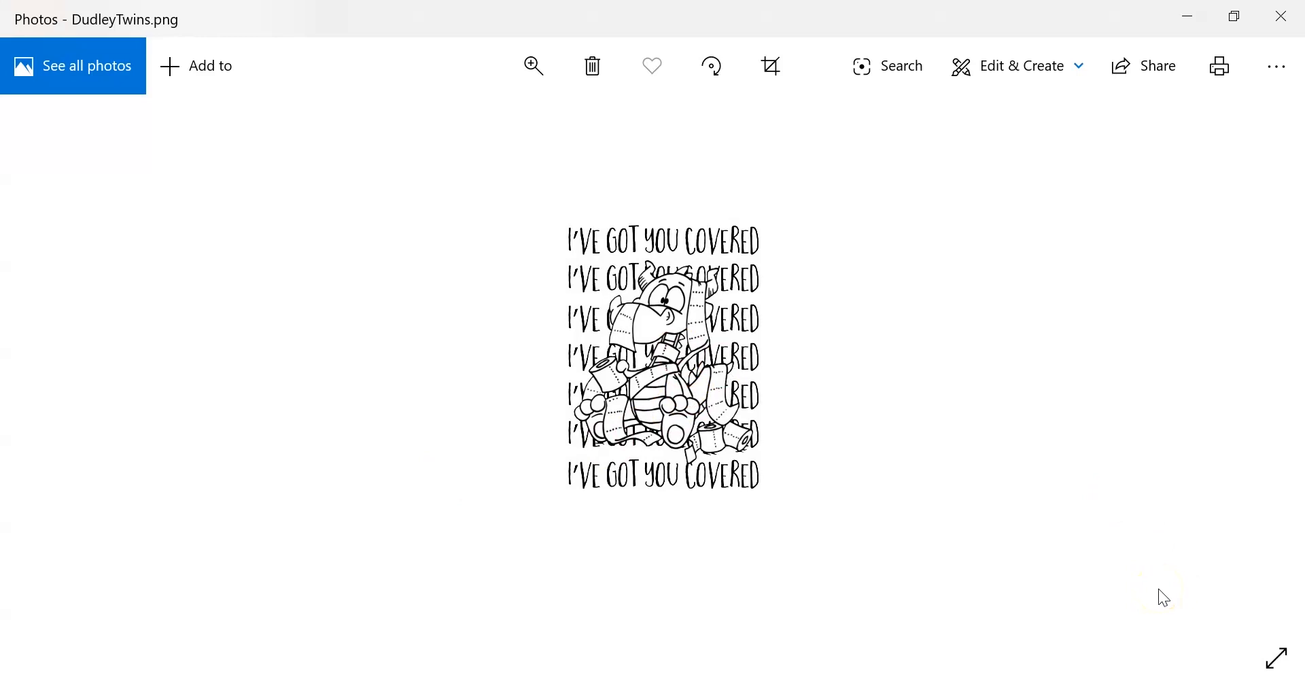
mouse_move(1126, 241)
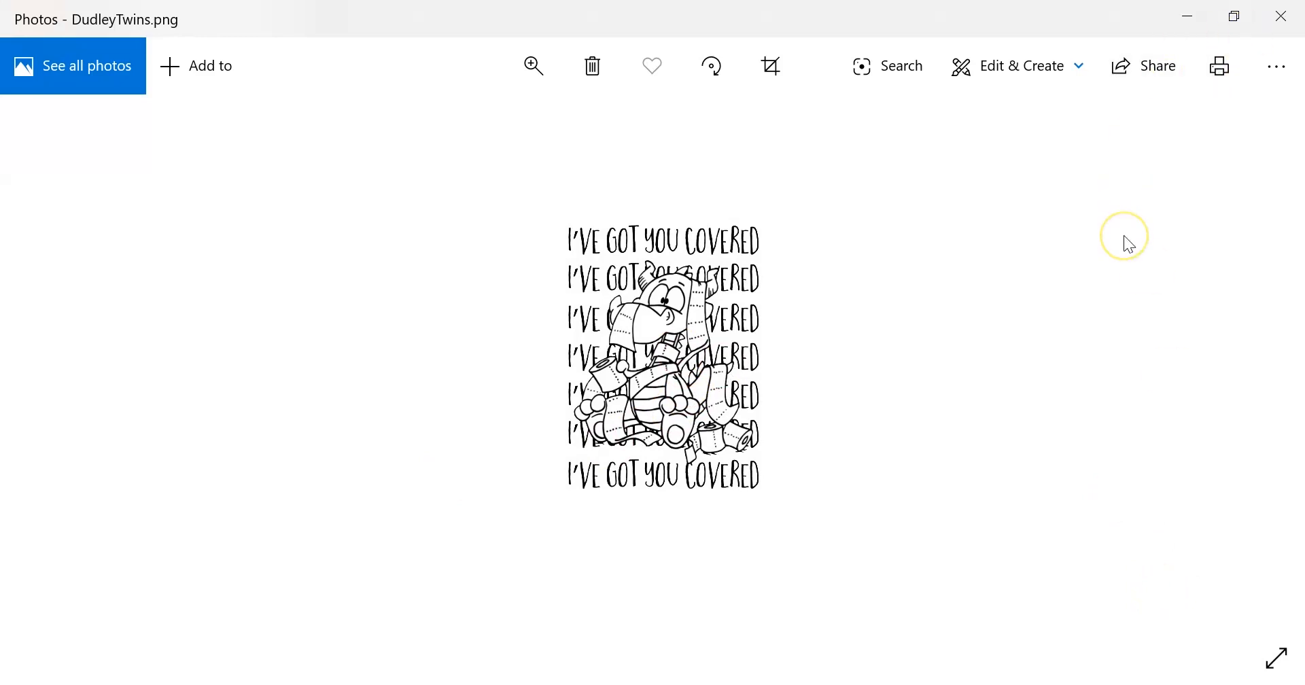
mouse_move(1129, 244)
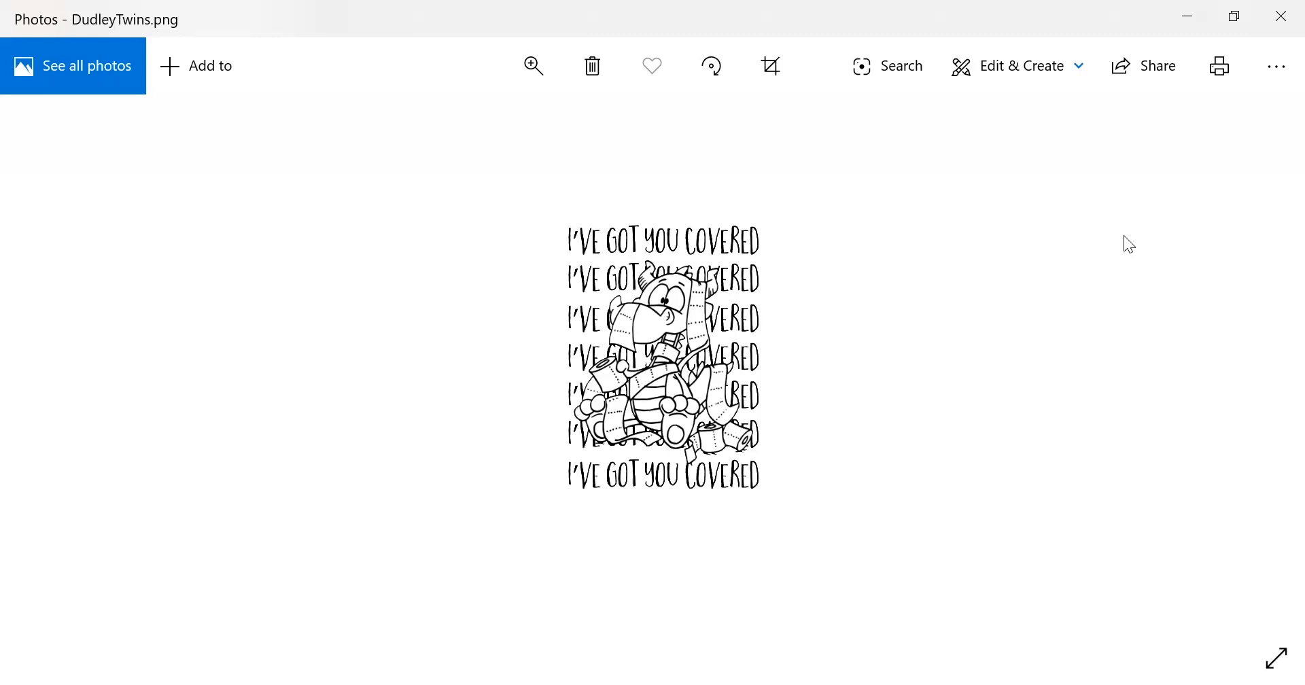
mouse_move(1008, 475)
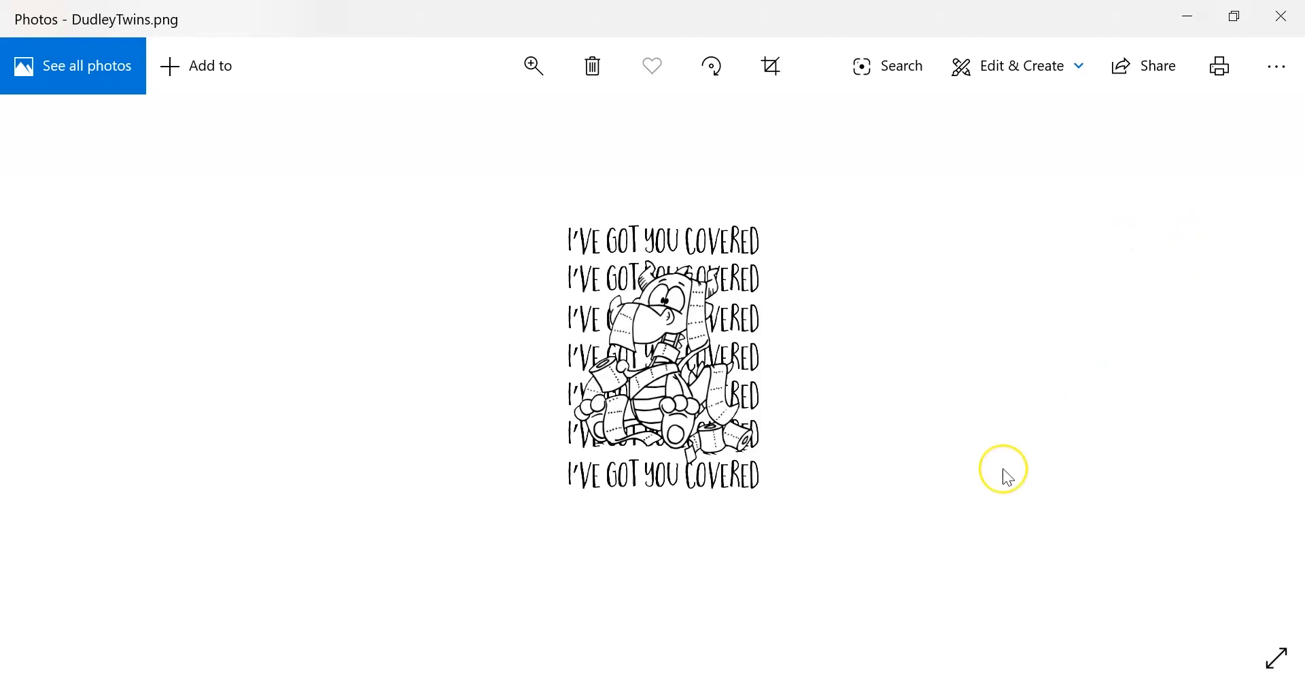